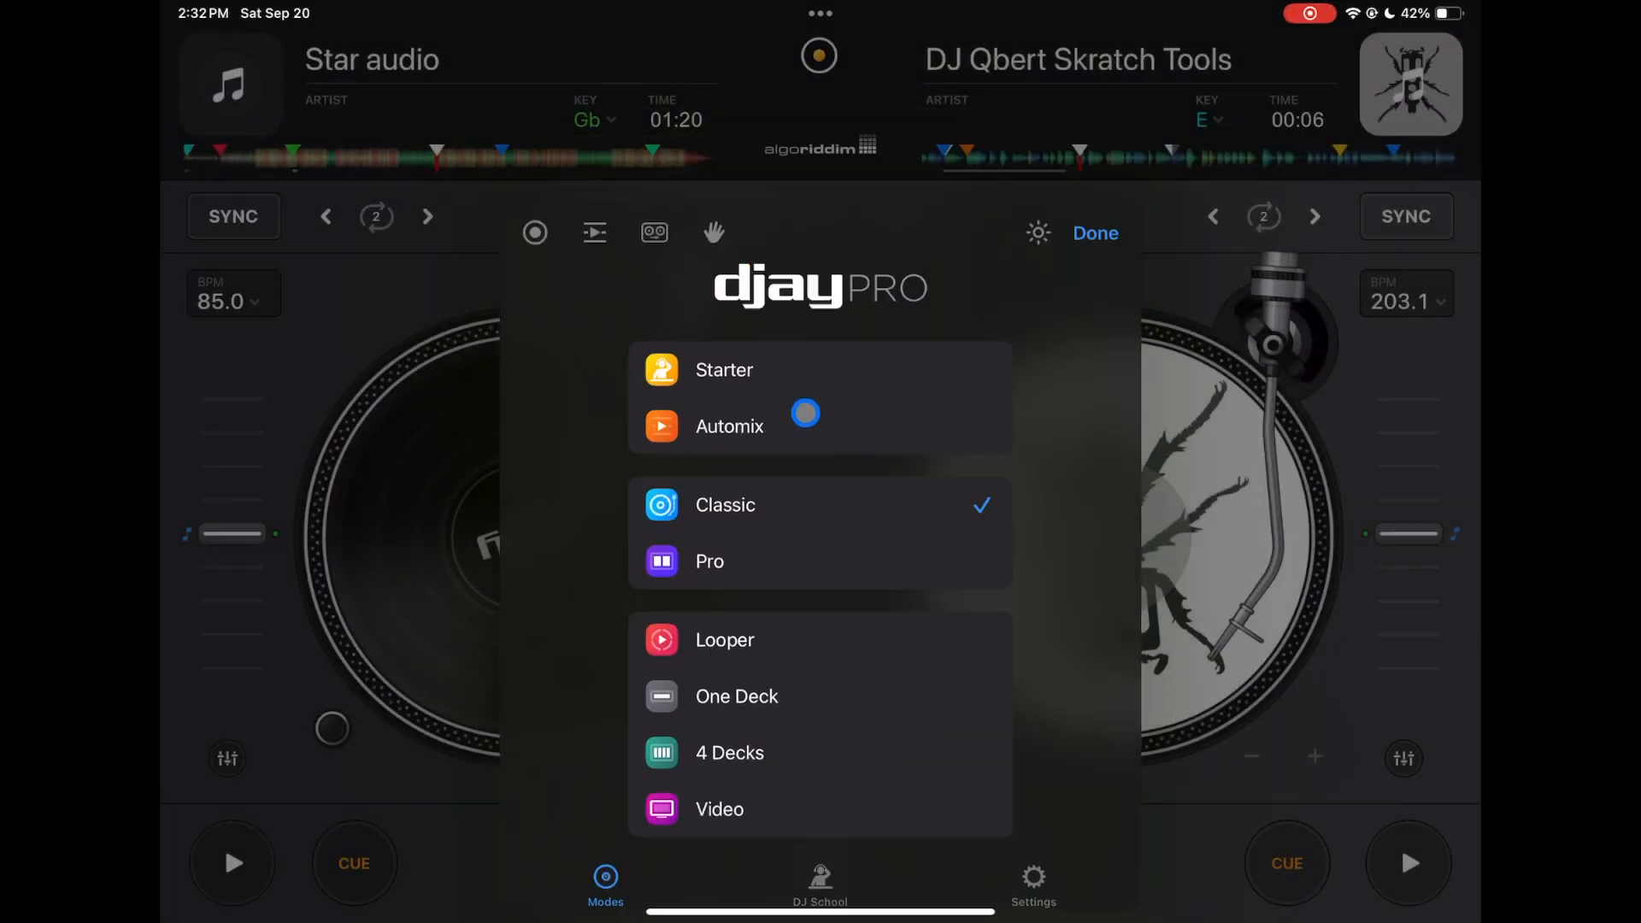
Dismiss the modes overview with Classic selected, returning to the two turntables.
left_click(1094, 233)
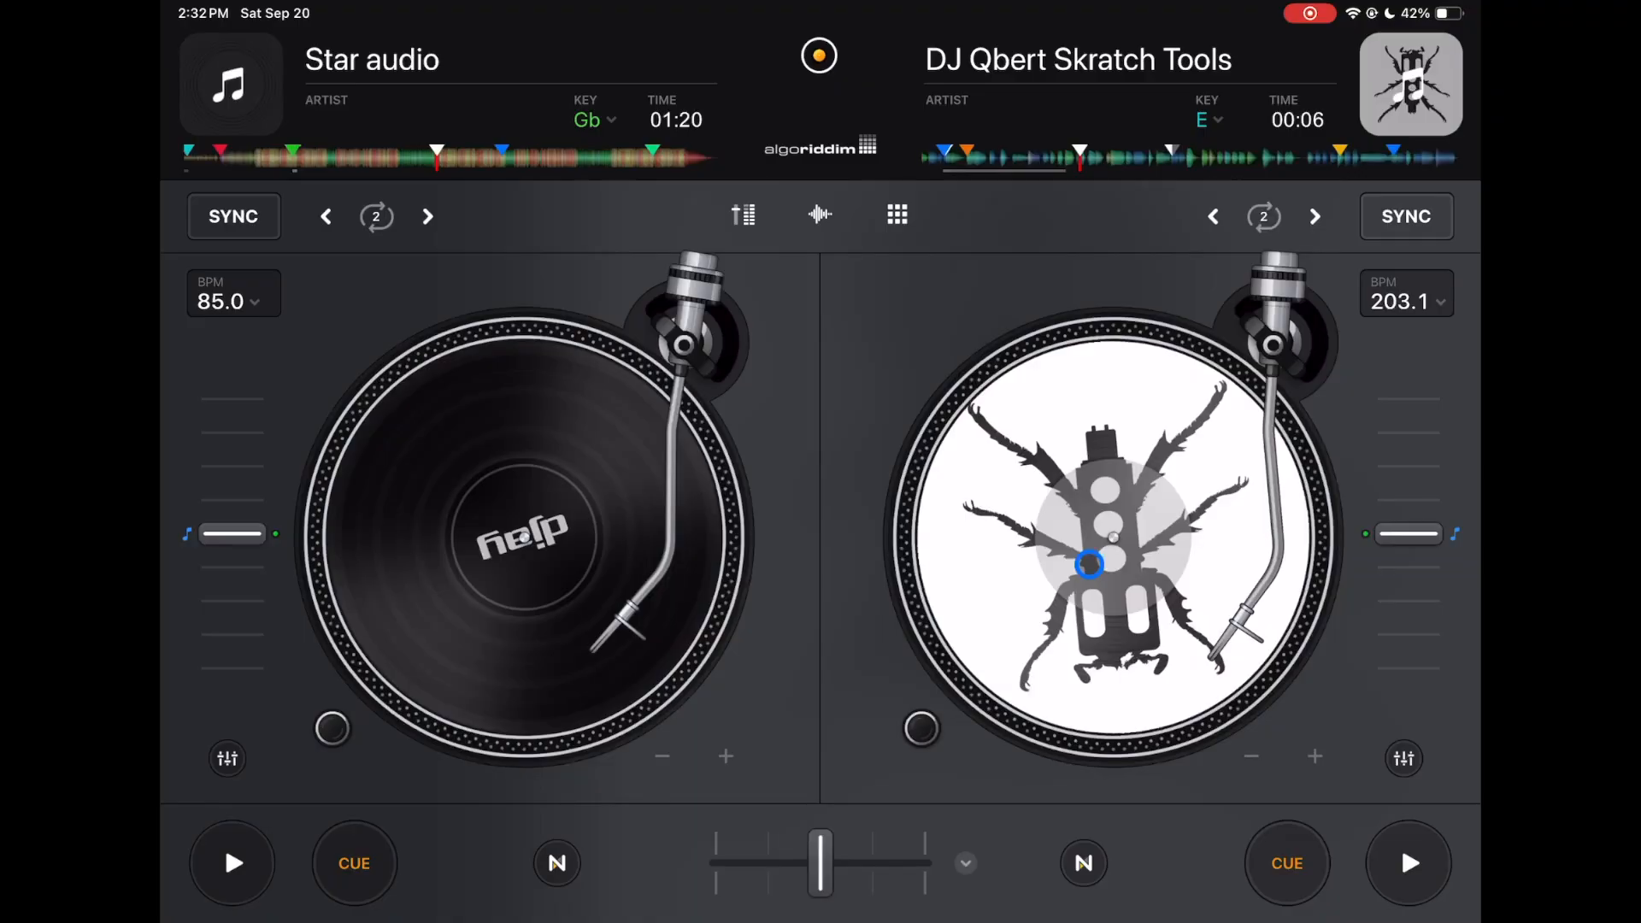
left_click(819, 214)
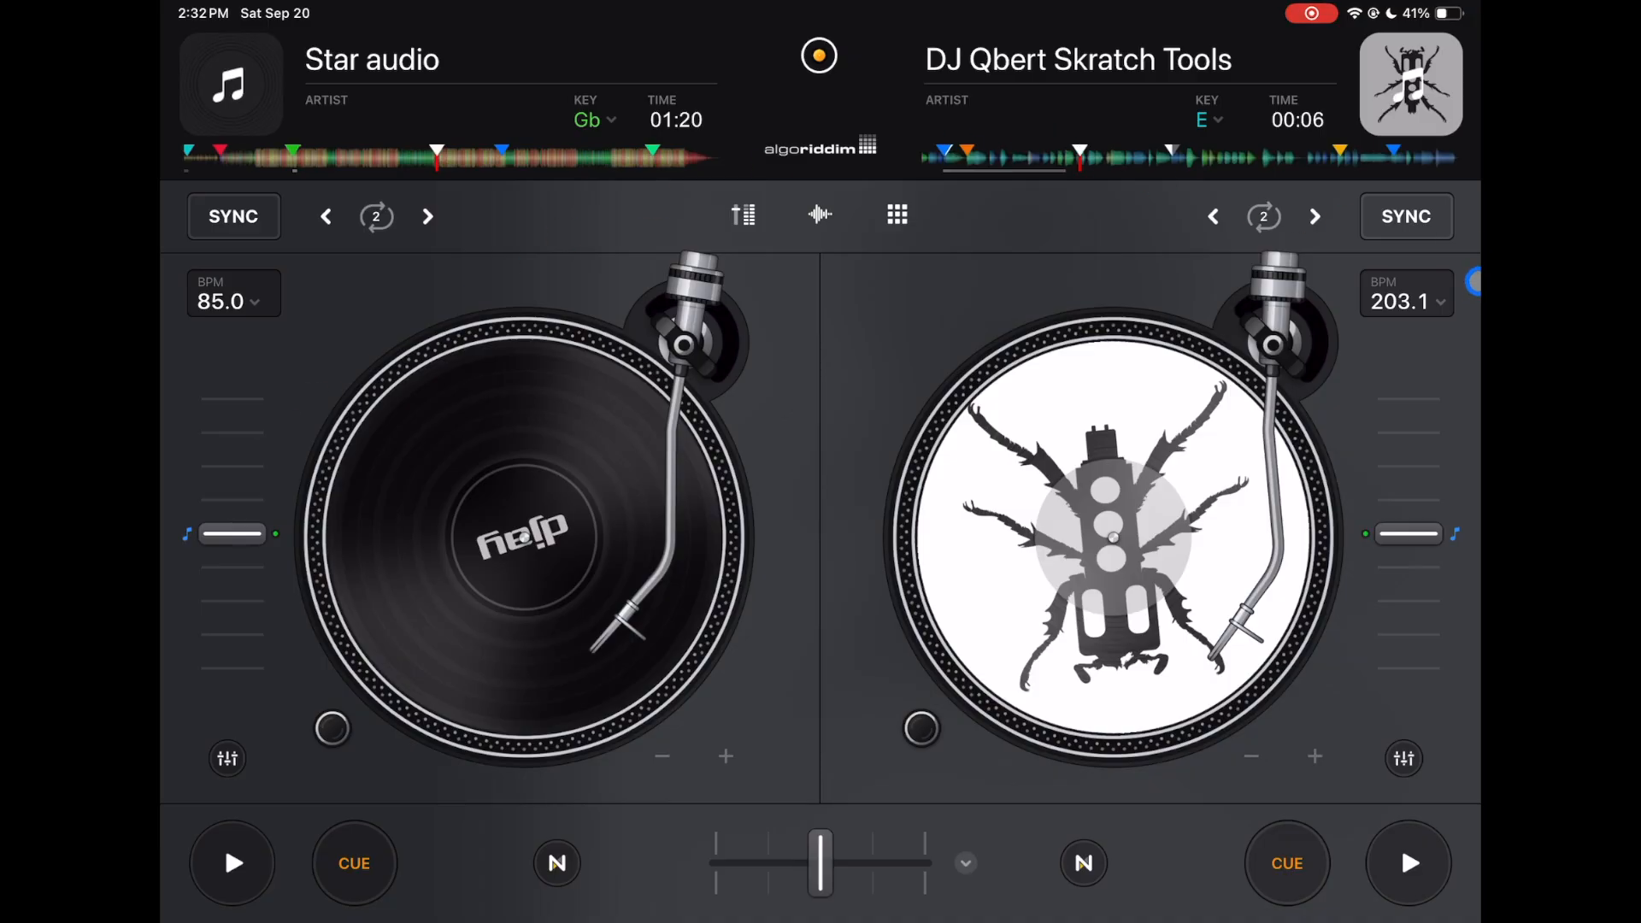
left_click(861, 56)
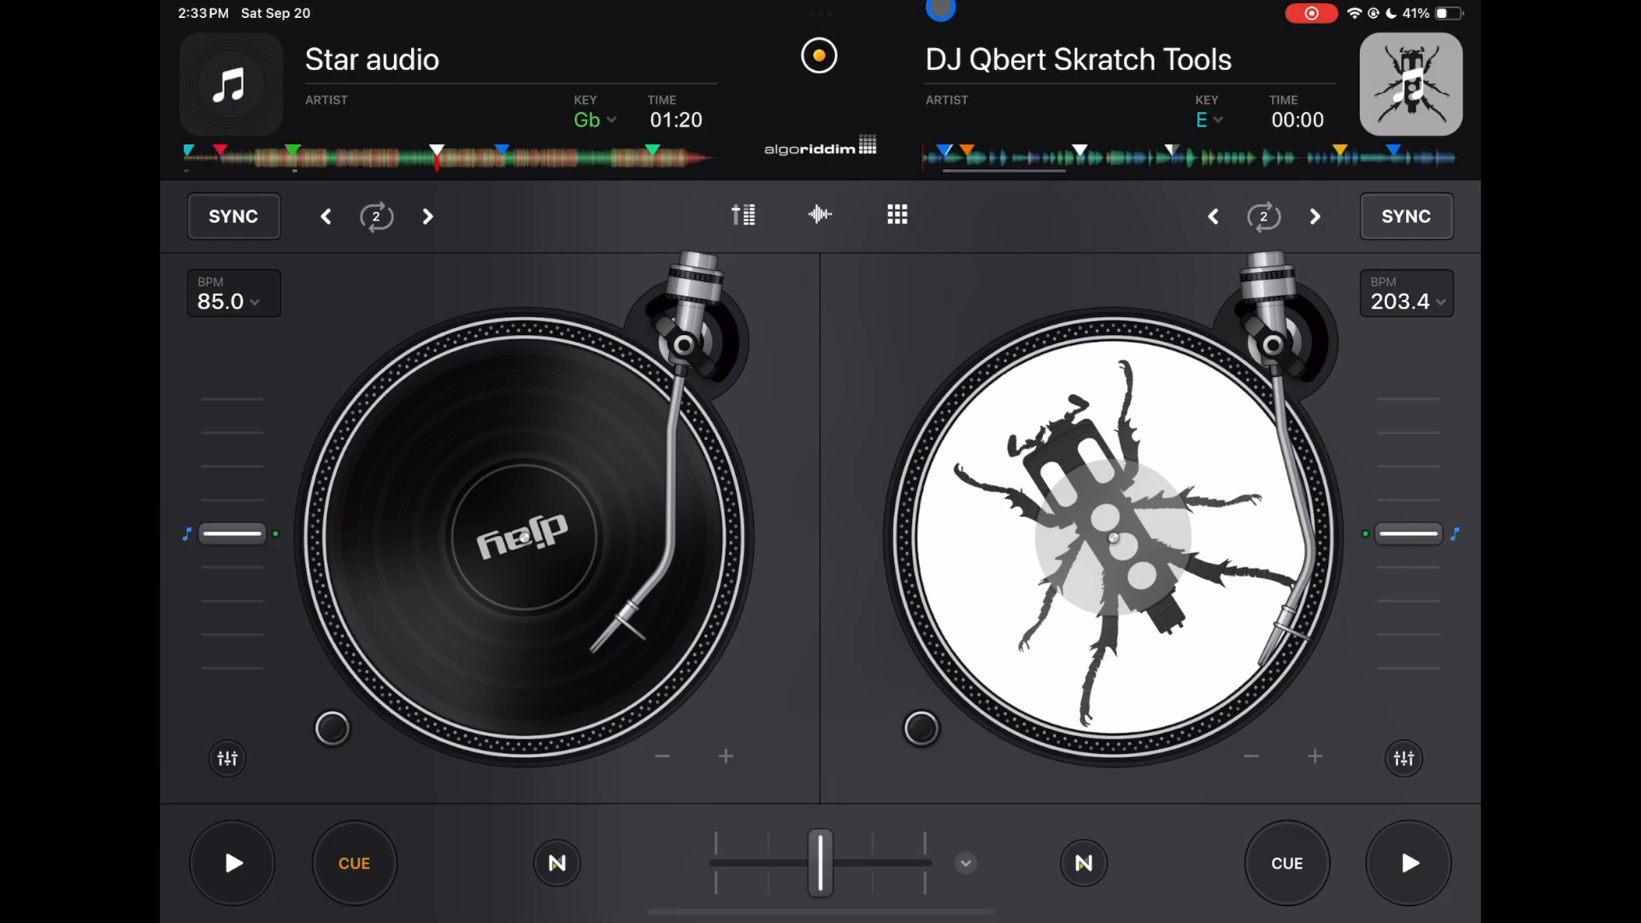
Replace the Neural Mix EQ with the three-band Equalizer and show vertical waveforms.
left_click(742, 214)
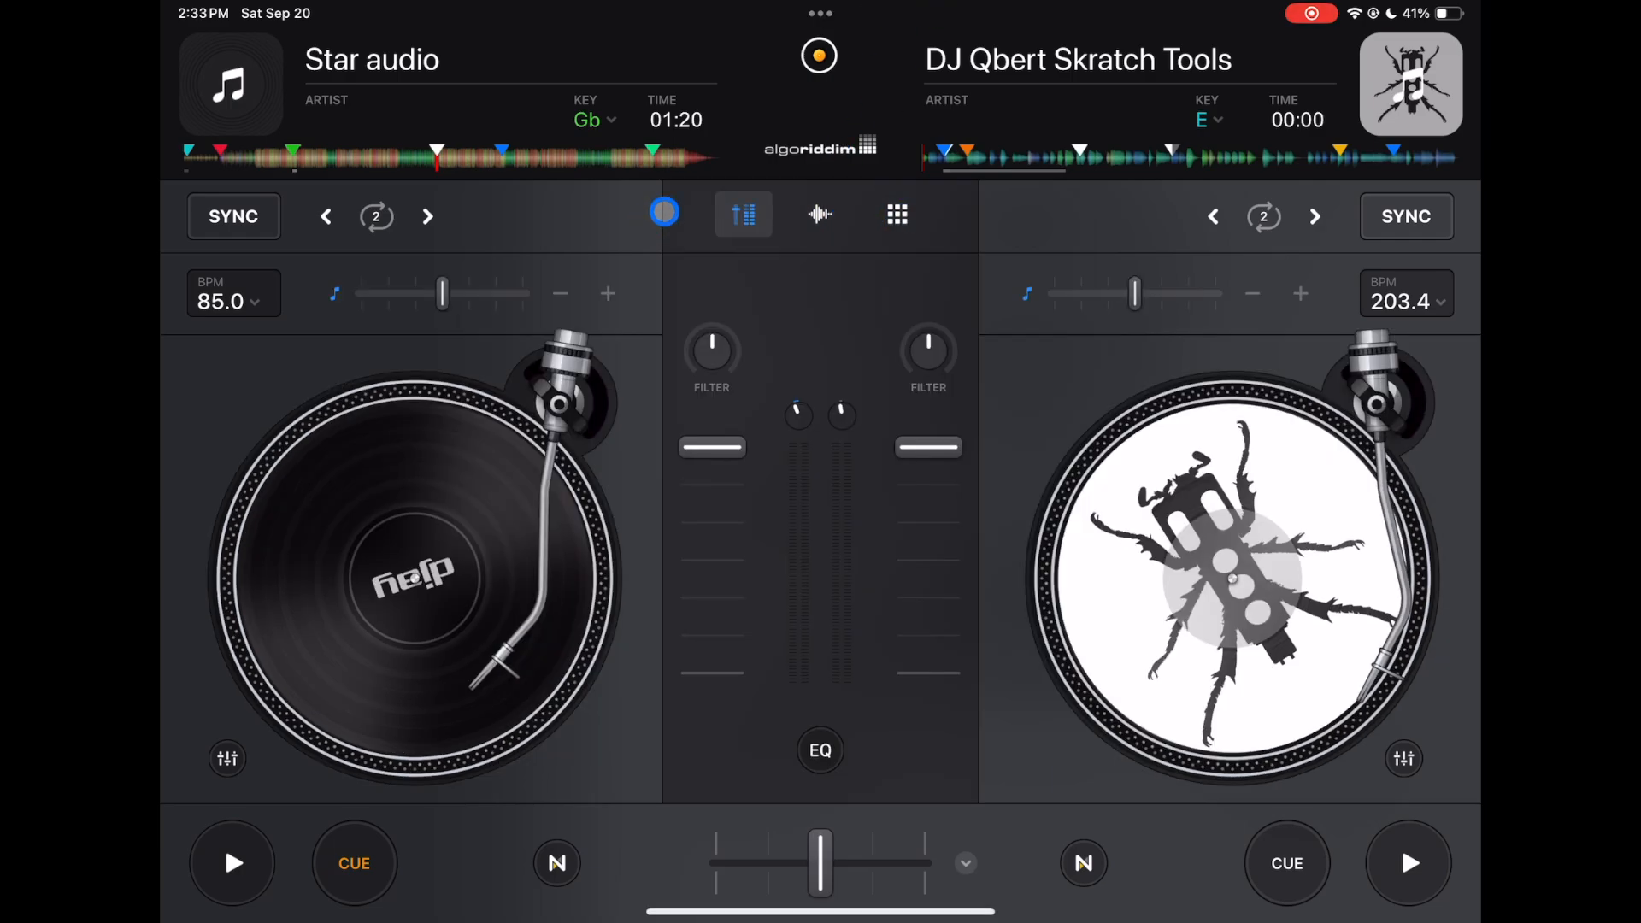
left_click(1281, 680)
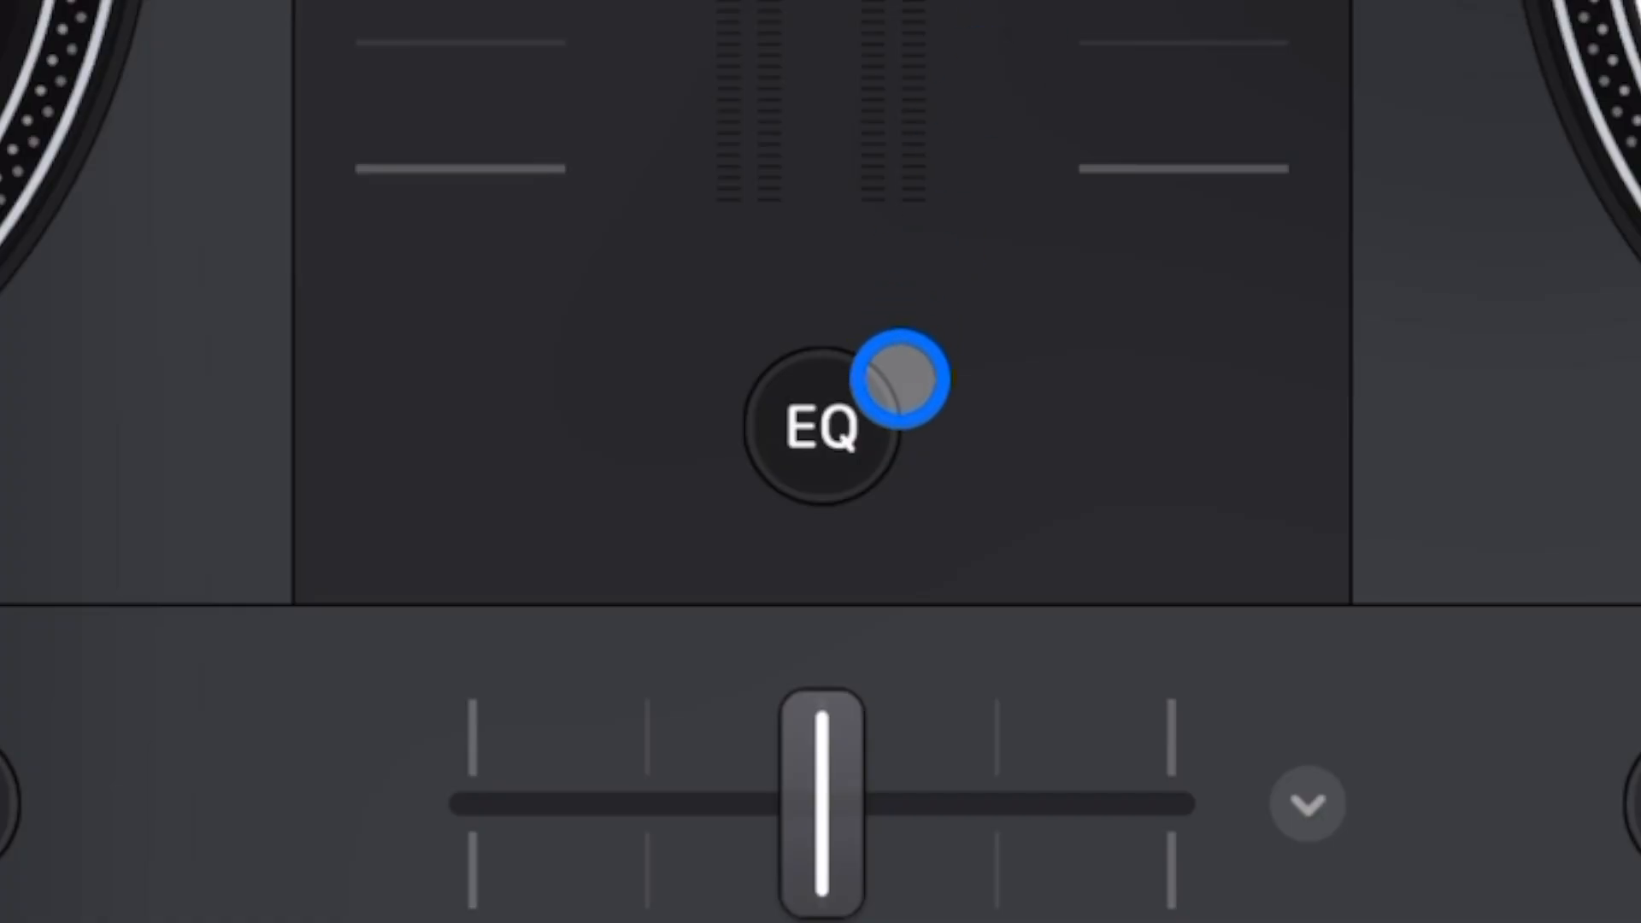
left_click(821, 429)
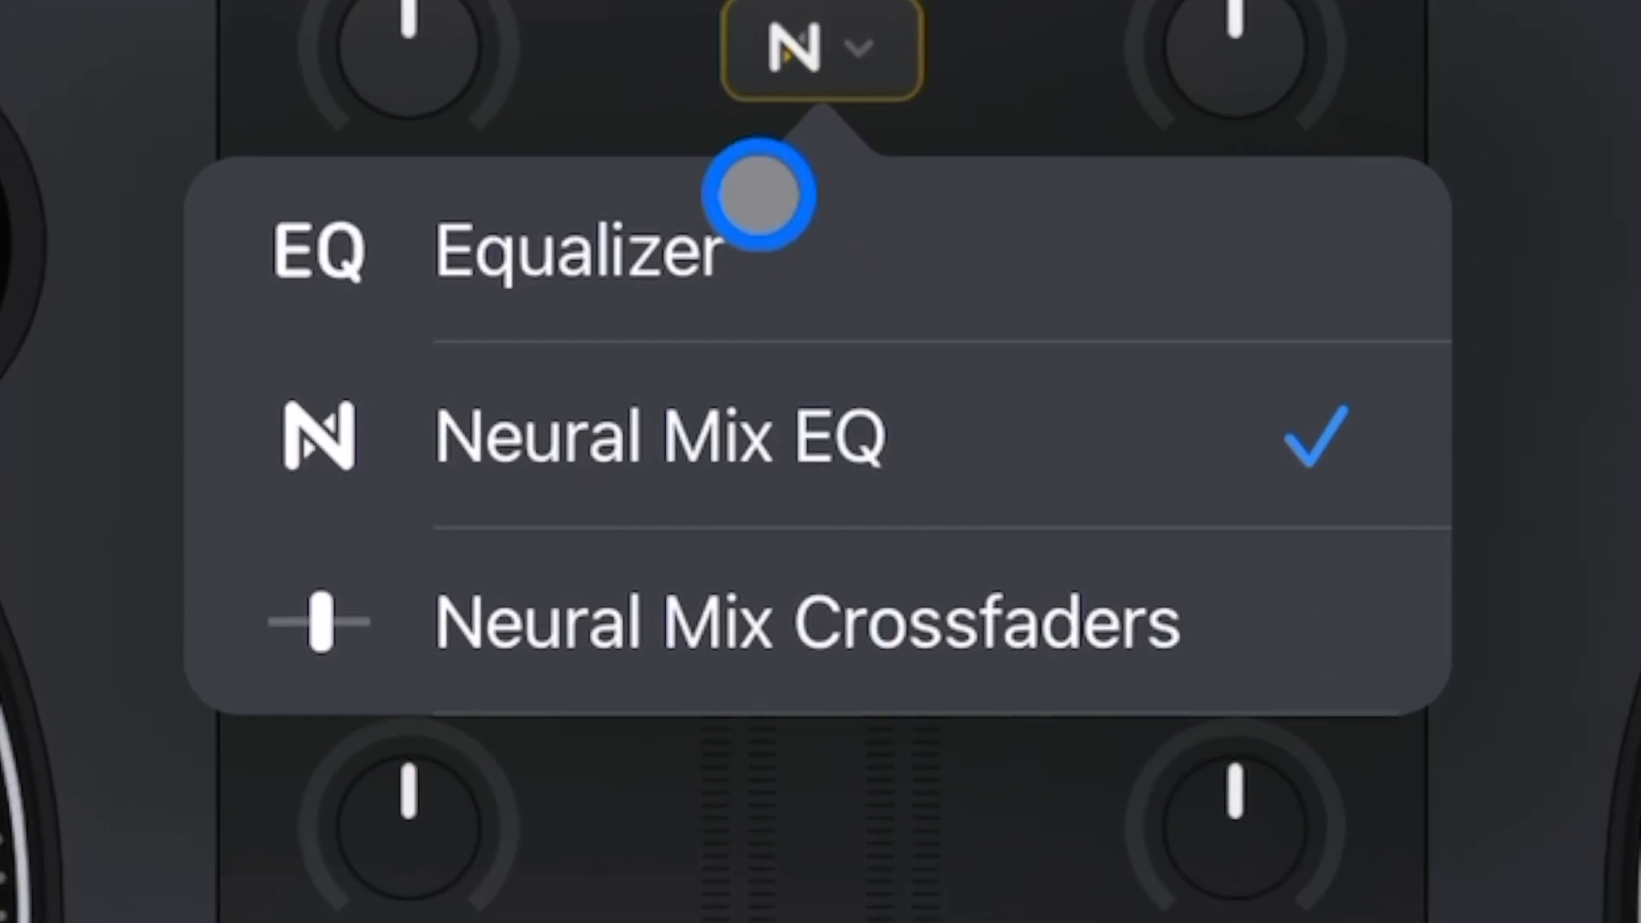
left_click(574, 251)
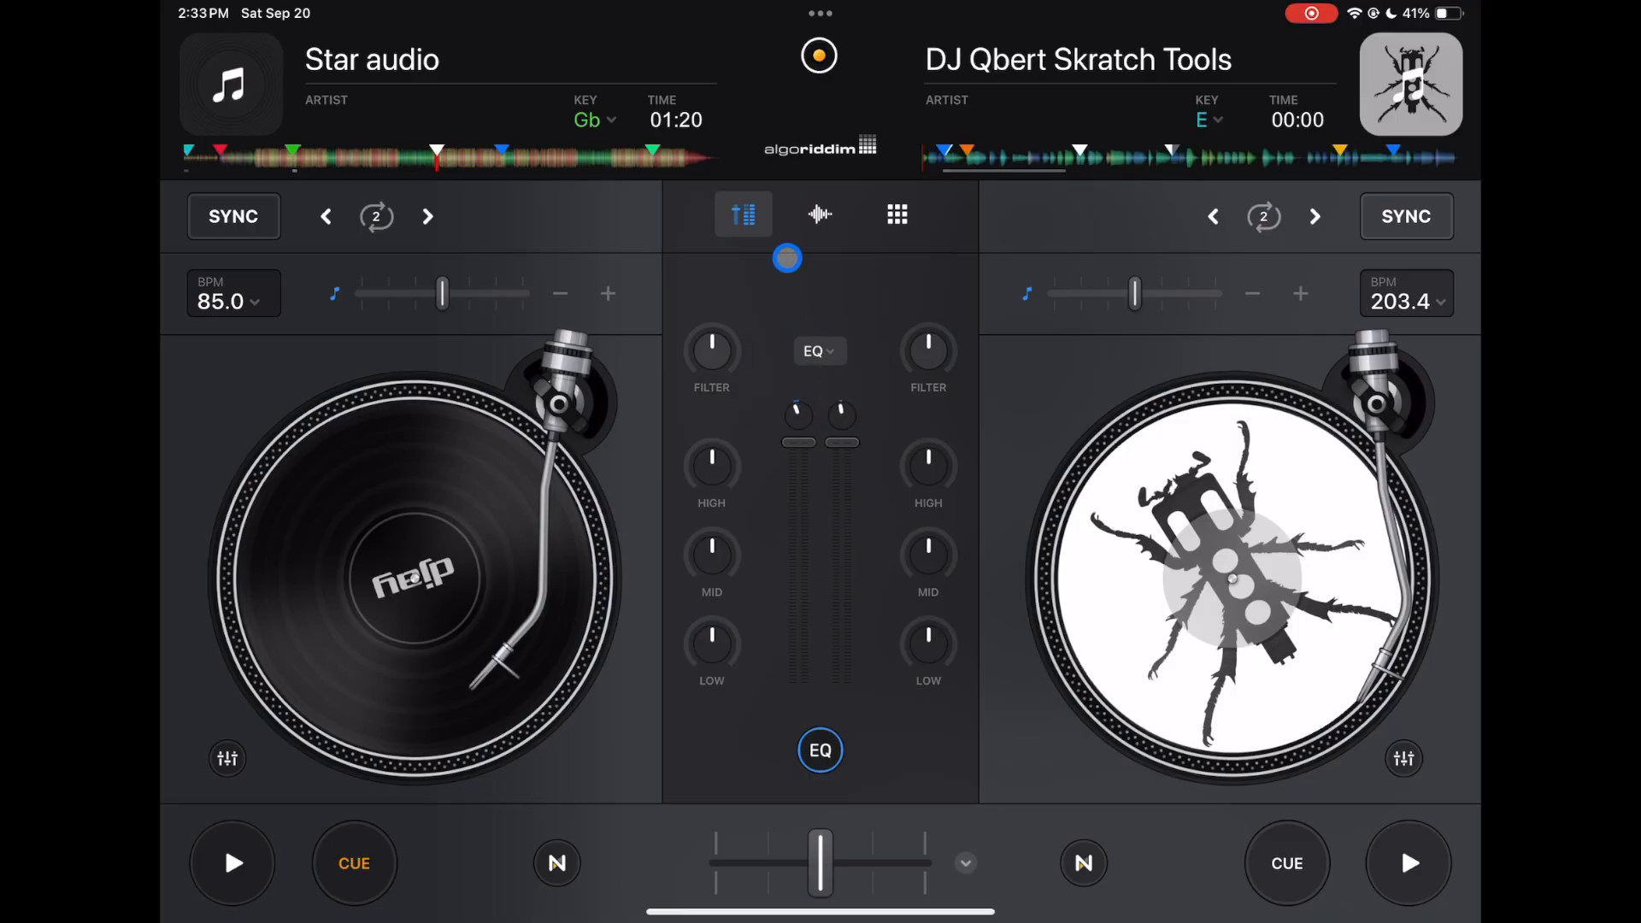
left_click_drag(787, 258, 981, 430)
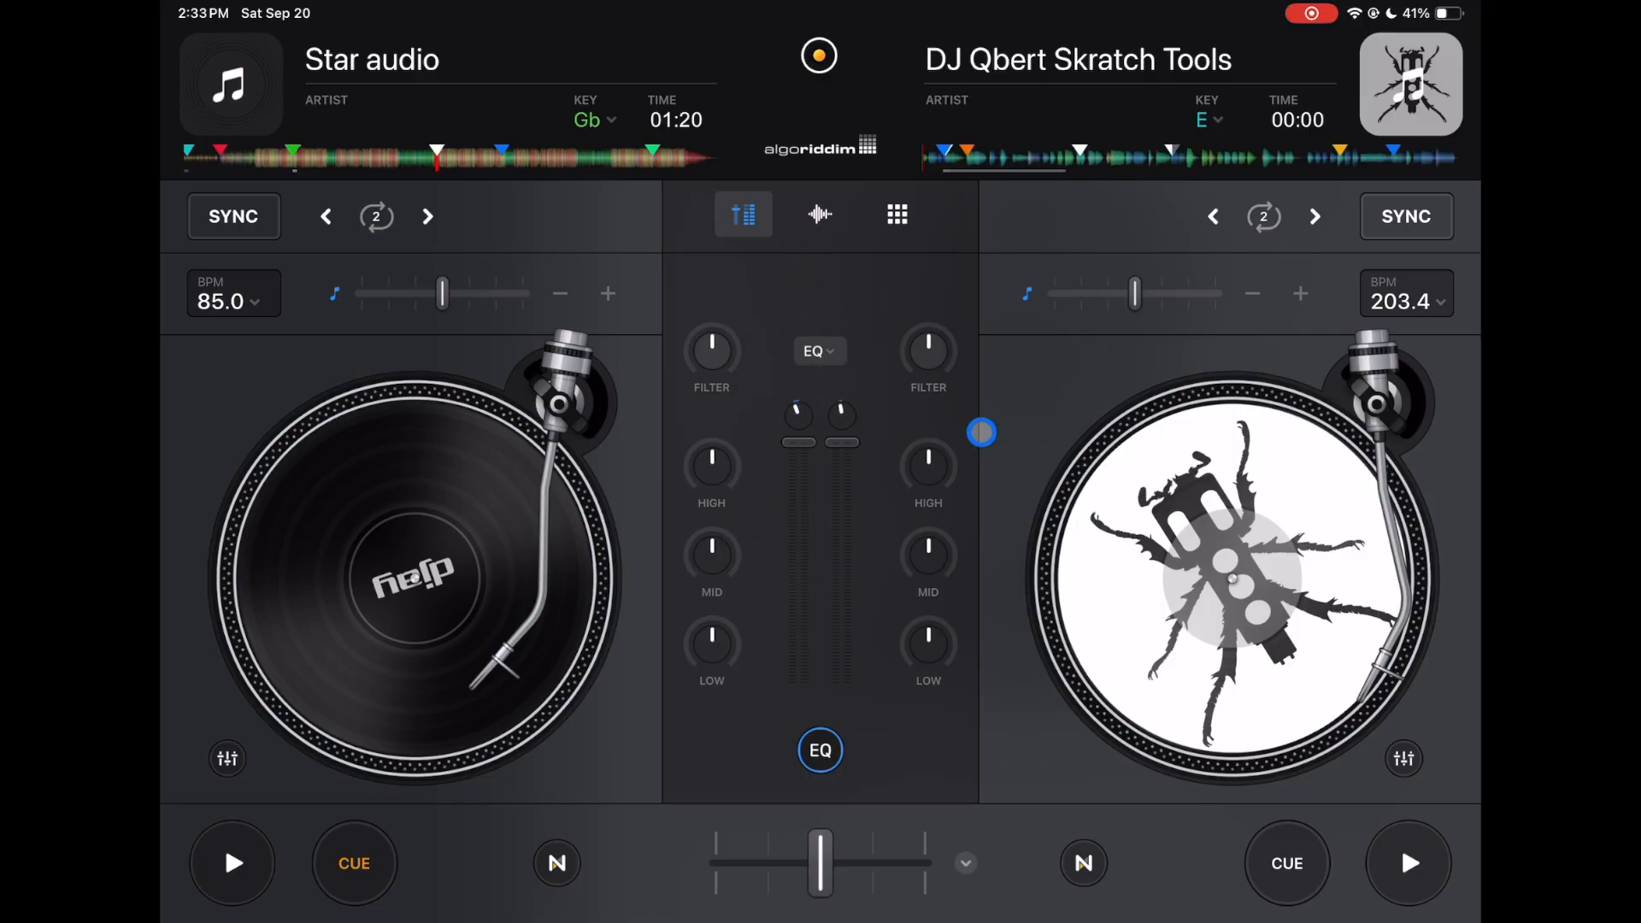
left_click(819, 215)
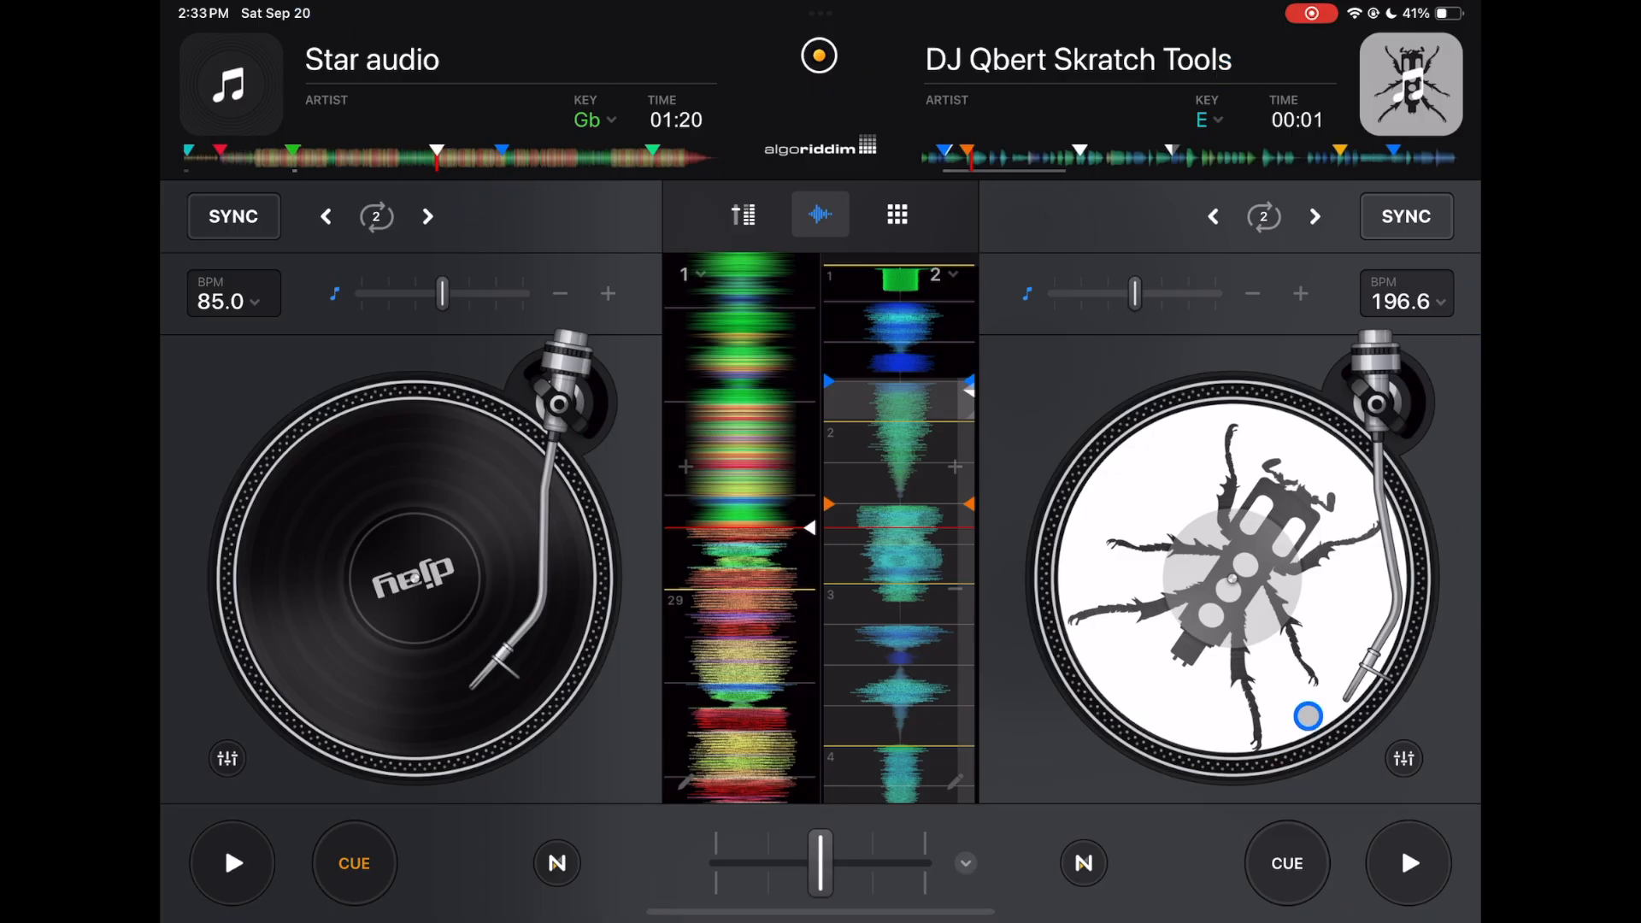
Try the right deck's FX and Skip panels, then bring up the 185-song Music library.
left_click(1261, 755)
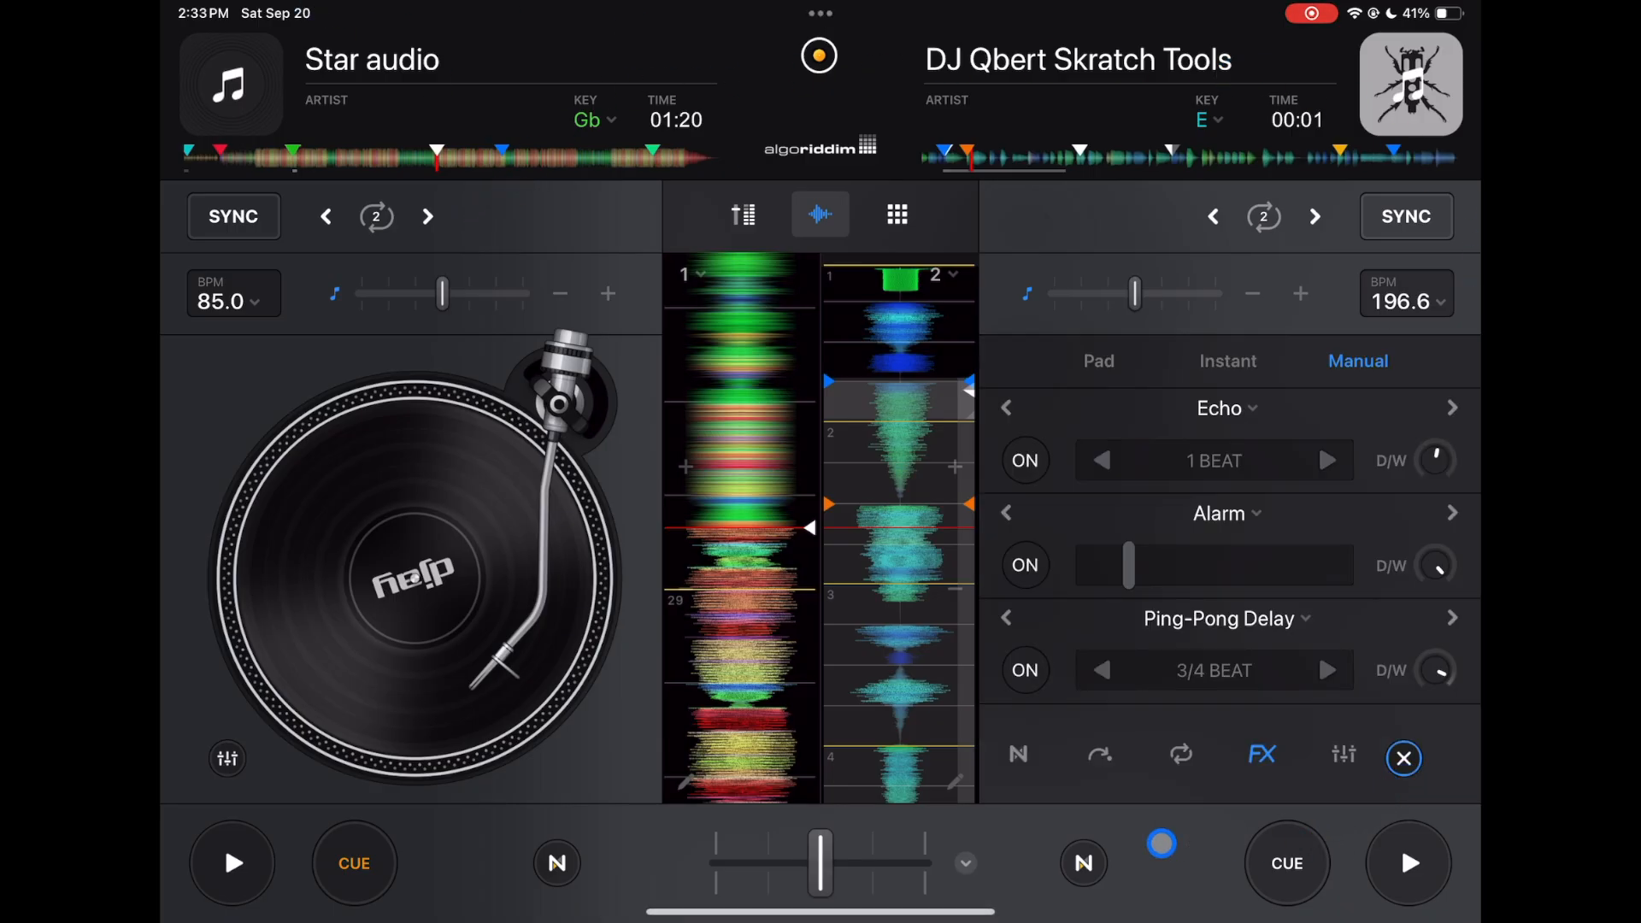
left_click(1179, 754)
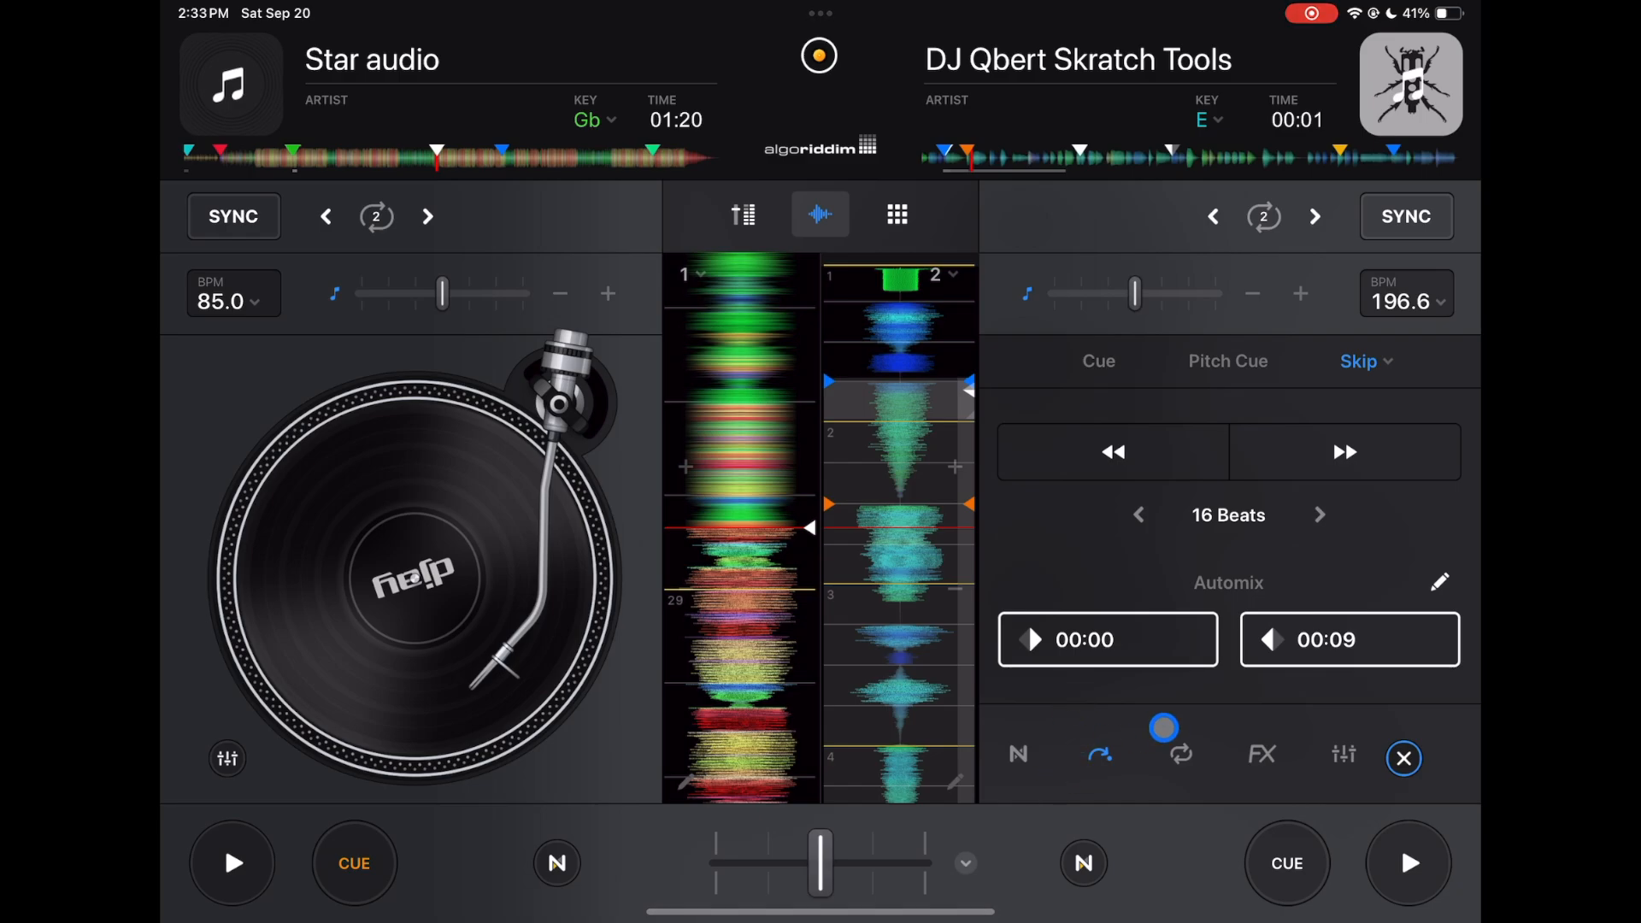
left_click(1262, 754)
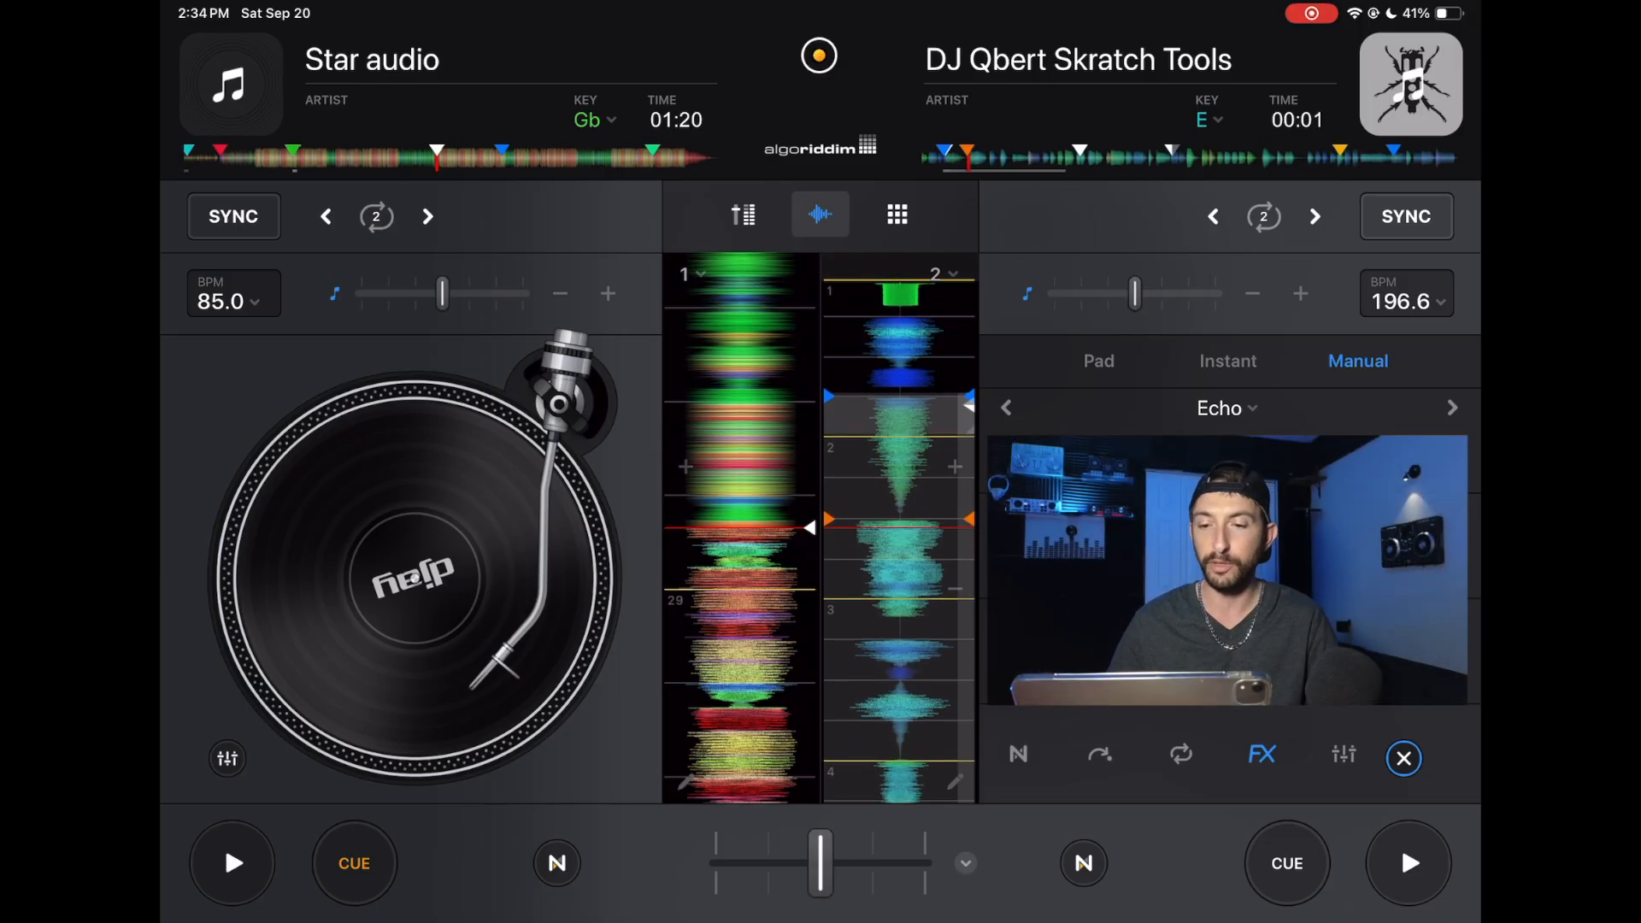
left_click(1403, 758)
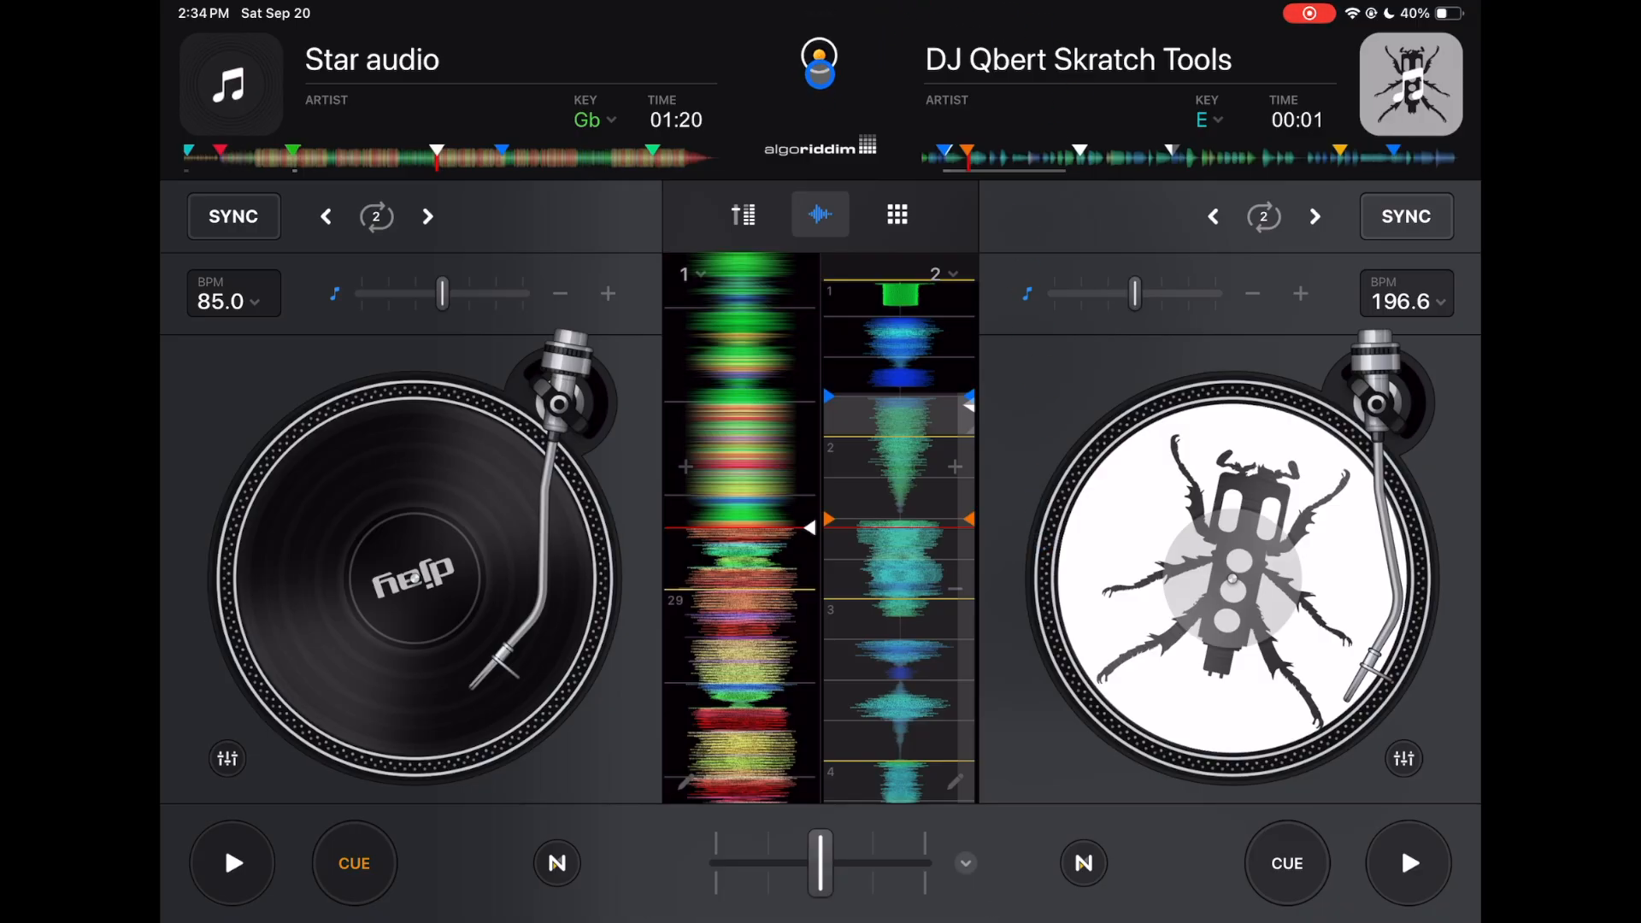
left_click(895, 215)
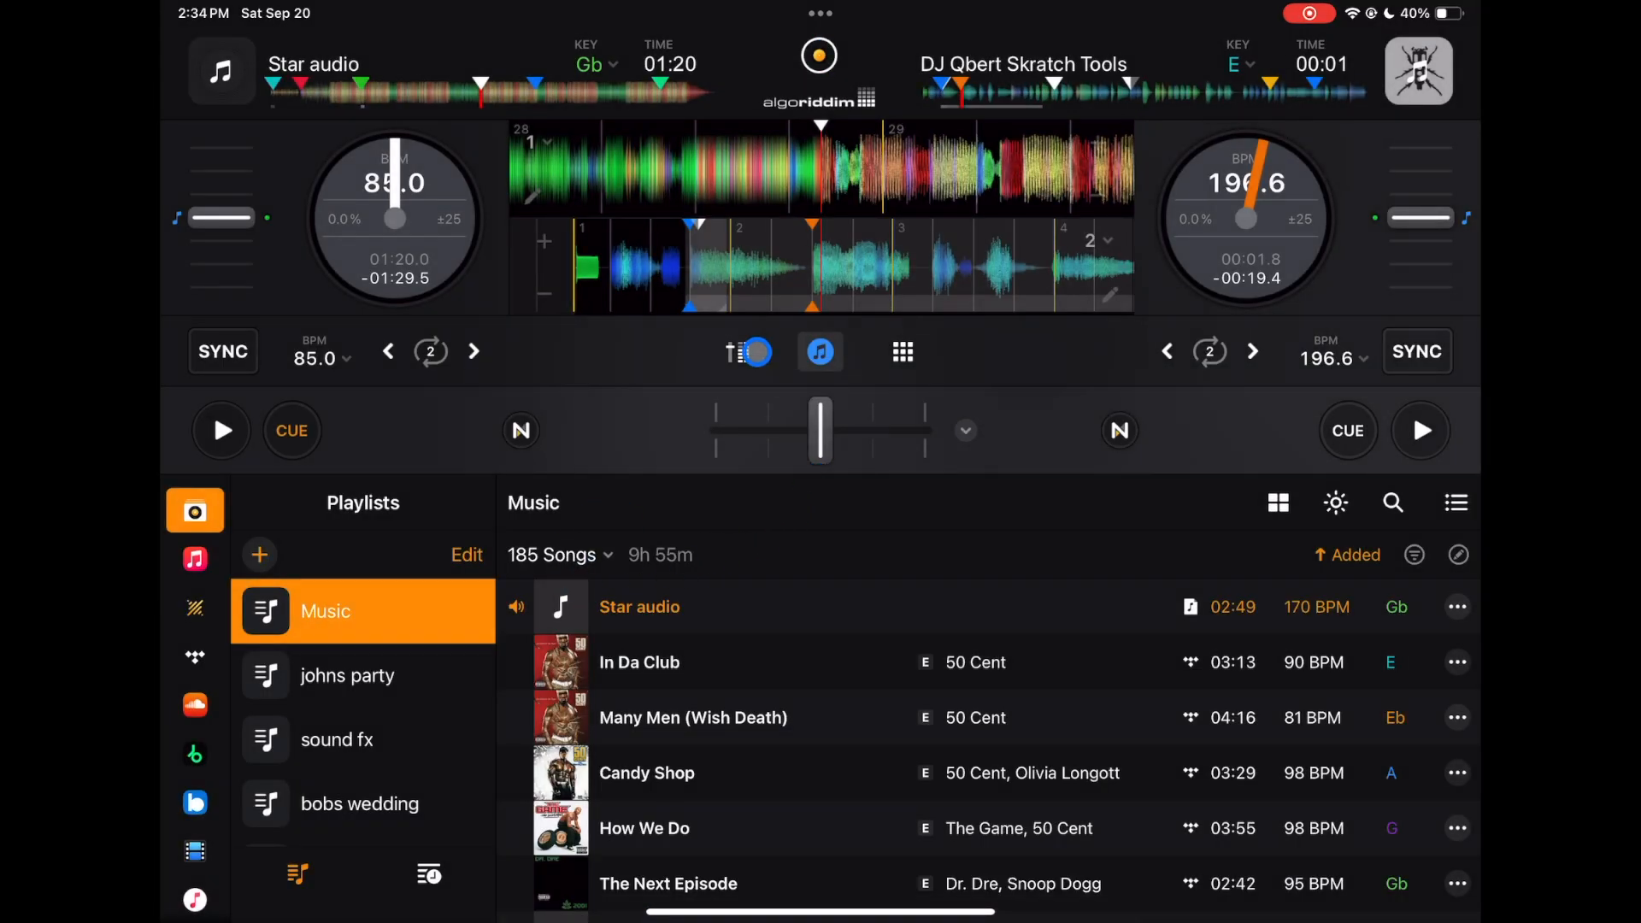
Replace the library with both decks' FX racks and open the Waveforms settings.
left_click(745, 351)
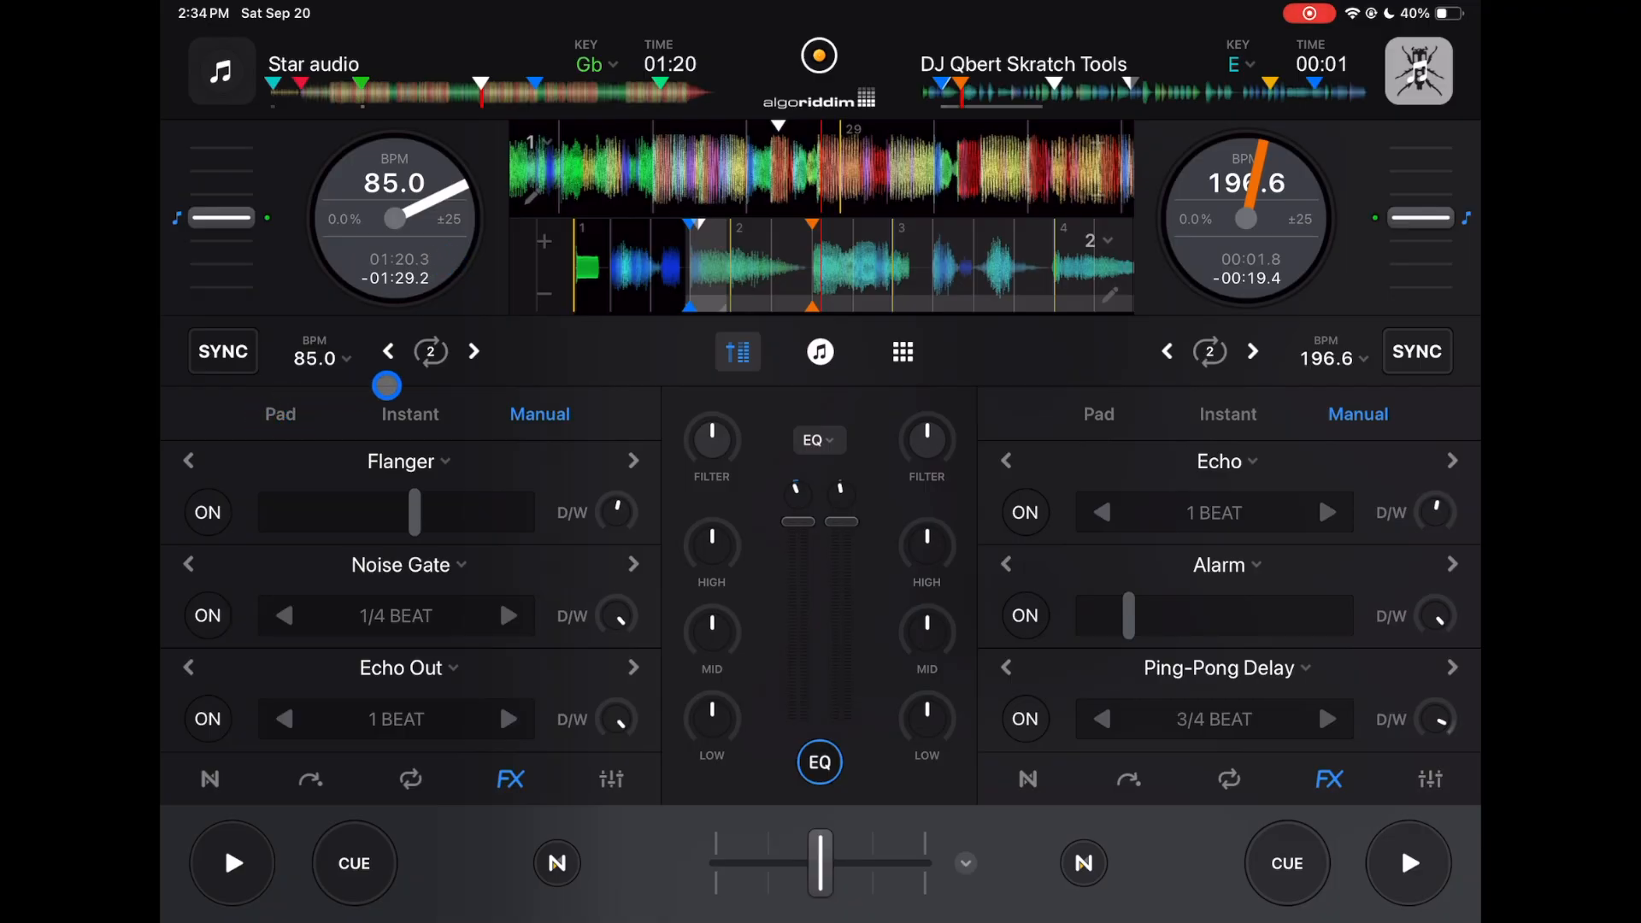
left_click(748, 147)
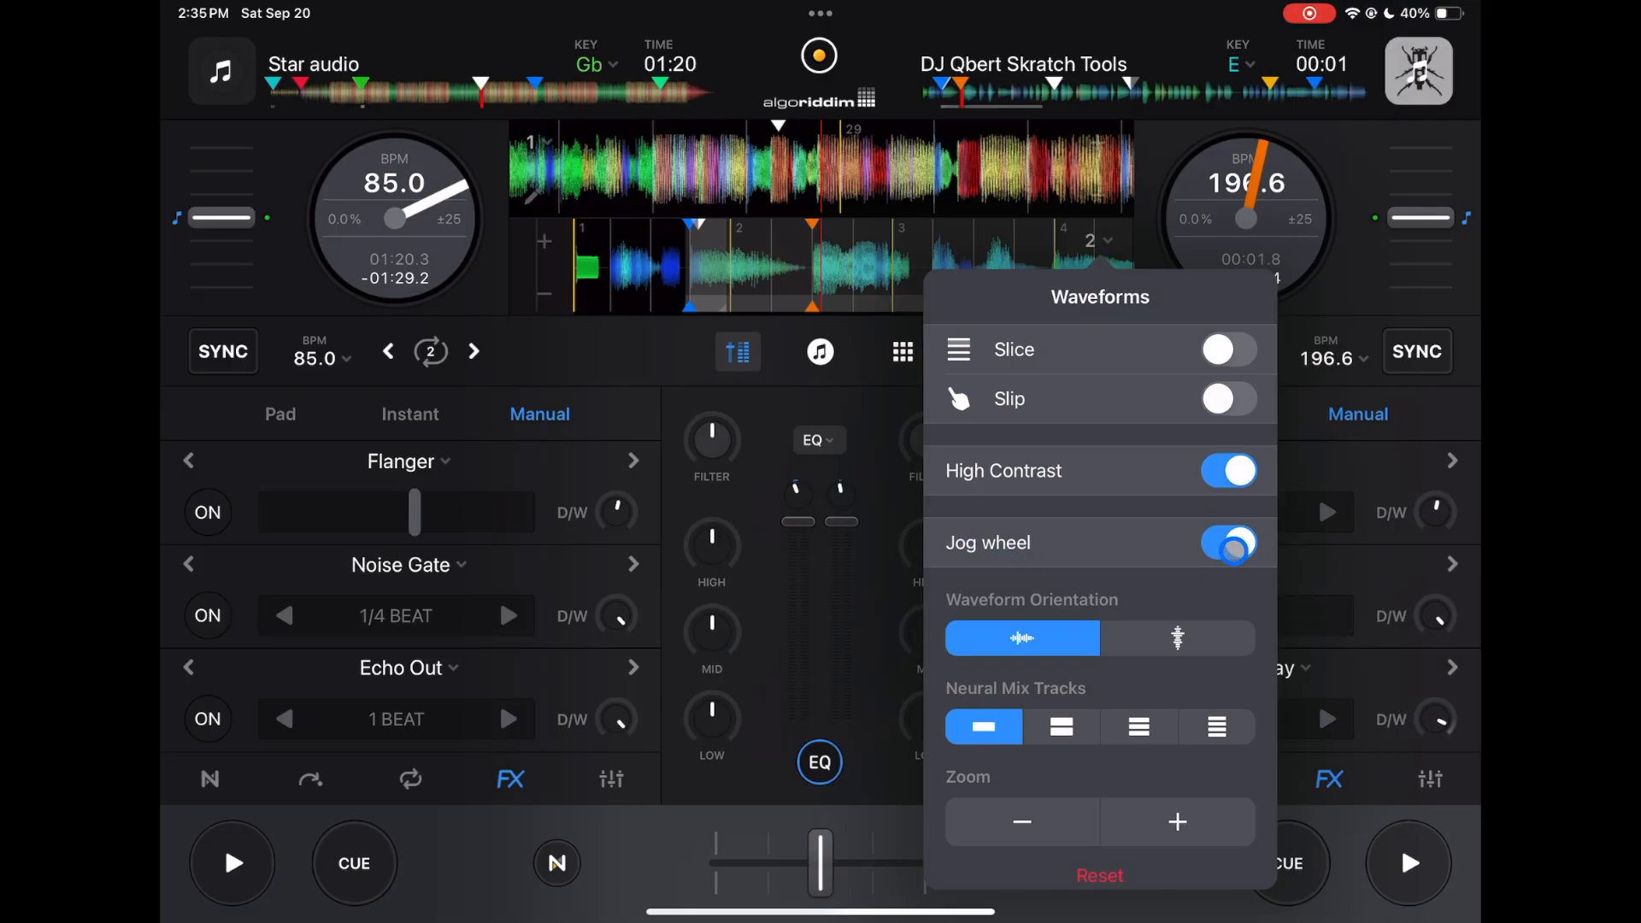
Toggle the jog wheel display off and back on, then open the modes overview.
left_click(1229, 542)
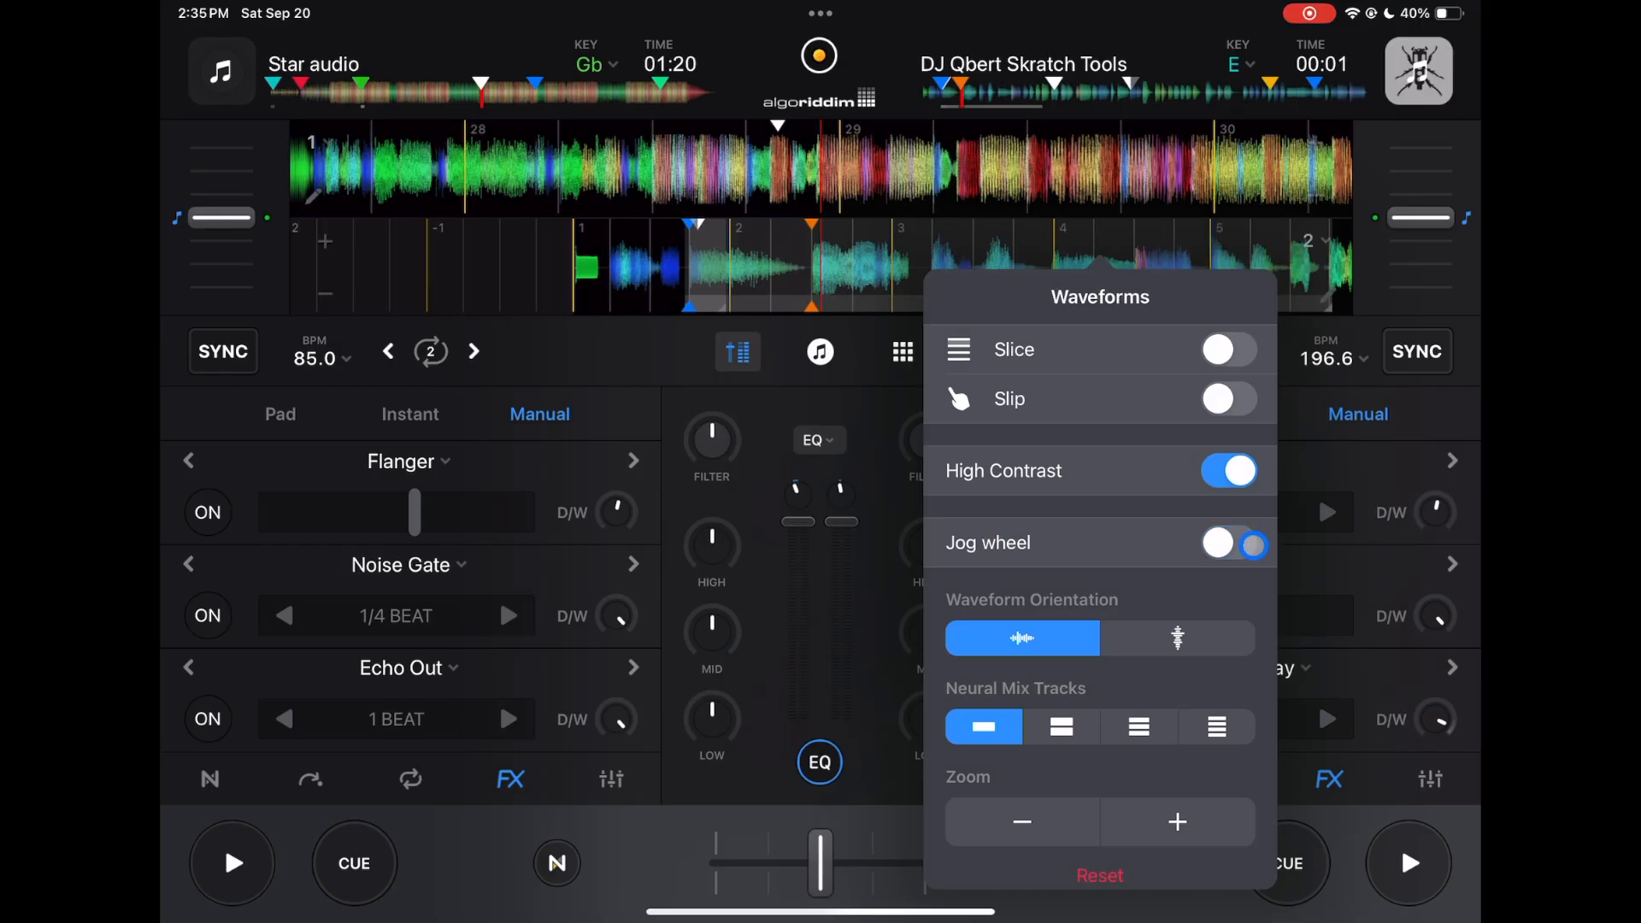
left_click(1245, 541)
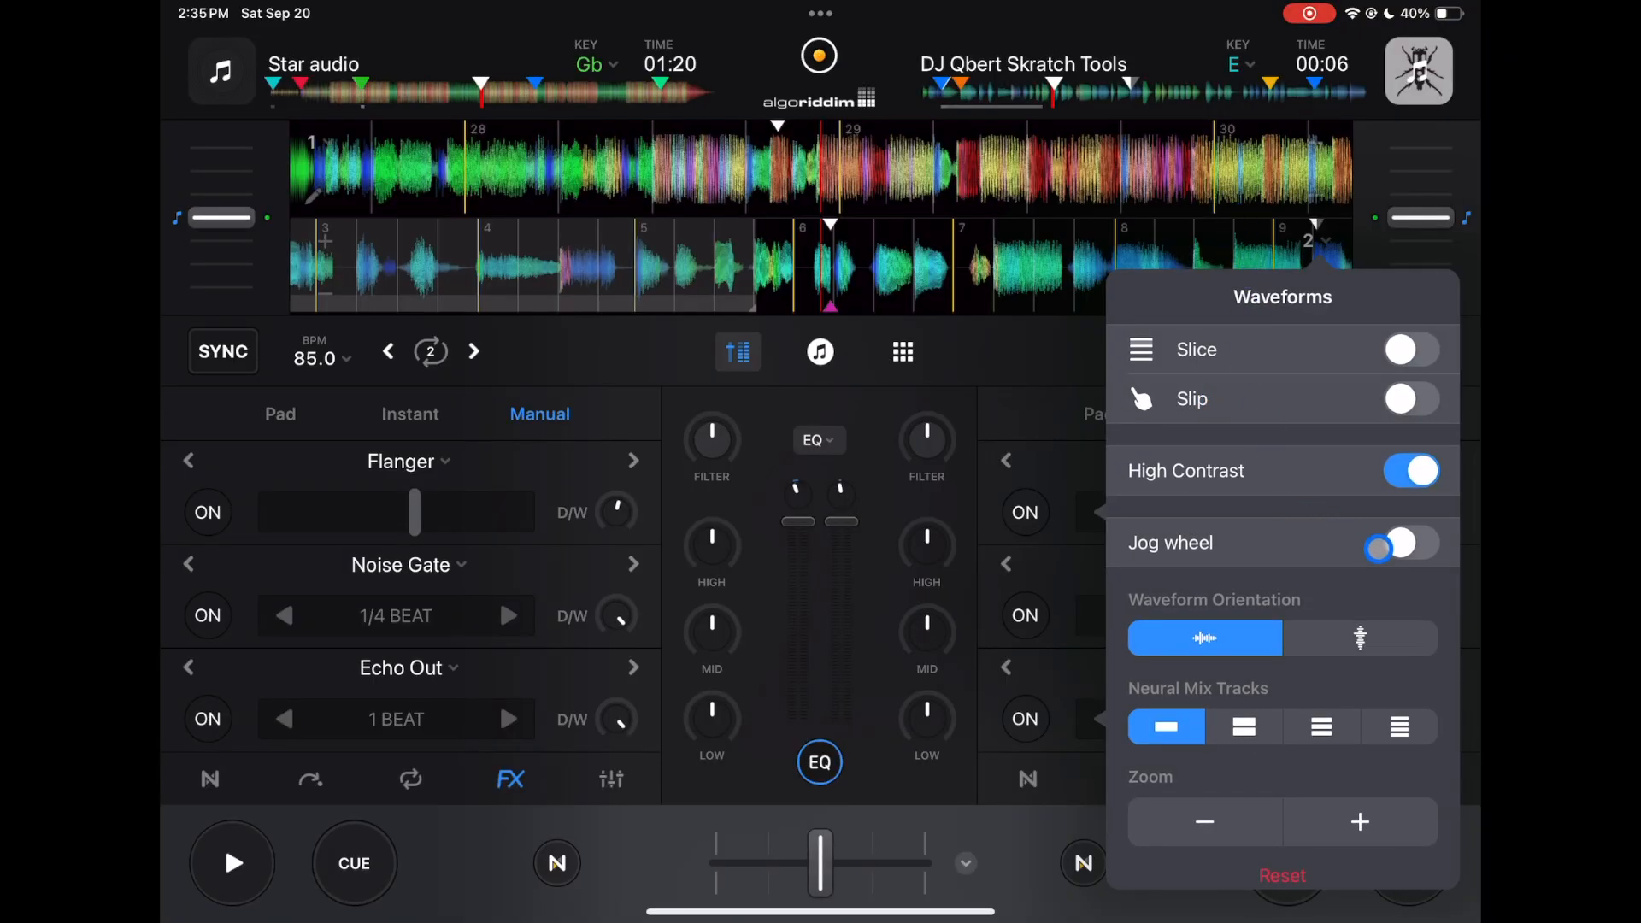
left_click(1409, 542)
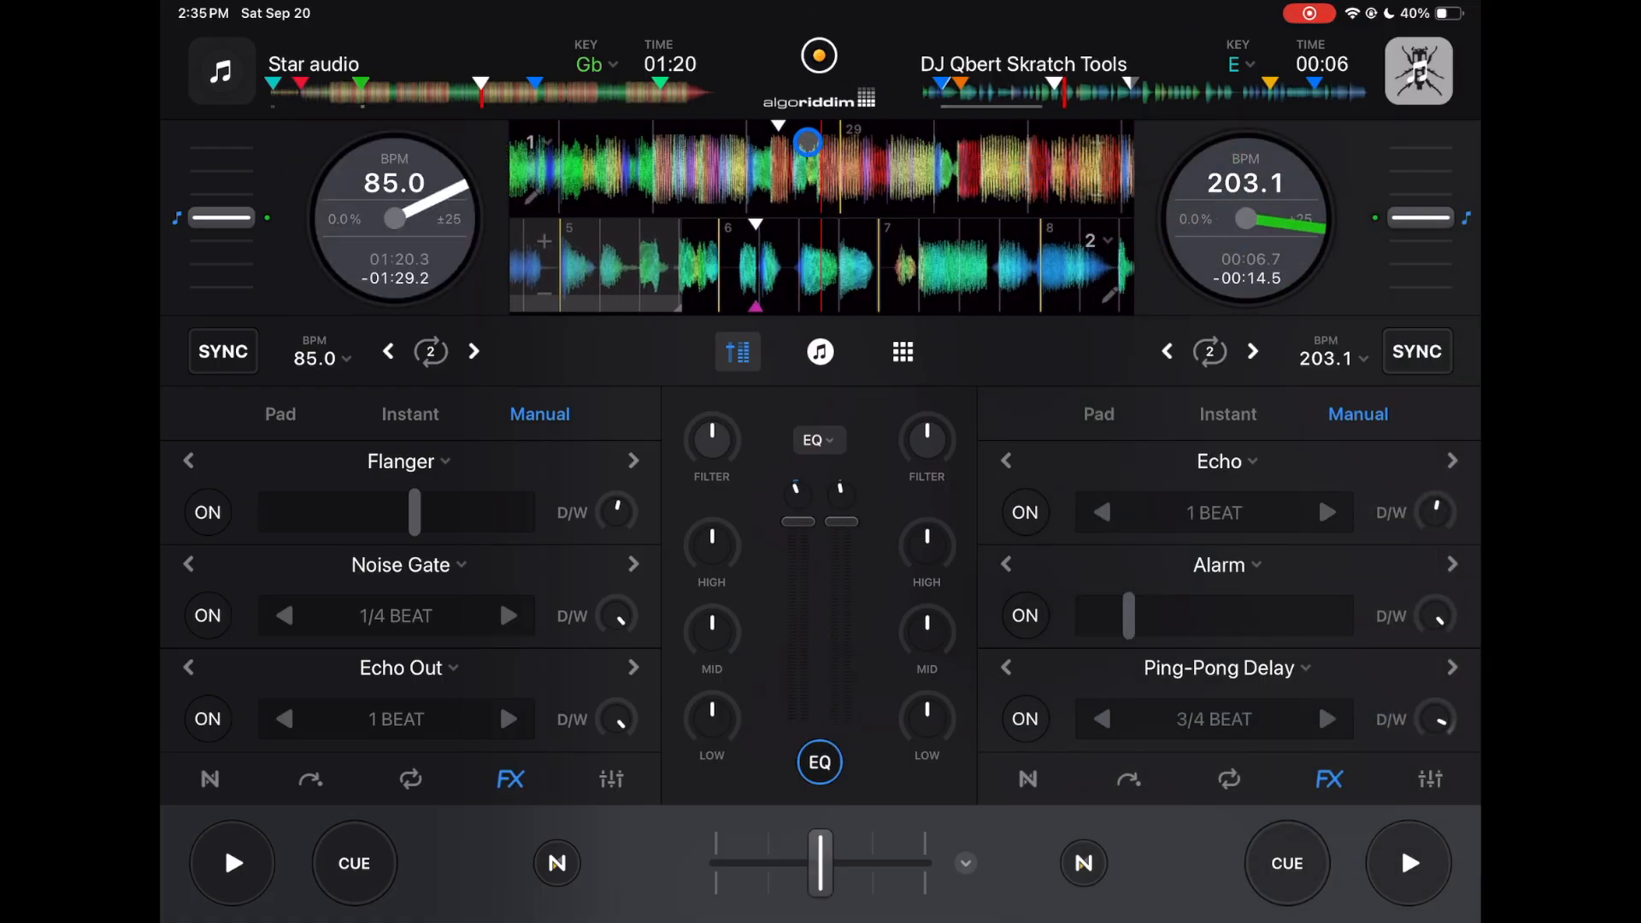
left_click(783, 56)
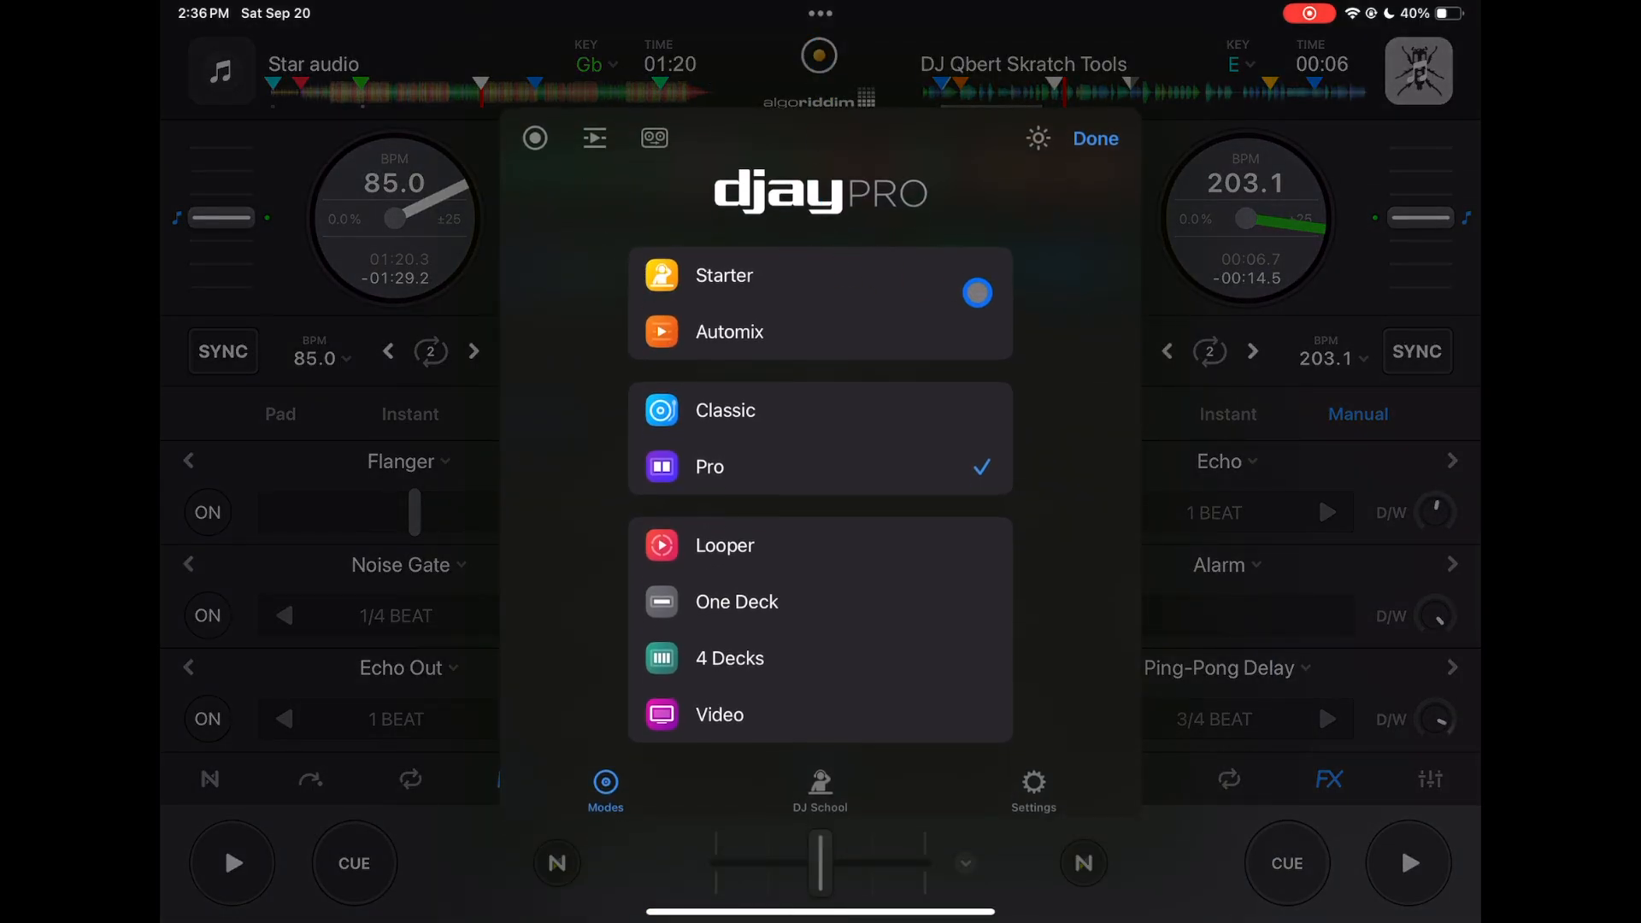
In Appearance settings, try the Compact Dark and Compact Light interface styles.
left_click(1031, 789)
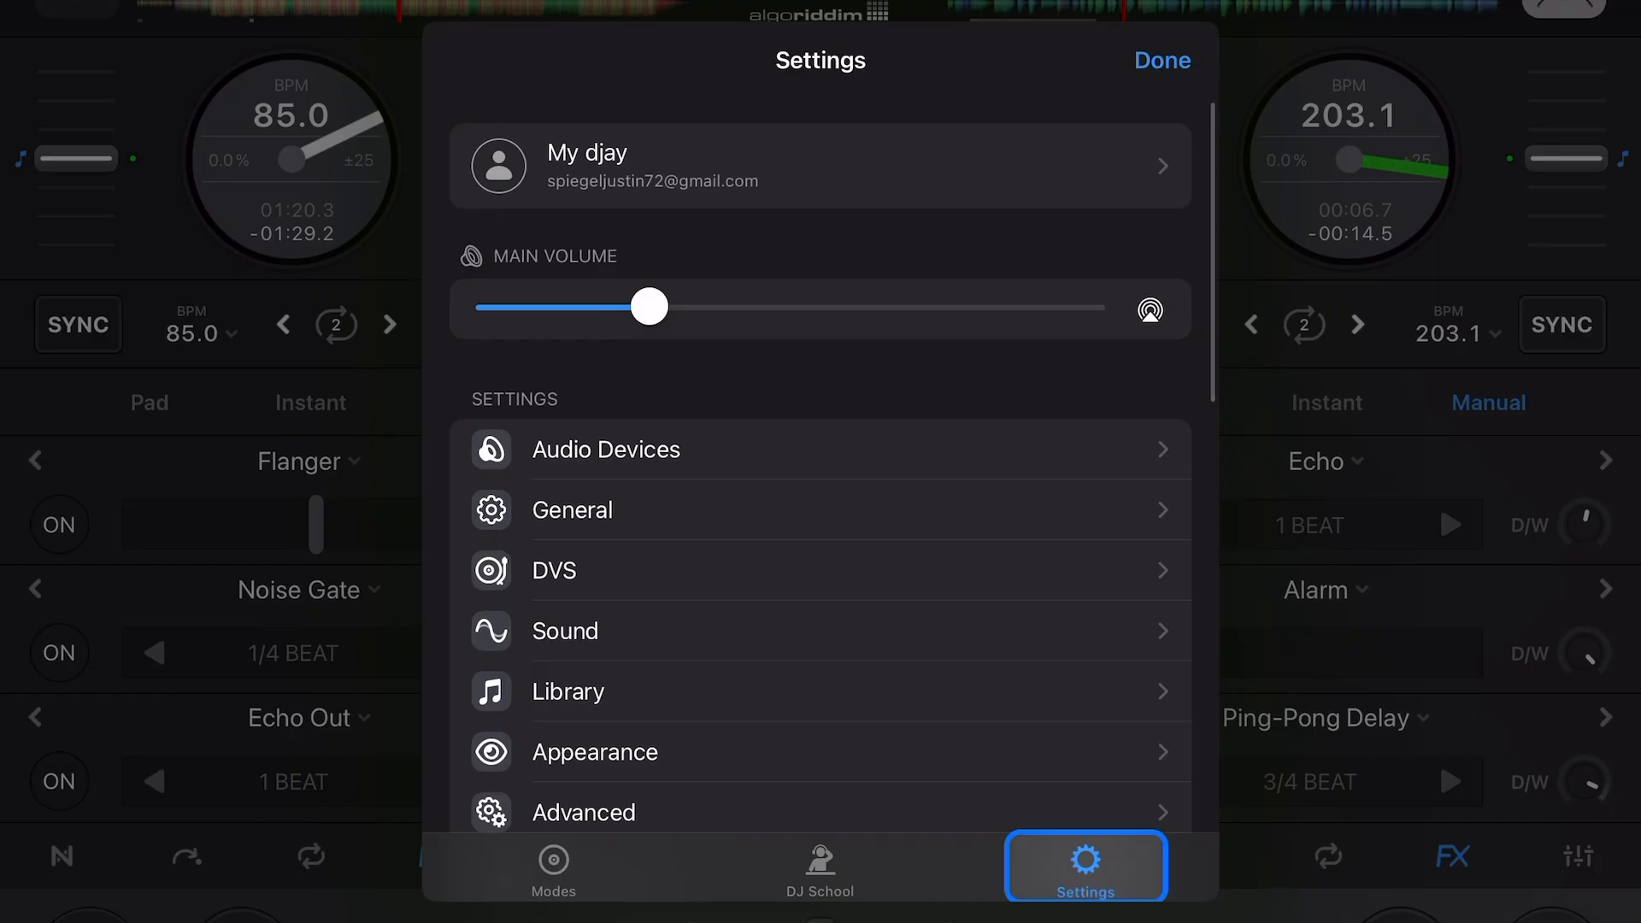
left_click(593, 751)
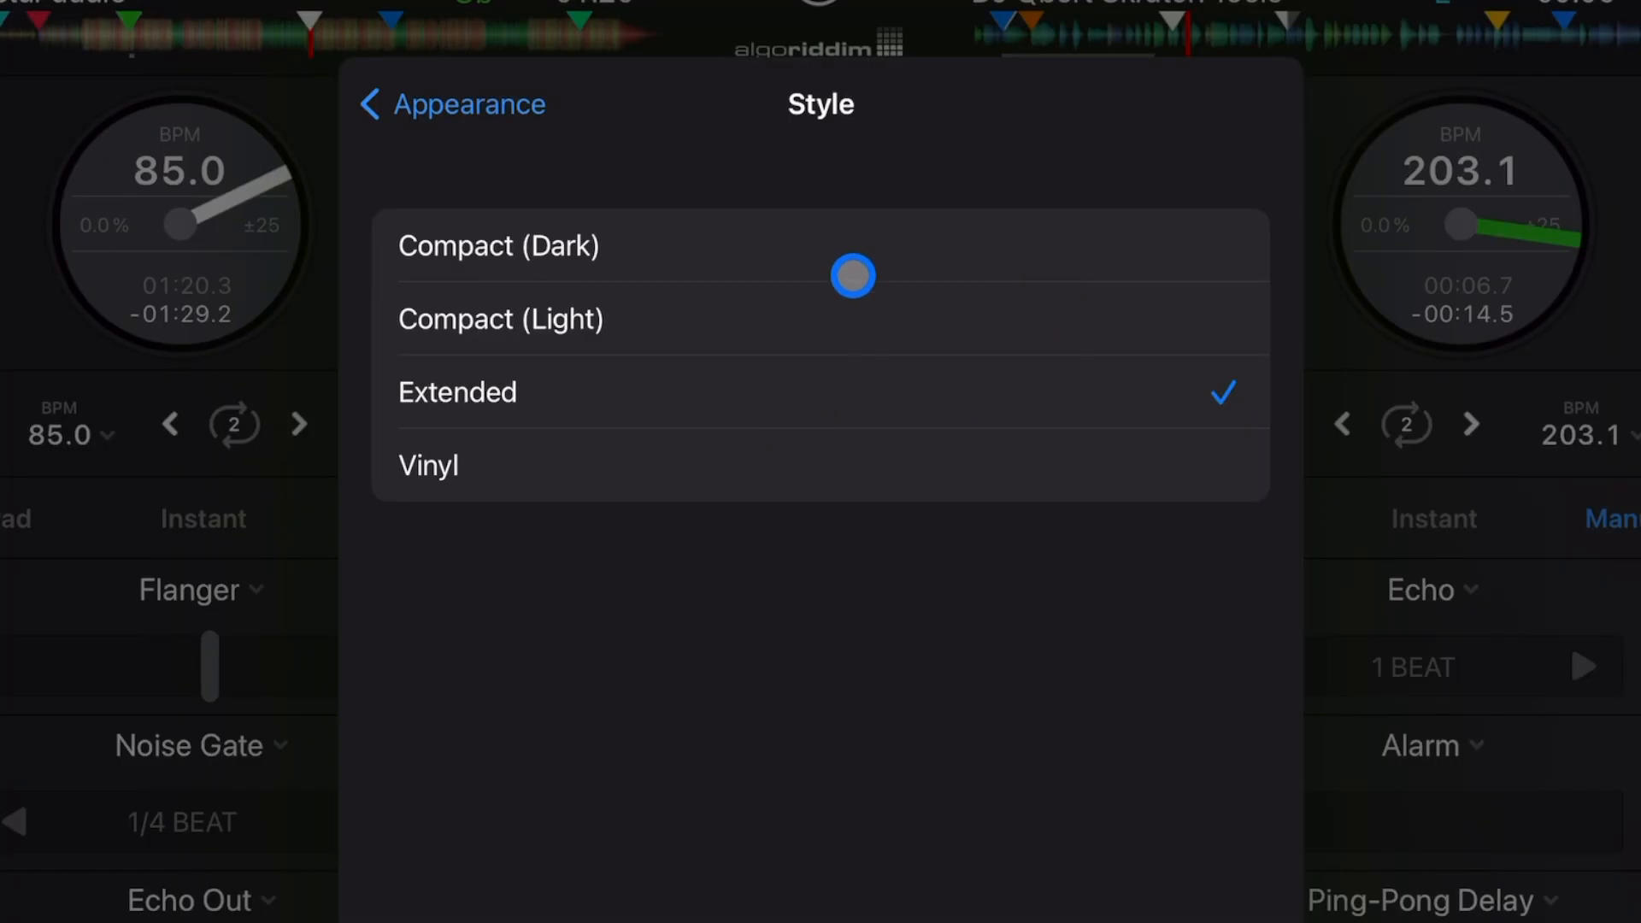
left_click(498, 246)
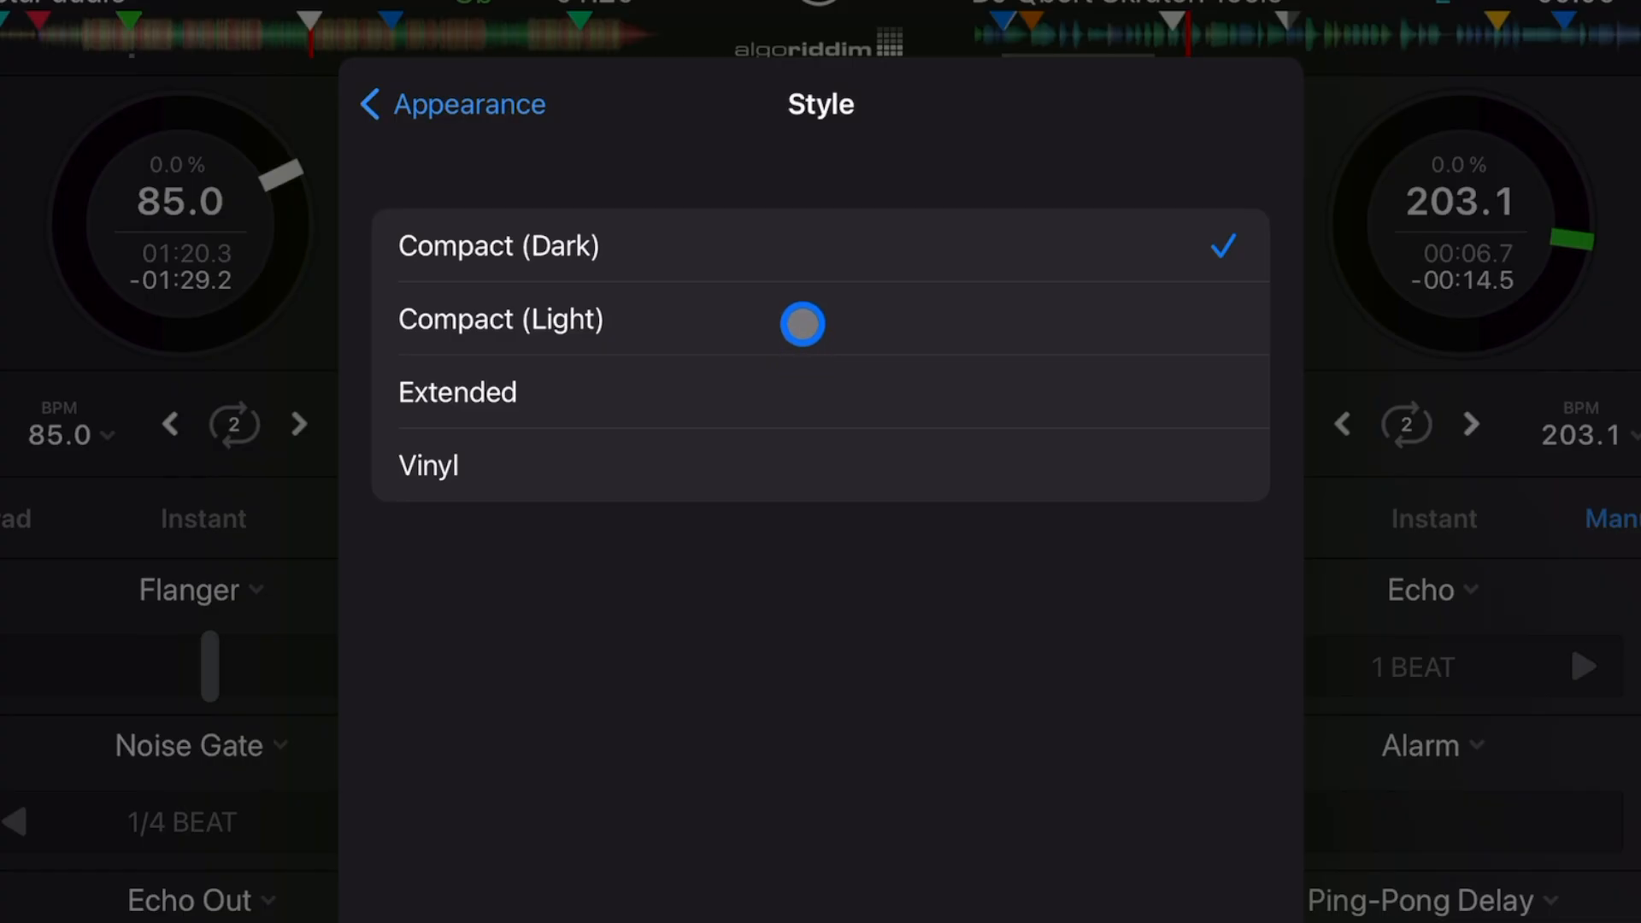
left_click(500, 318)
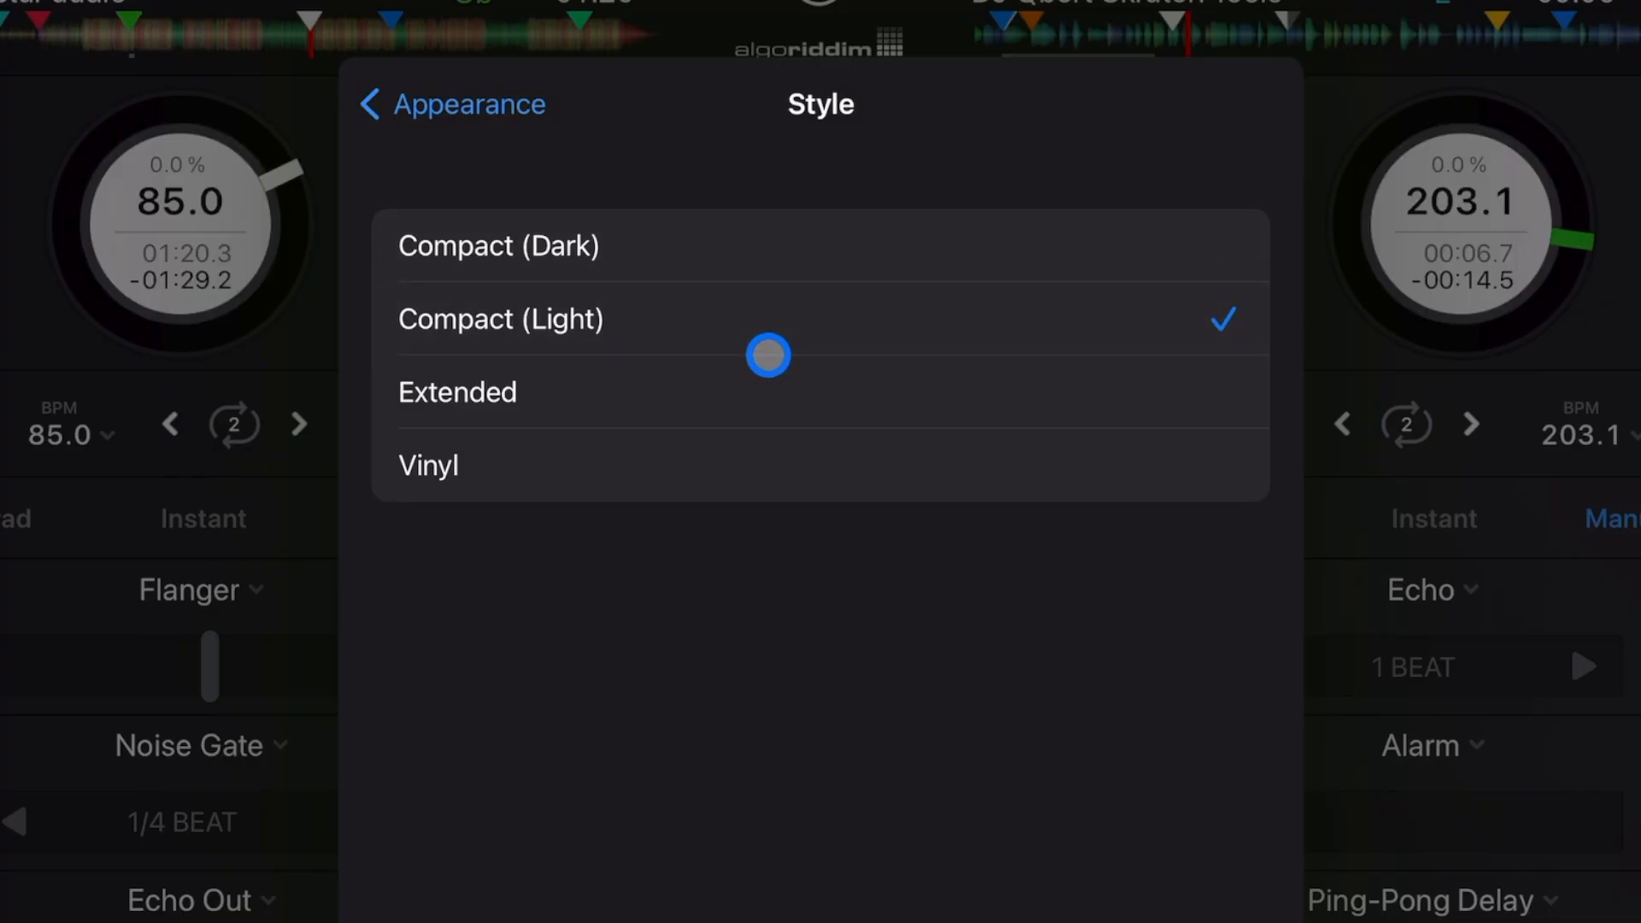
Choose a compact jog wheel style showing BPM and track times, then close Settings.
left_click(457, 392)
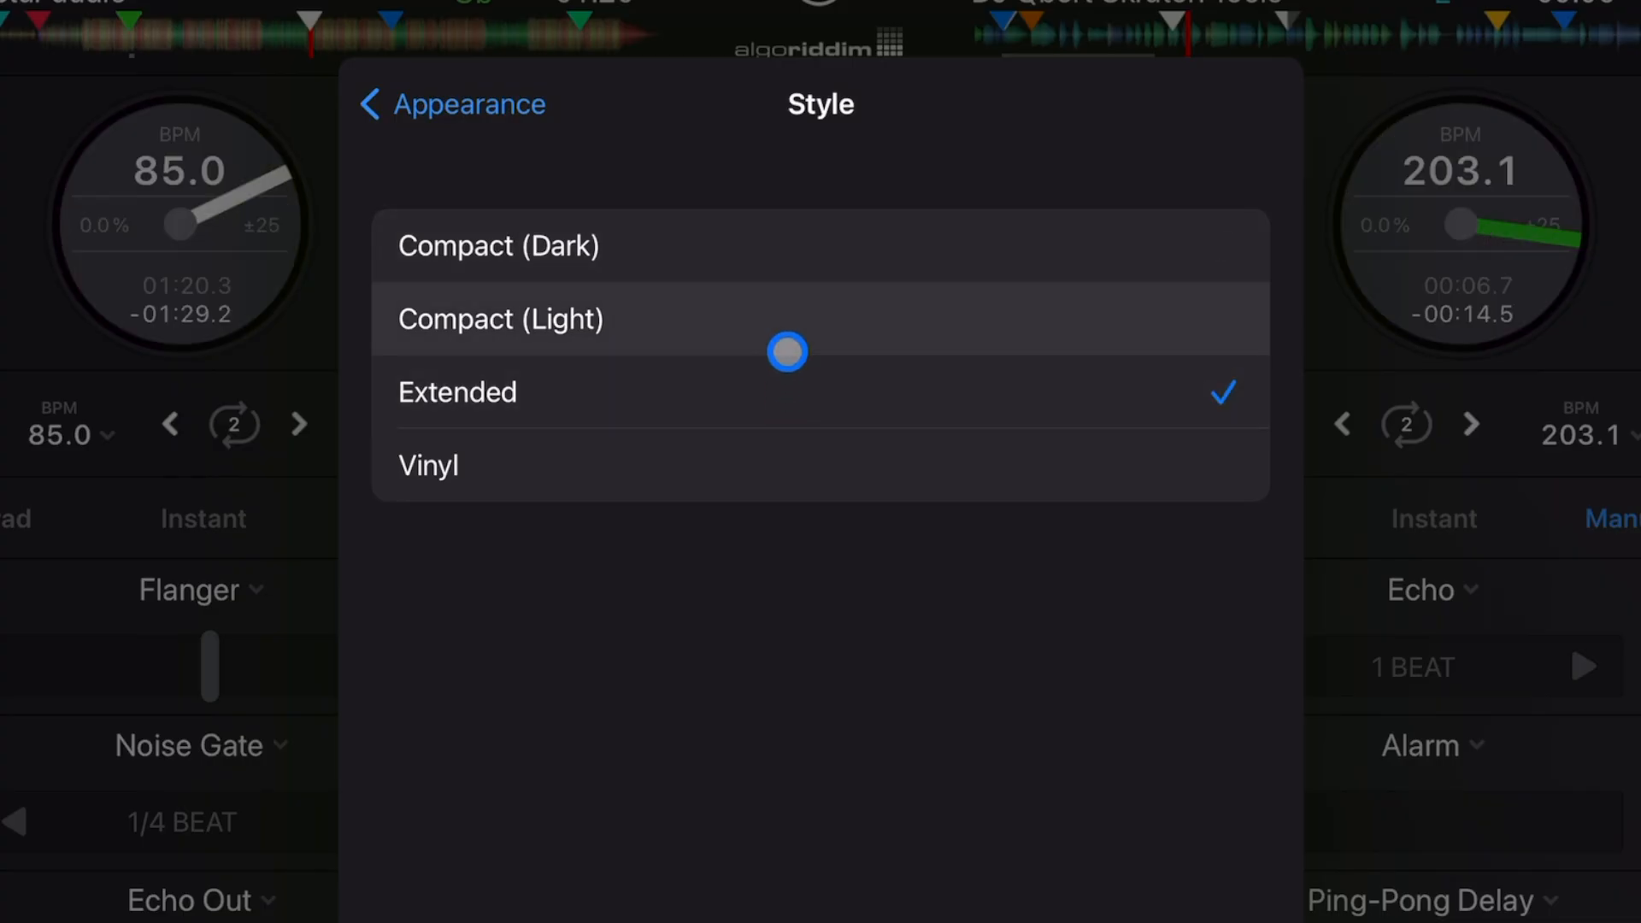
left_click(500, 319)
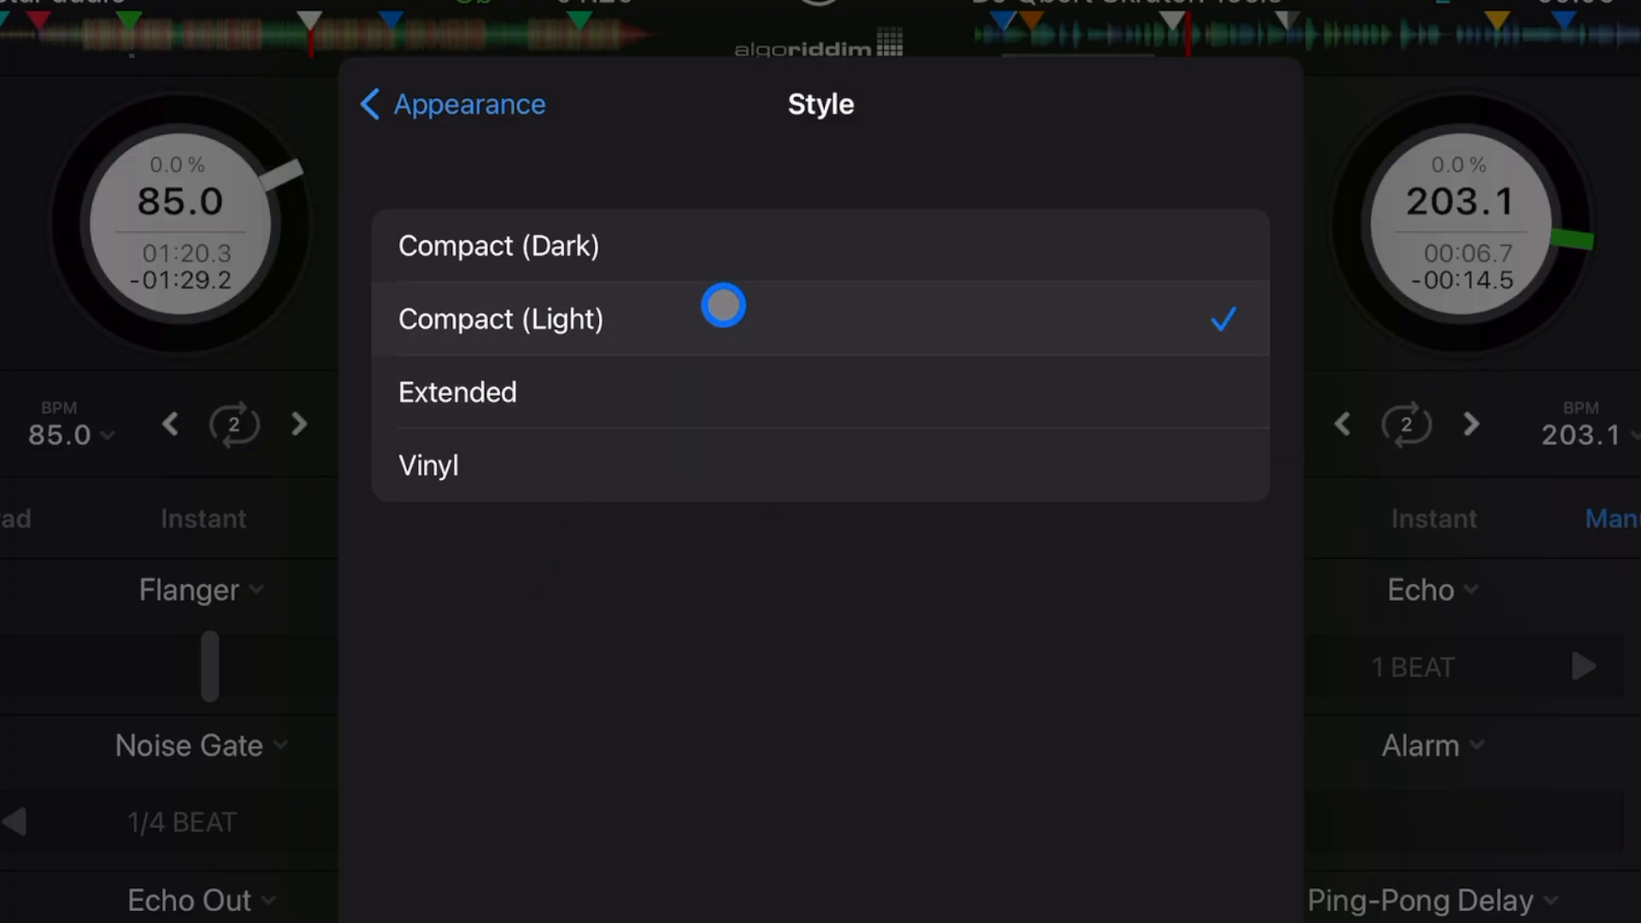
left_click(723, 306)
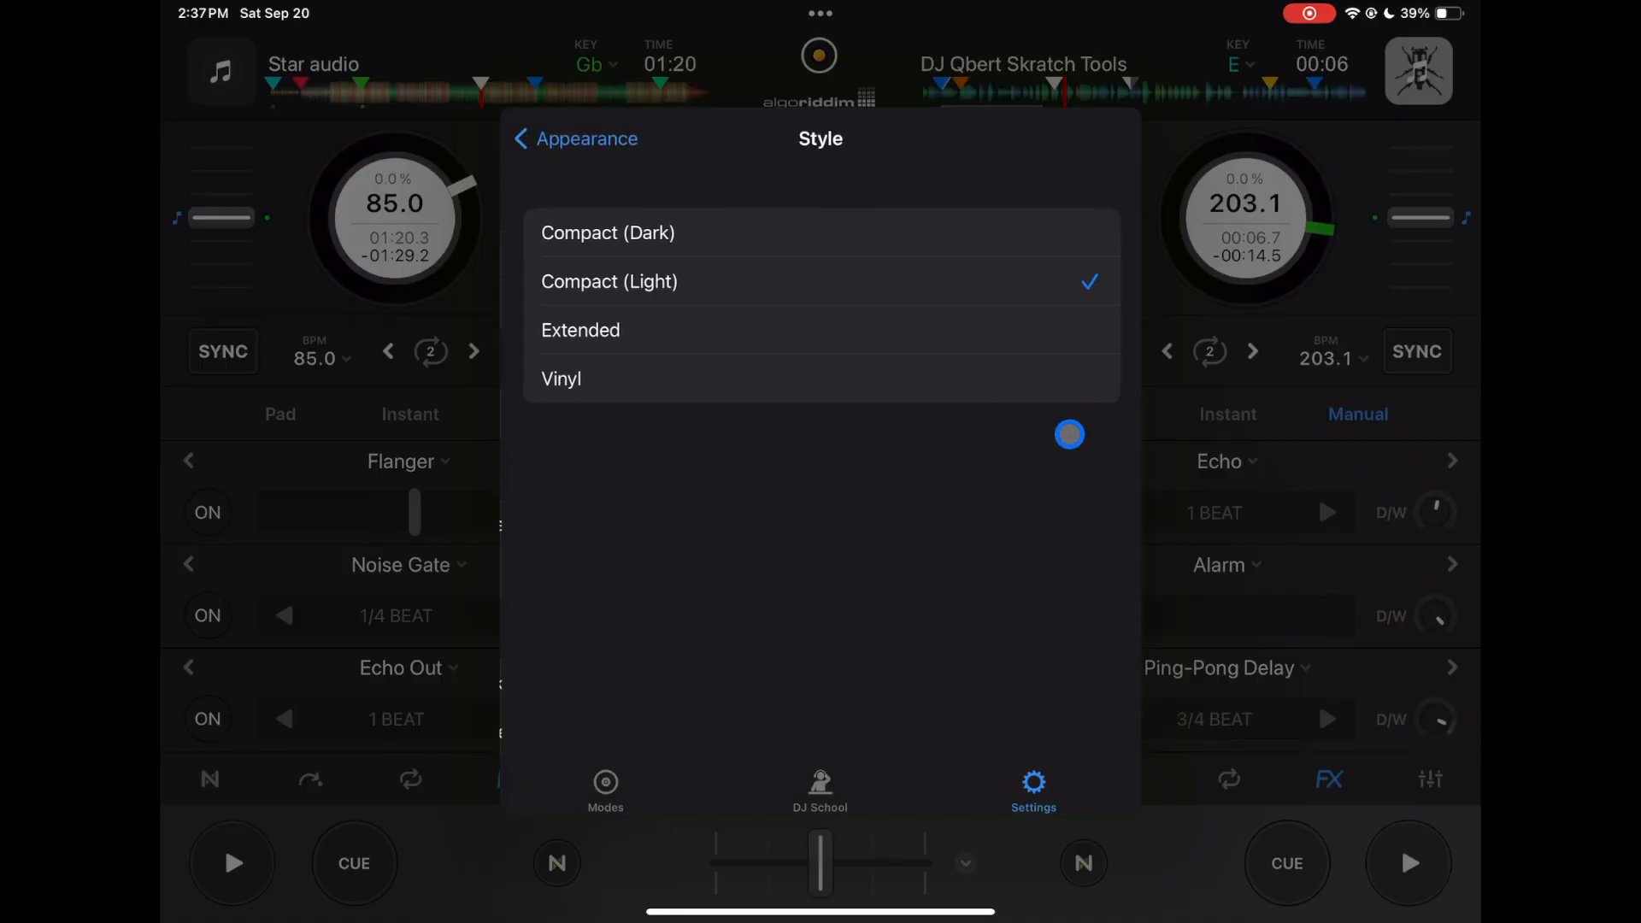
left_click(560, 378)
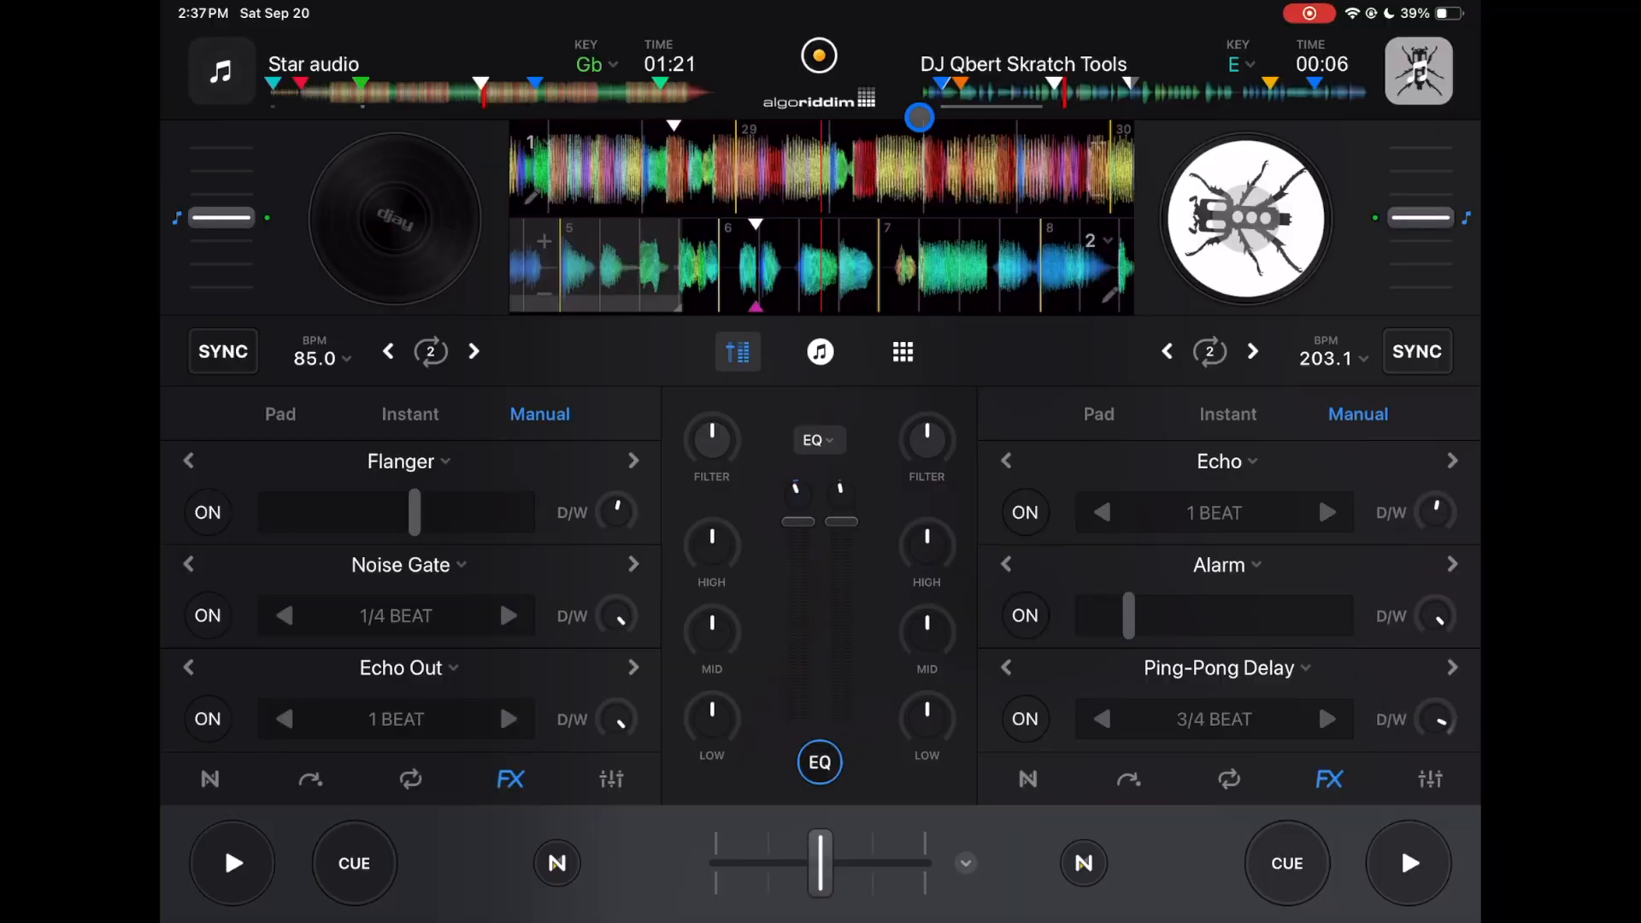
left_click(1033, 787)
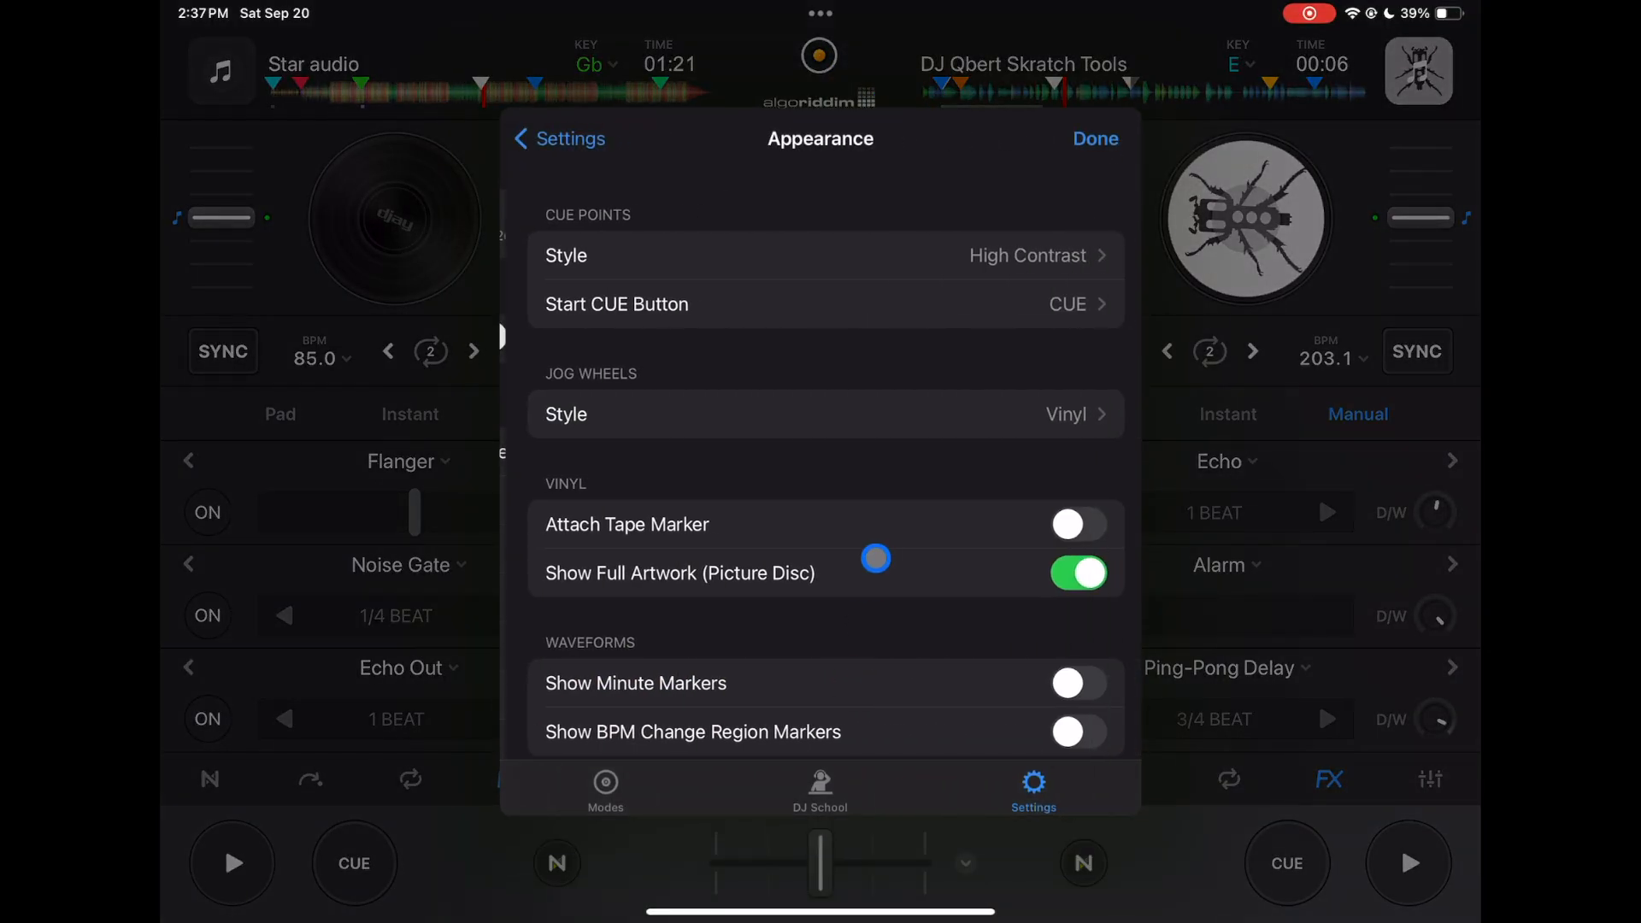
left_click(1095, 139)
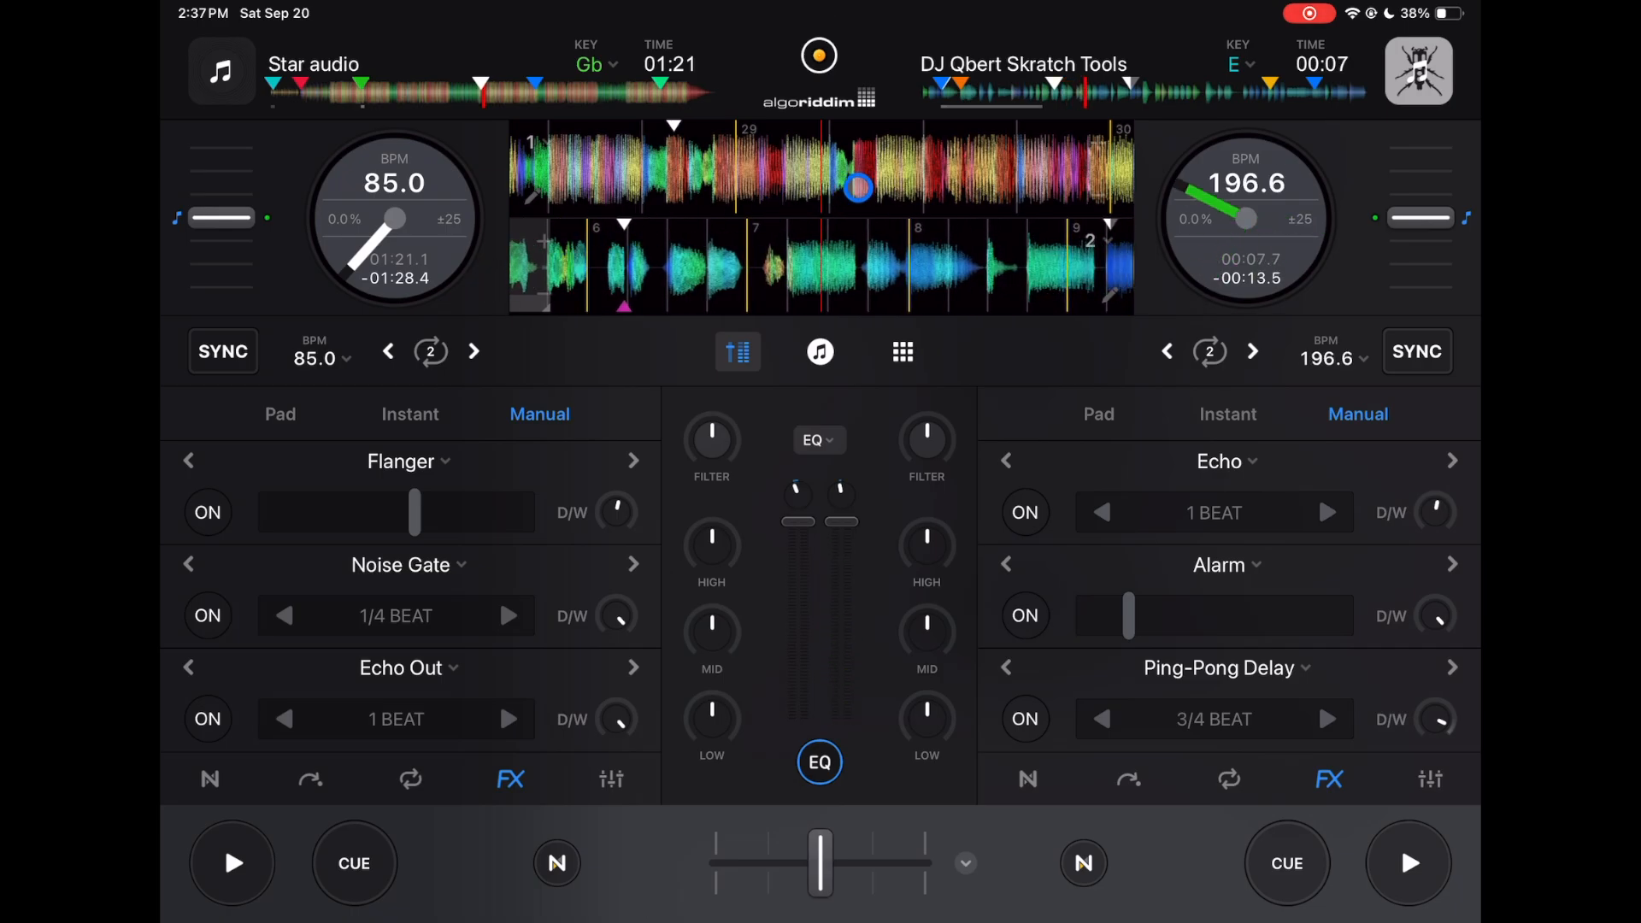
Set the waveform orientation to vertical in the Waveforms options.
left_click_drag(857, 188, 970, 238)
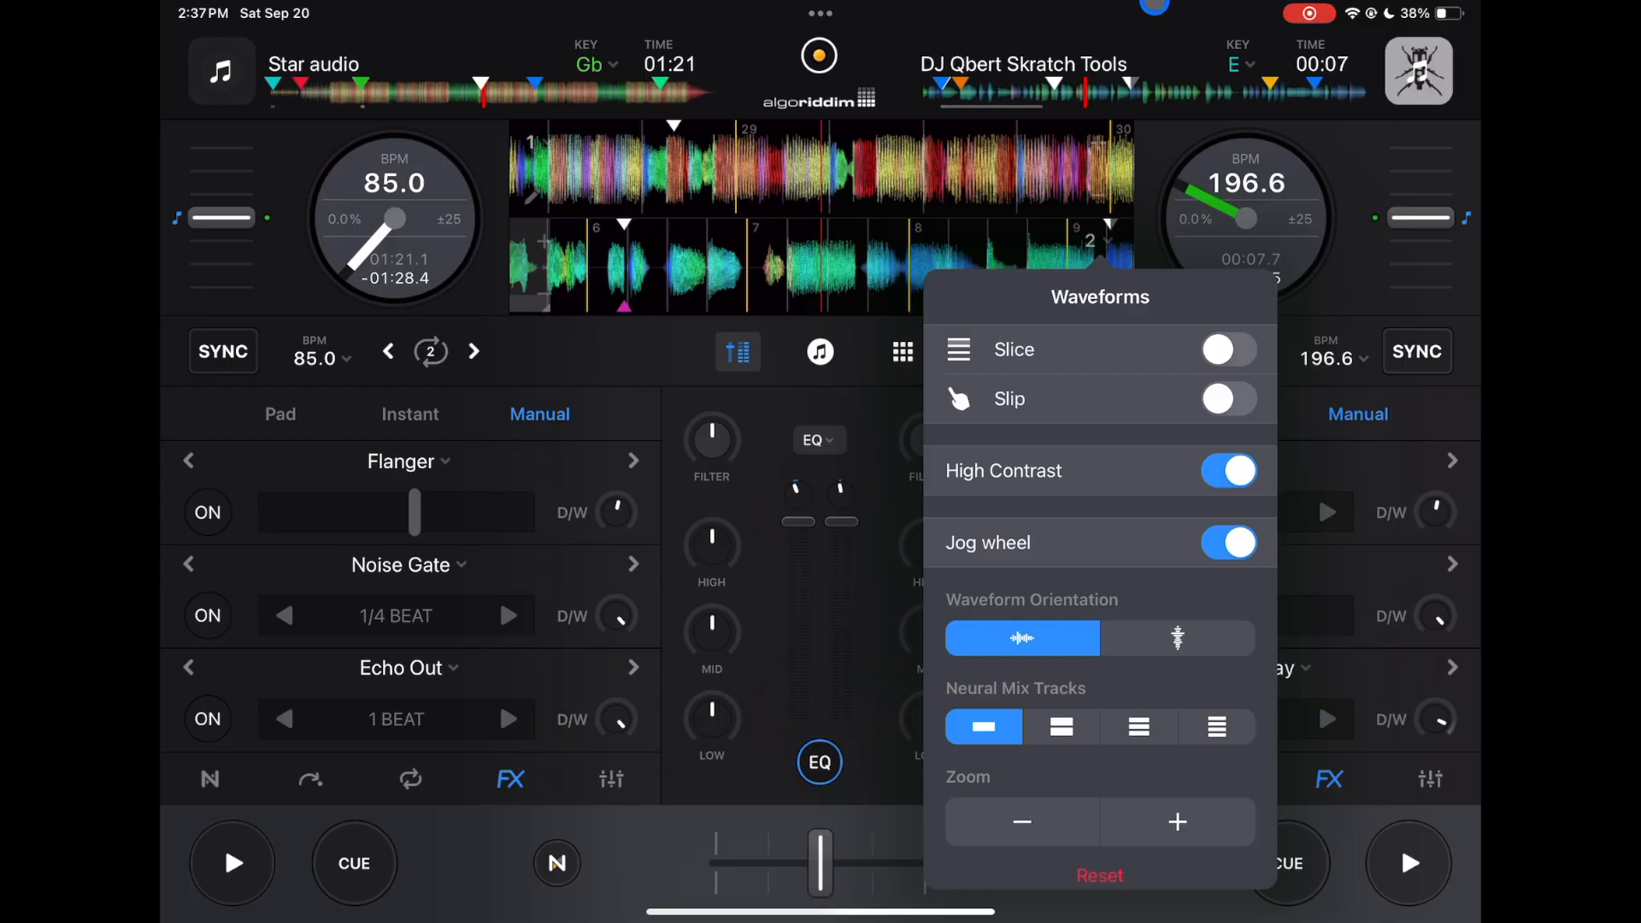
left_click(1229, 471)
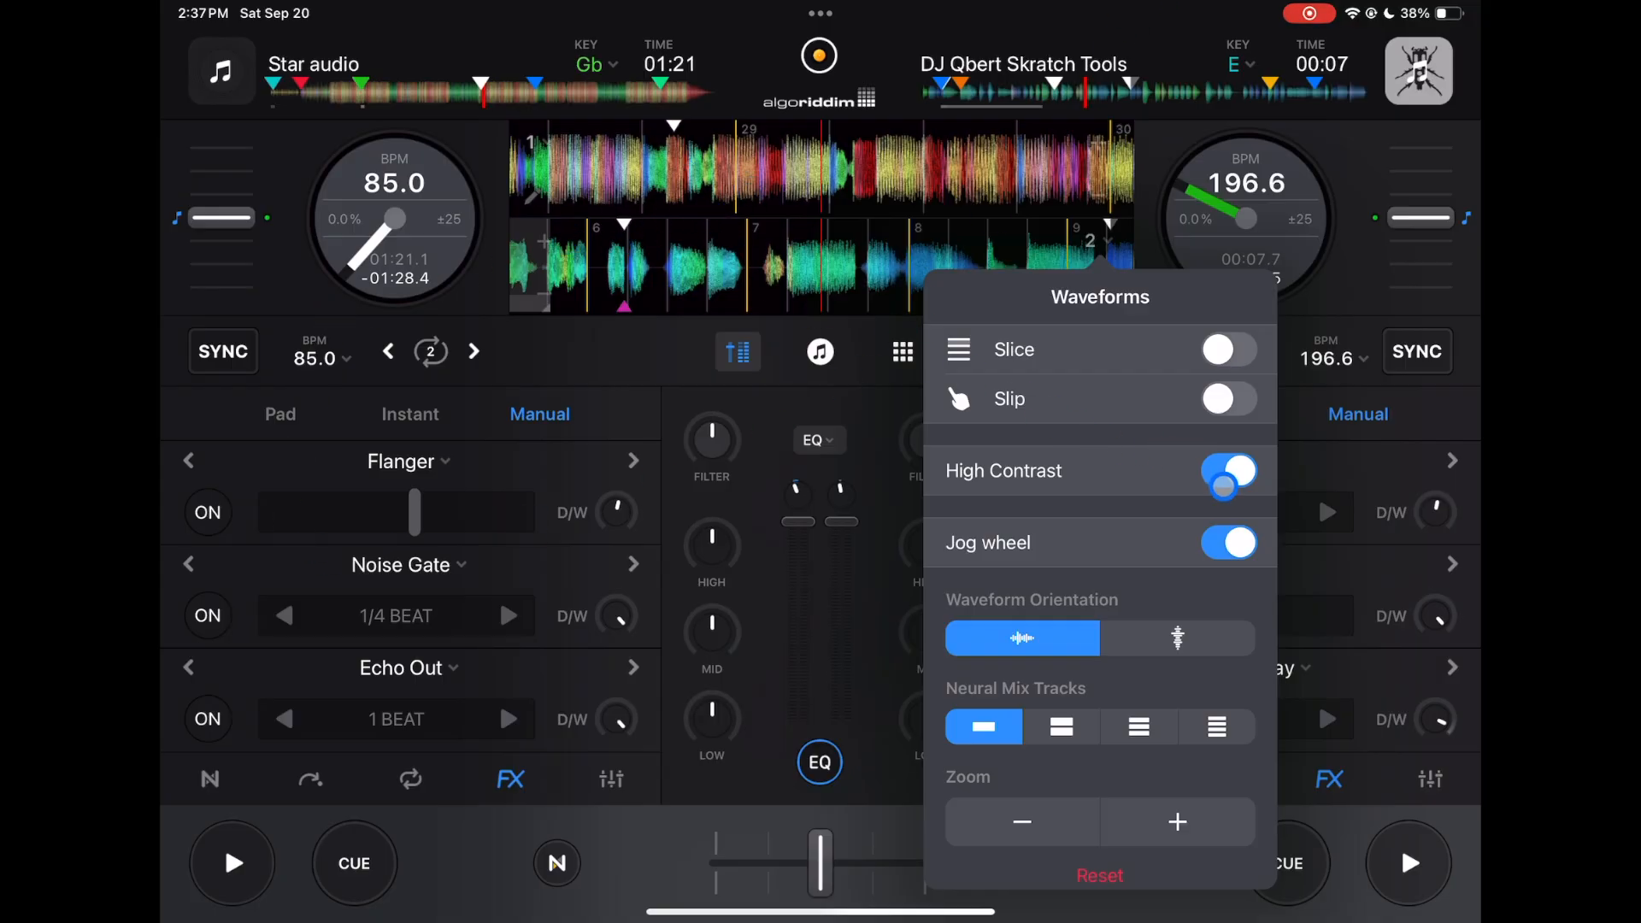
left_click(1229, 471)
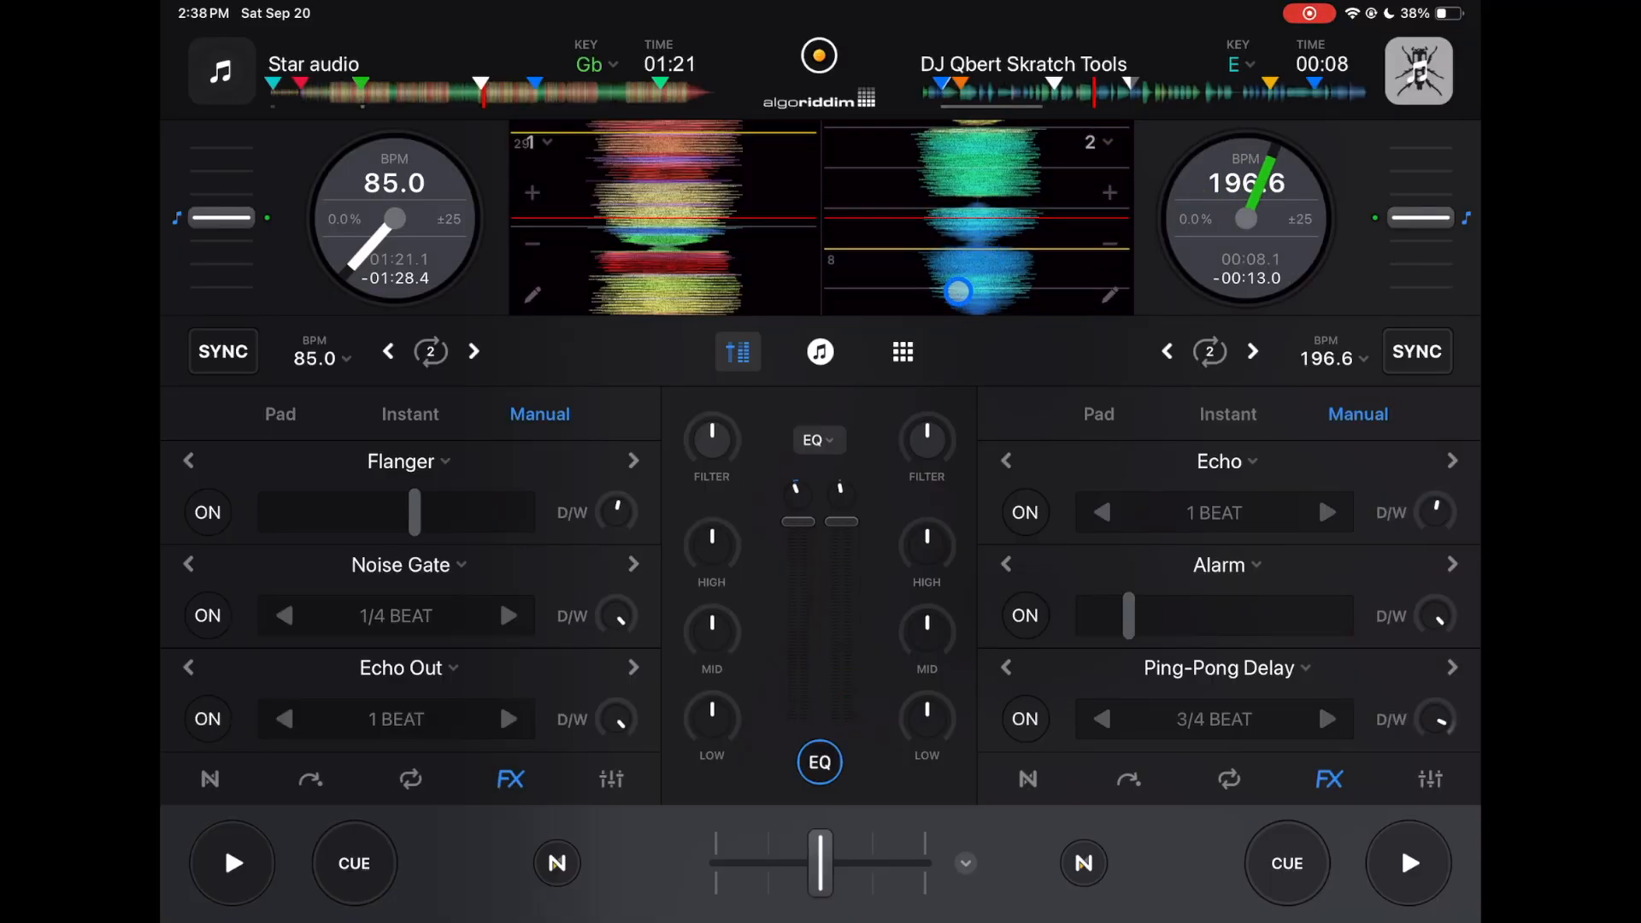
Show the sampler pad grid loaded with DJ Vocal Drops.
left_click(737, 352)
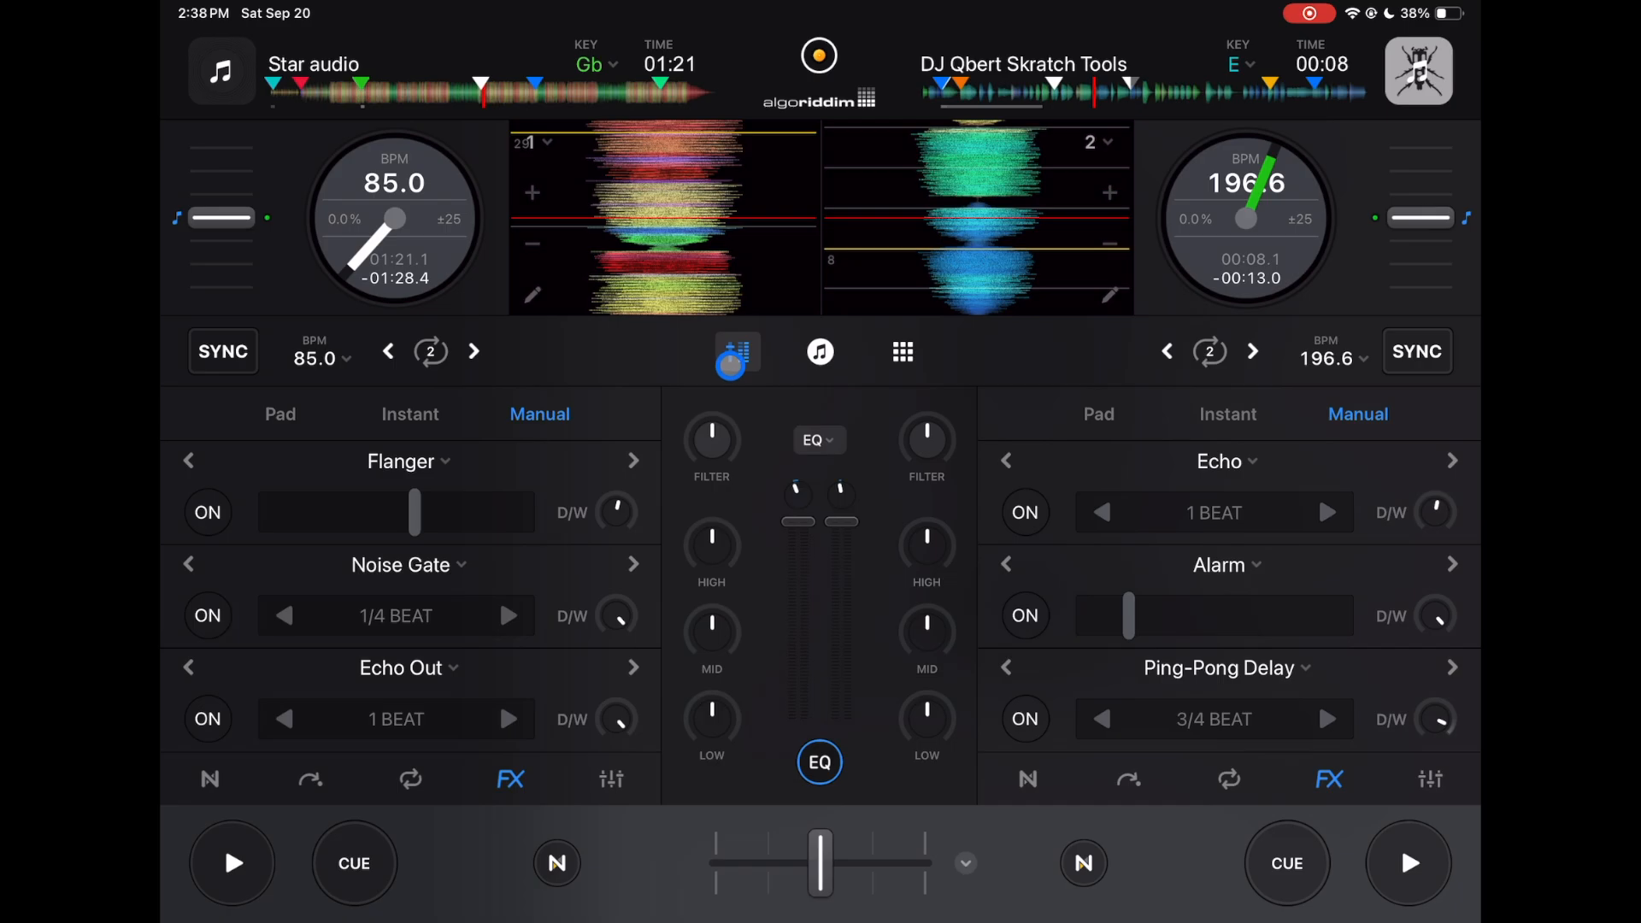
left_click(736, 363)
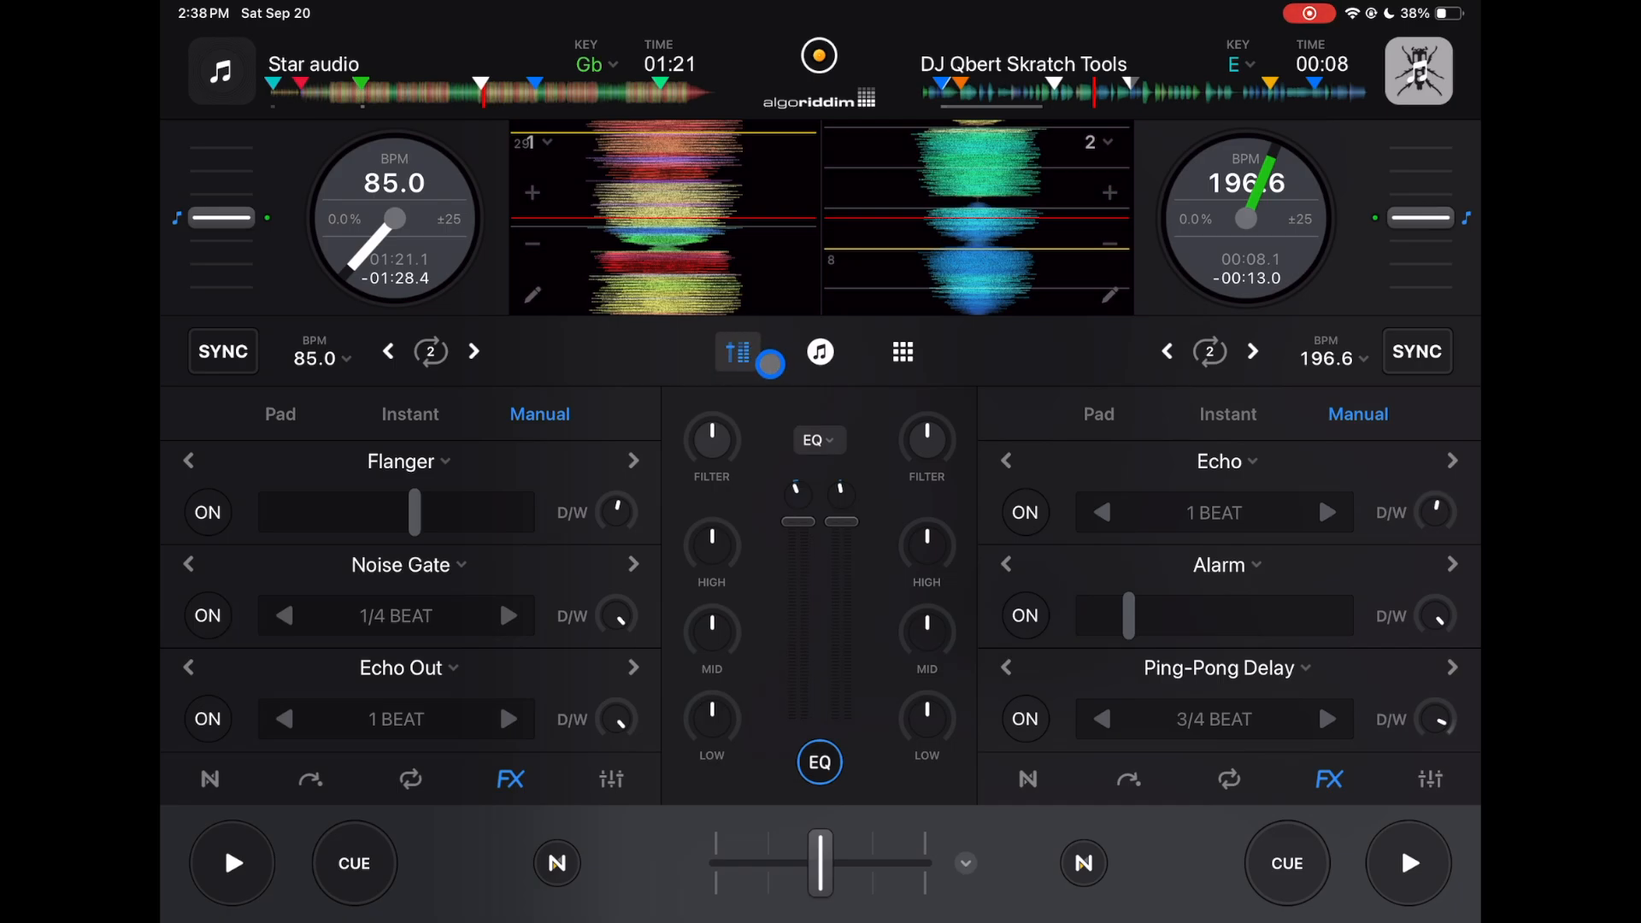
left_click(901, 351)
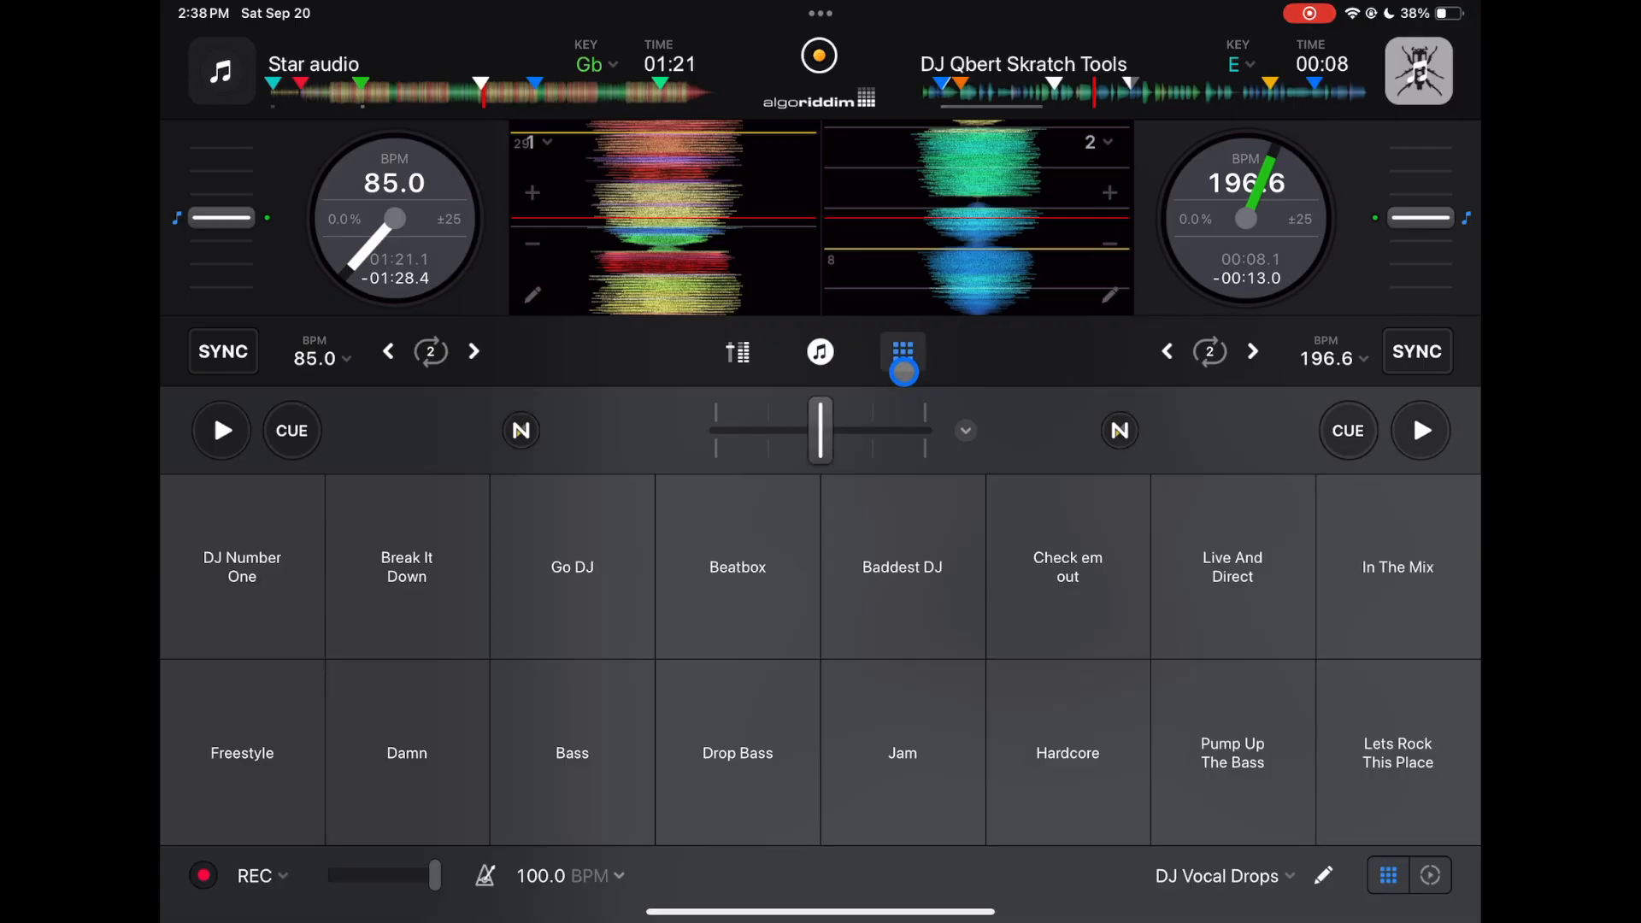
Expand the waveforms, set horizontal orientation, and choose two Neural Mix stem tracks.
left_click(737, 350)
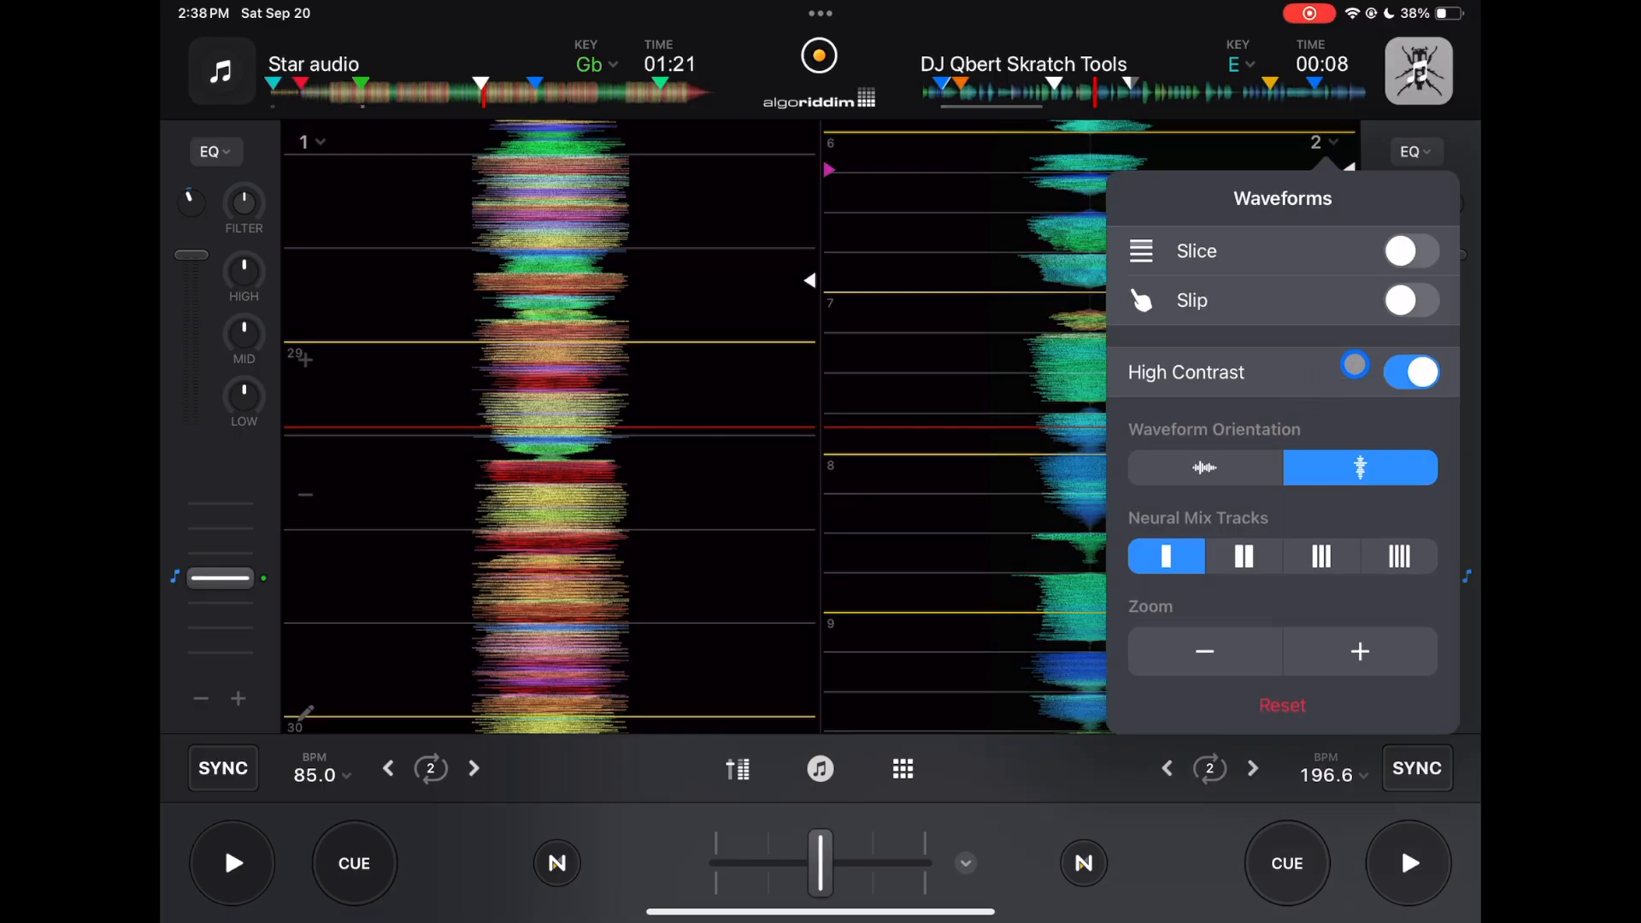
left_click(1204, 467)
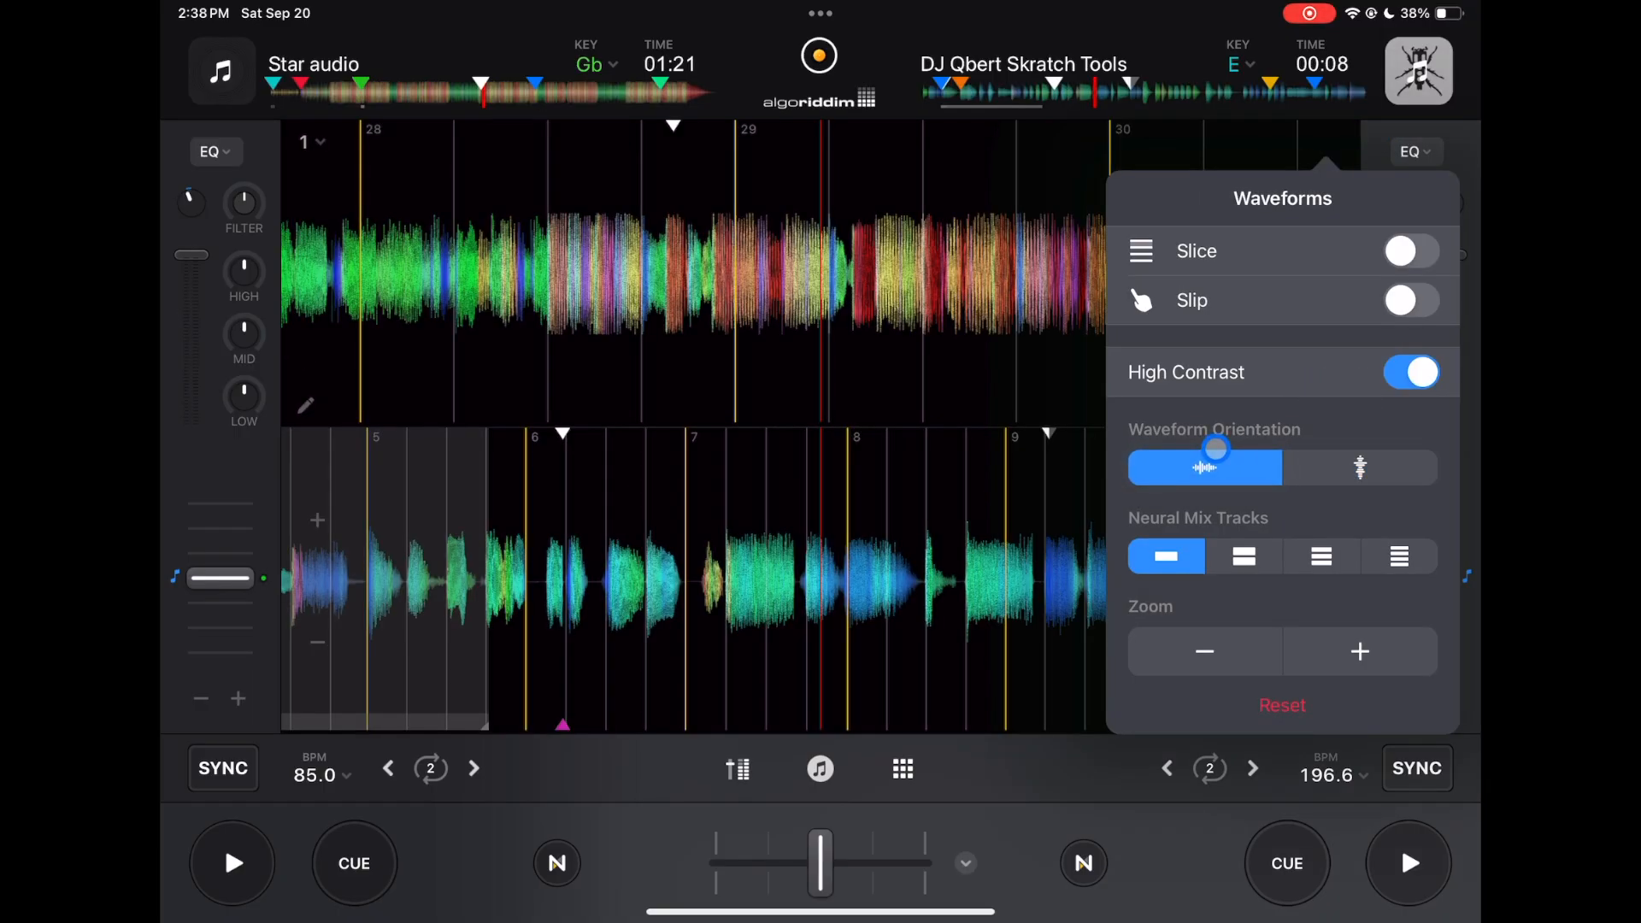
left_click_drag(1213, 448, 1185, 503)
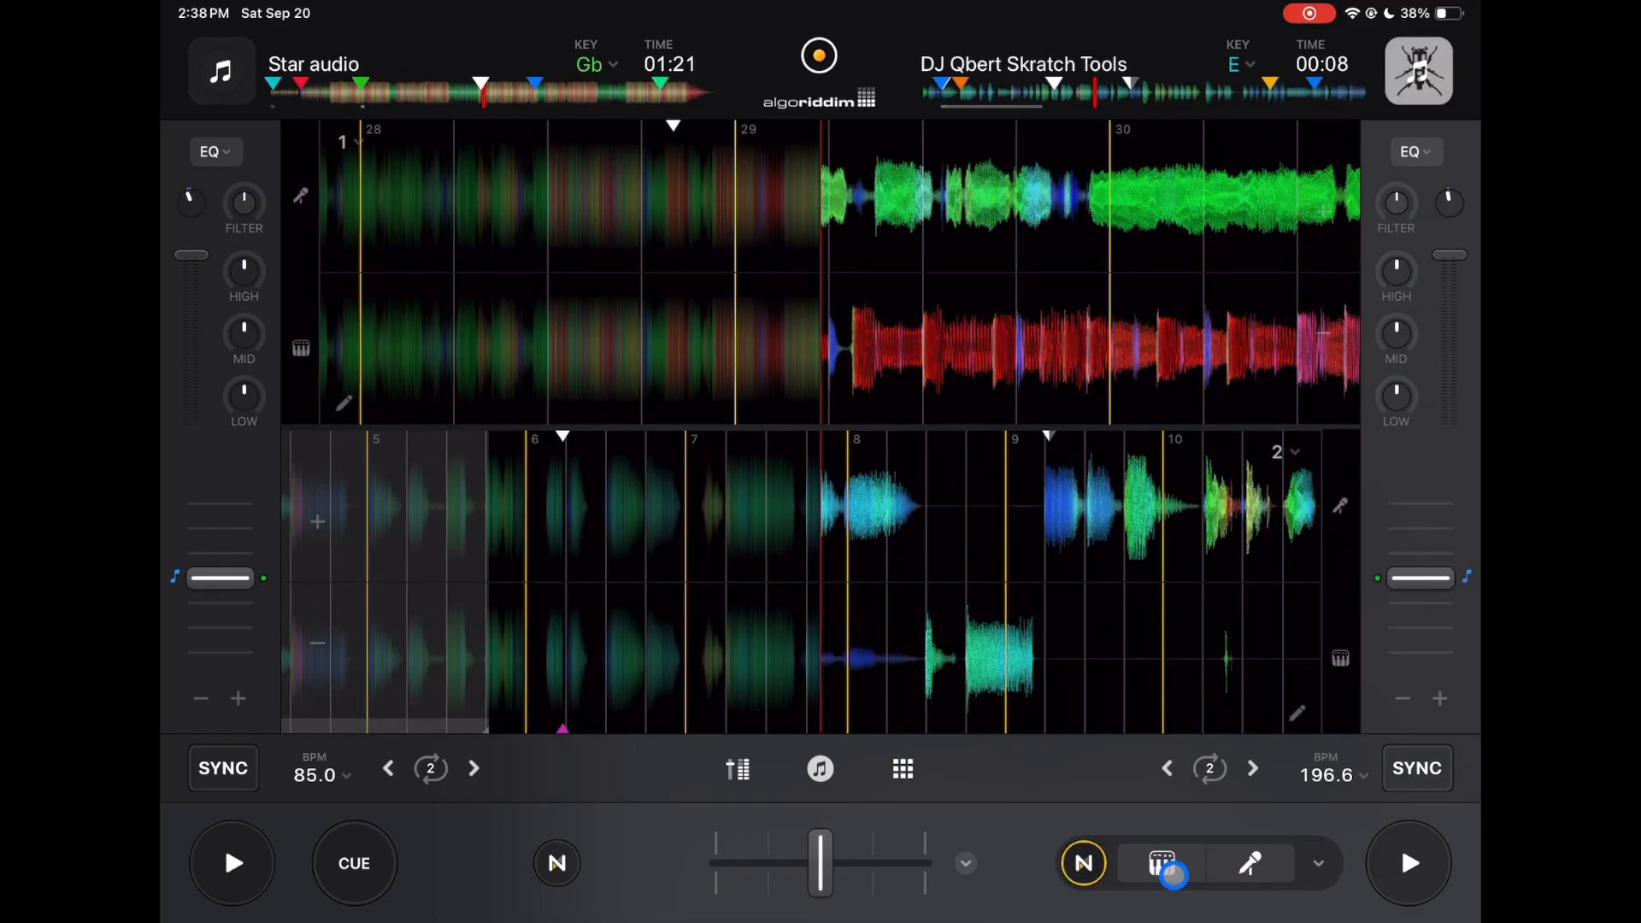
Select the four-track Neural Mix option so both decks show four stem lanes.
left_click(1245, 862)
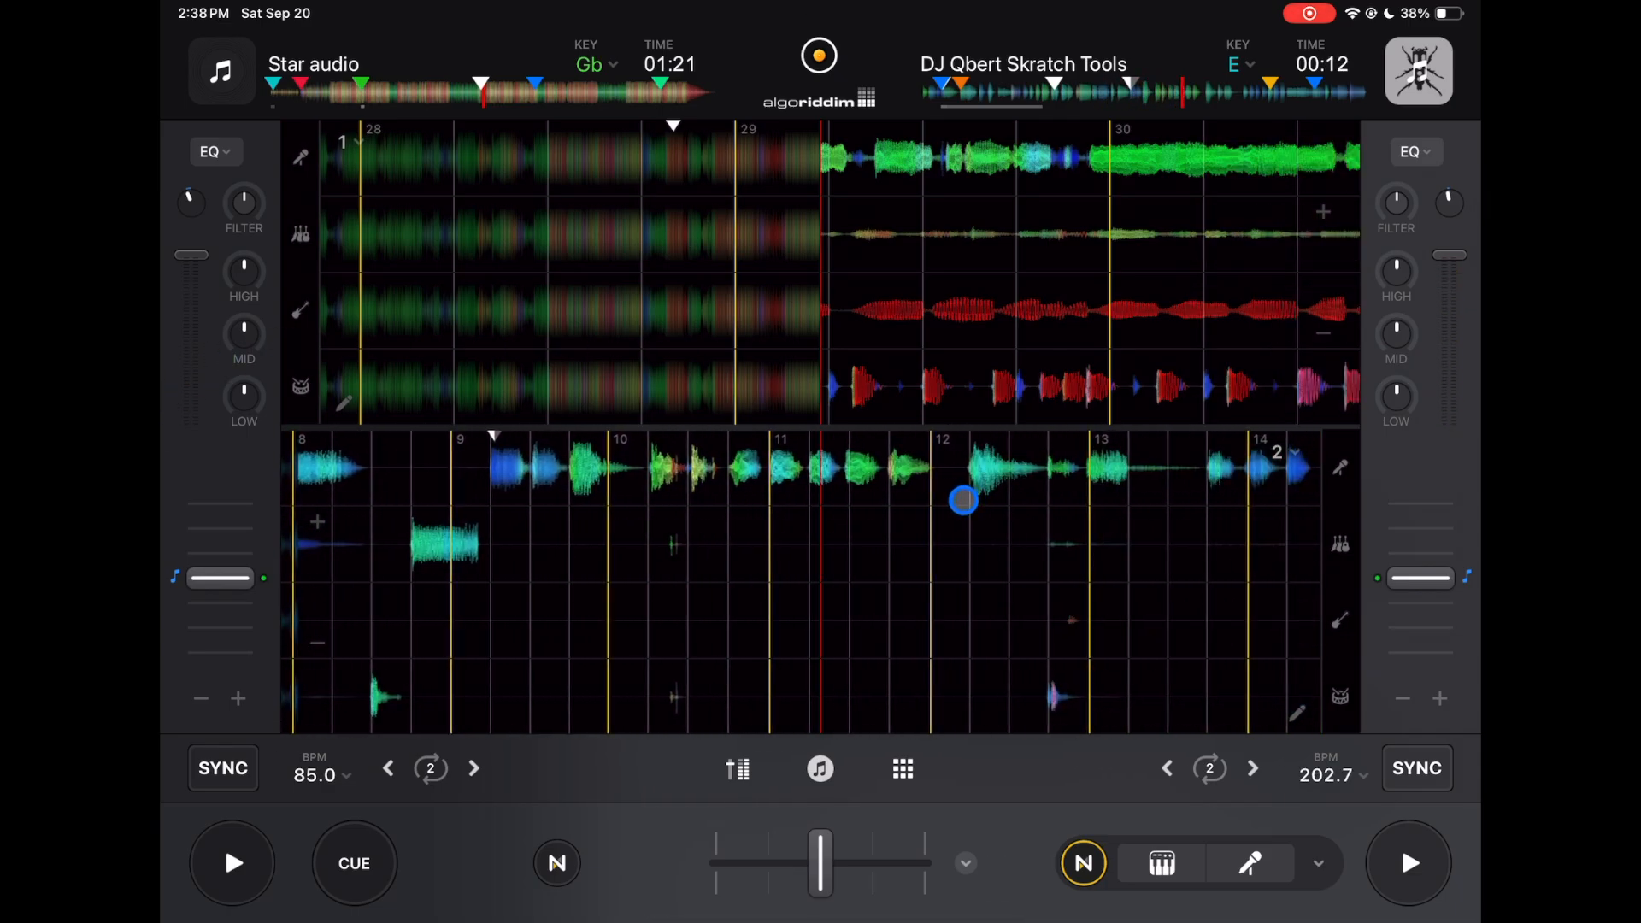
left_click_drag(963, 500, 1261, 489)
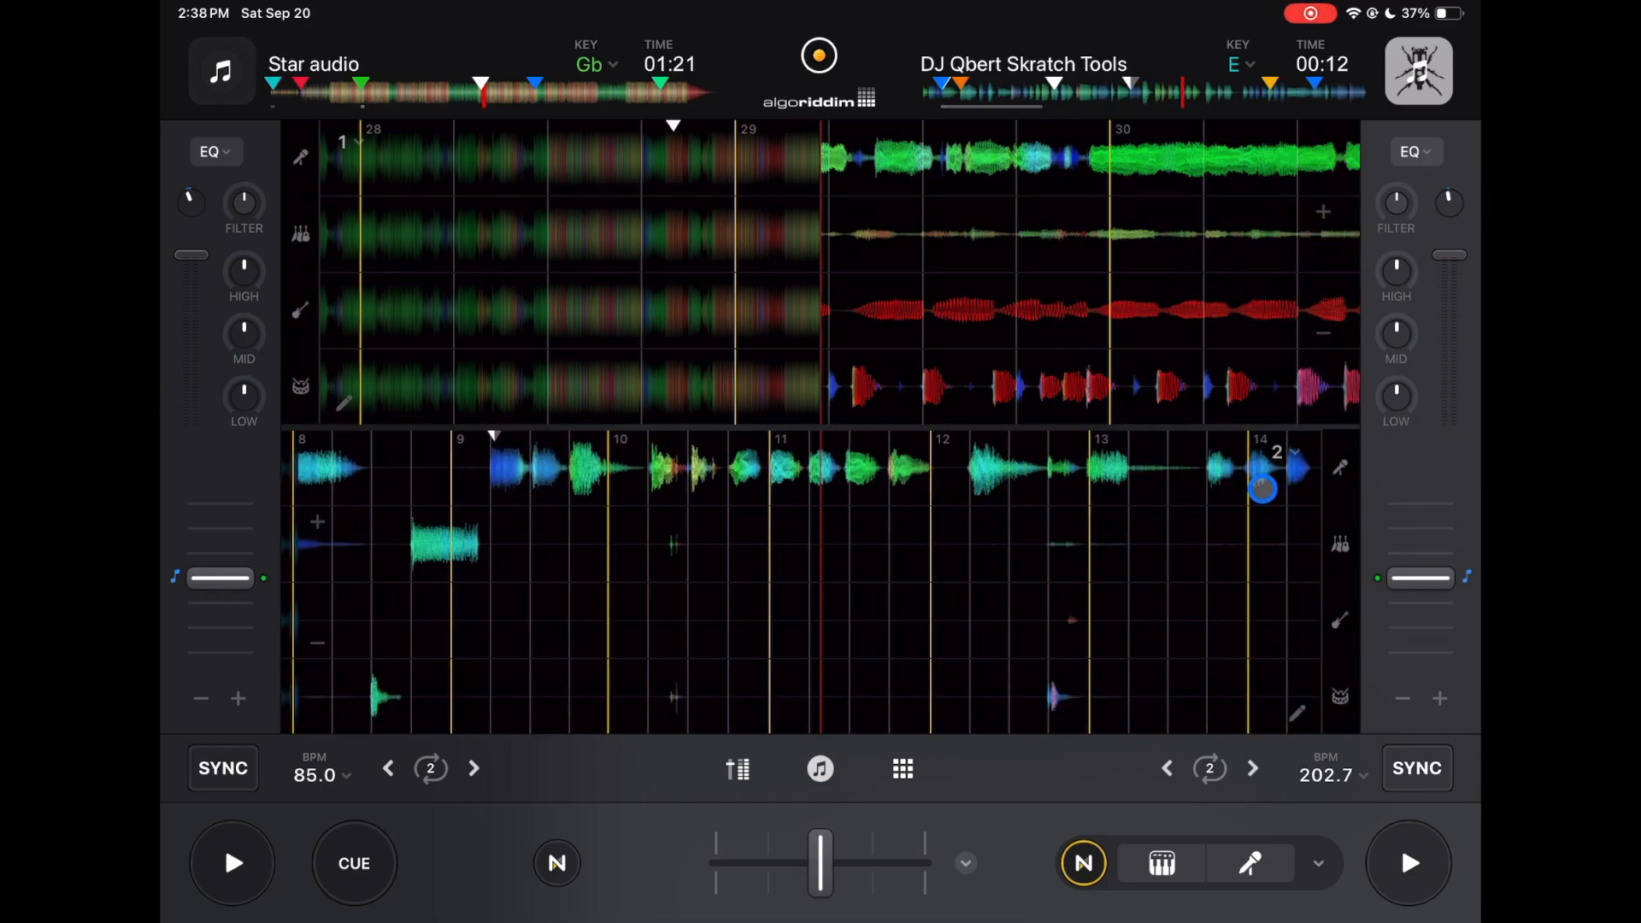
left_click(903, 769)
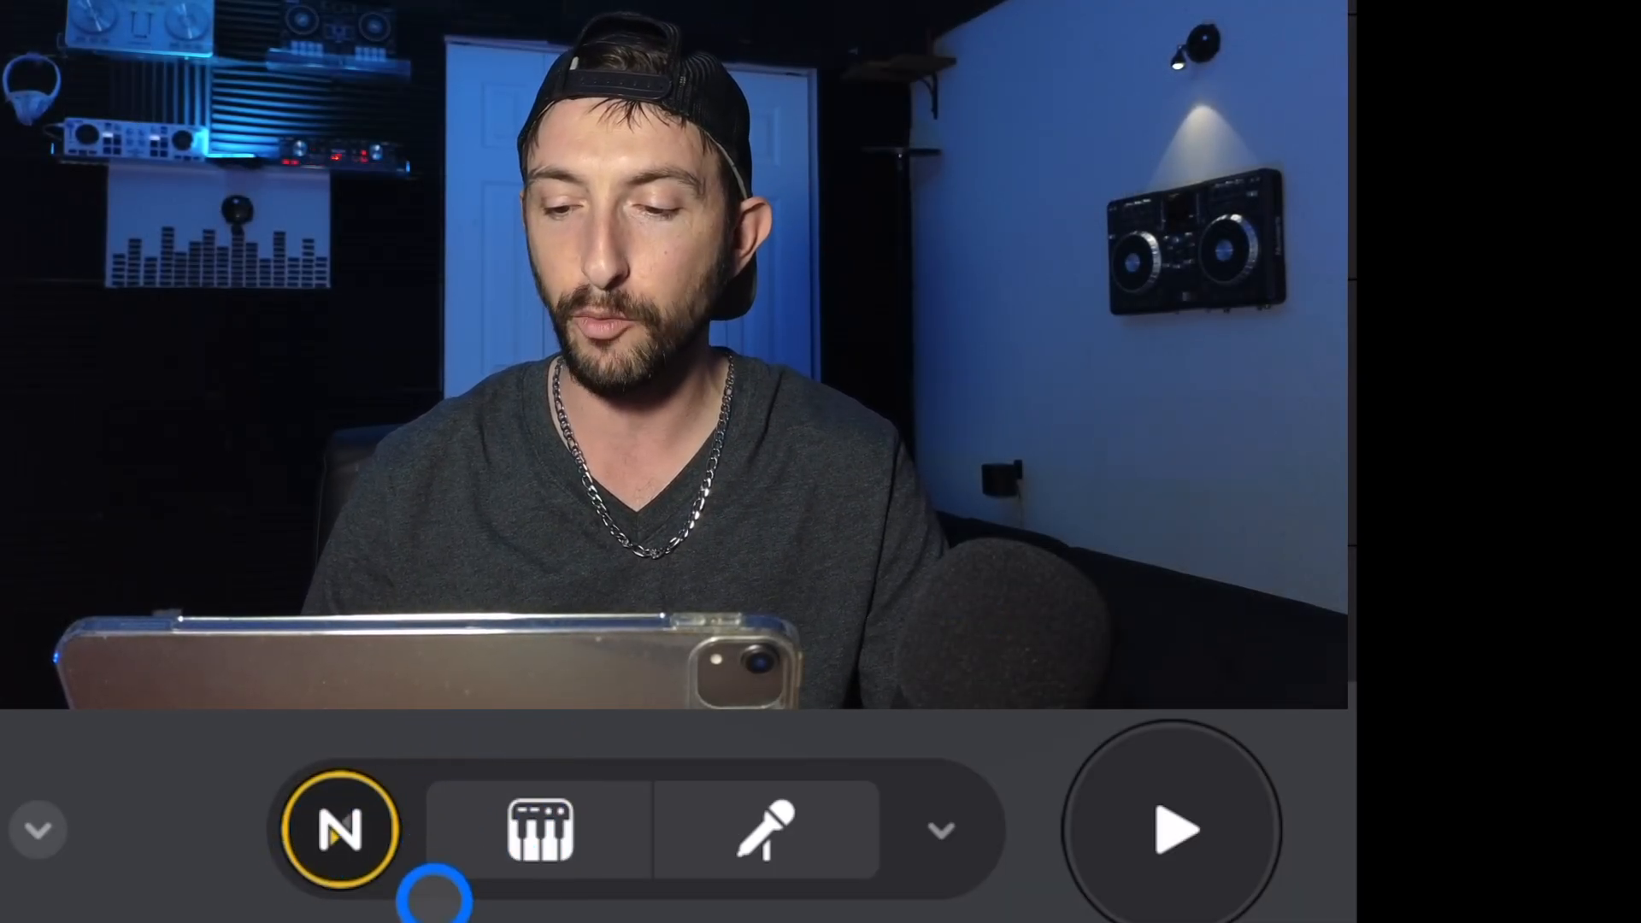
Change the right deck's bottom toolbar to show its seven coloured hot cue pads.
left_click(767, 828)
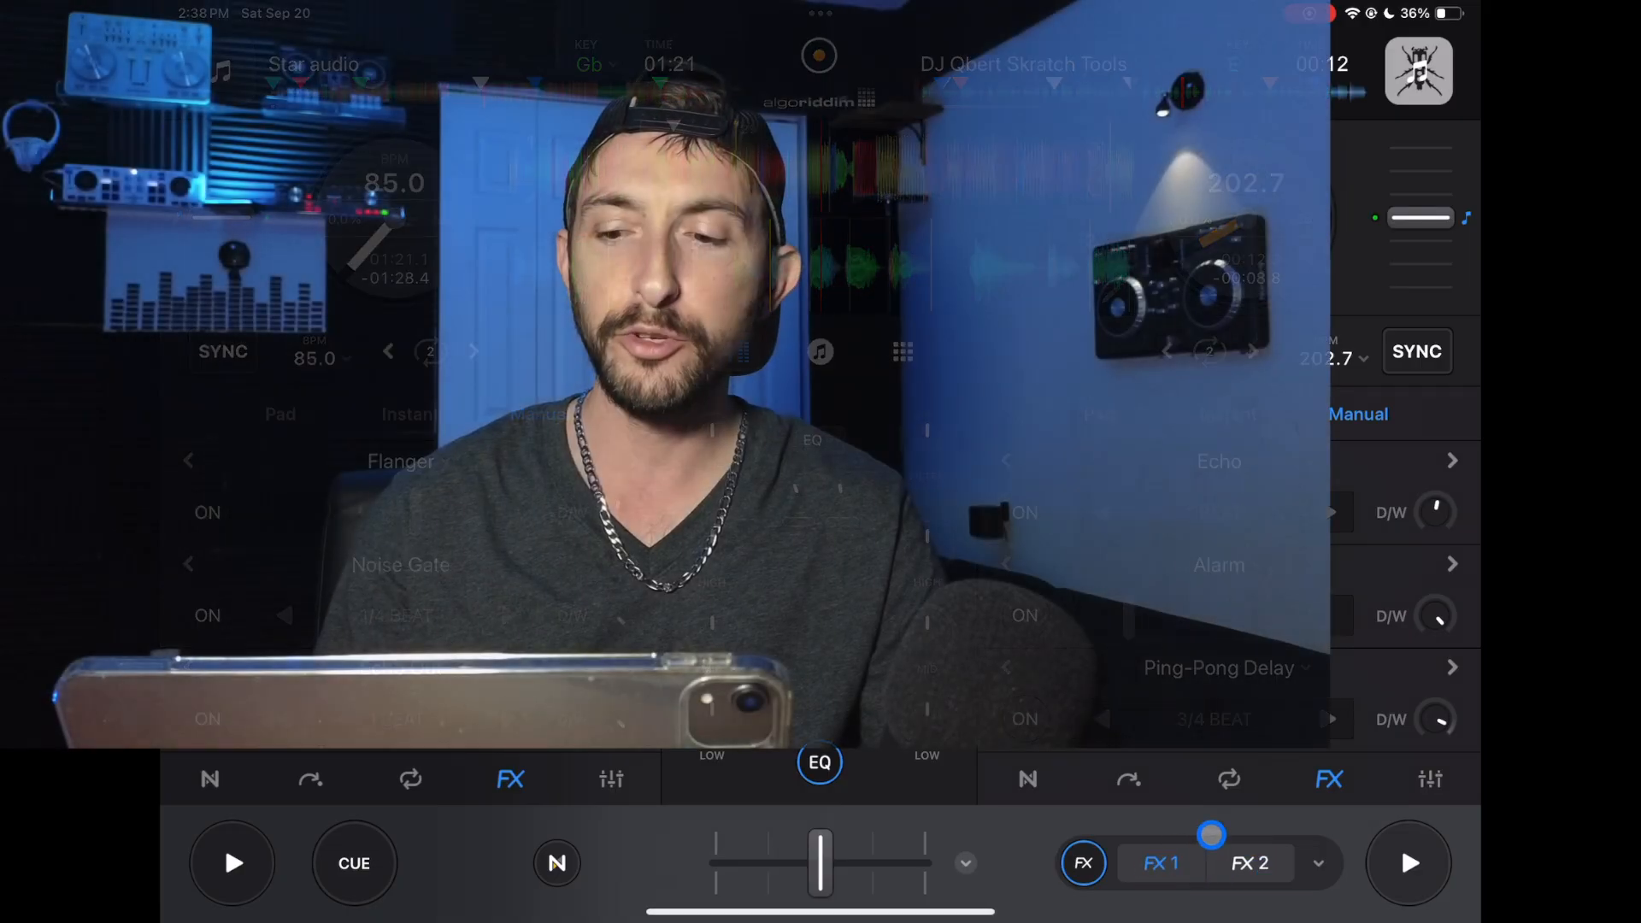
left_click(1329, 779)
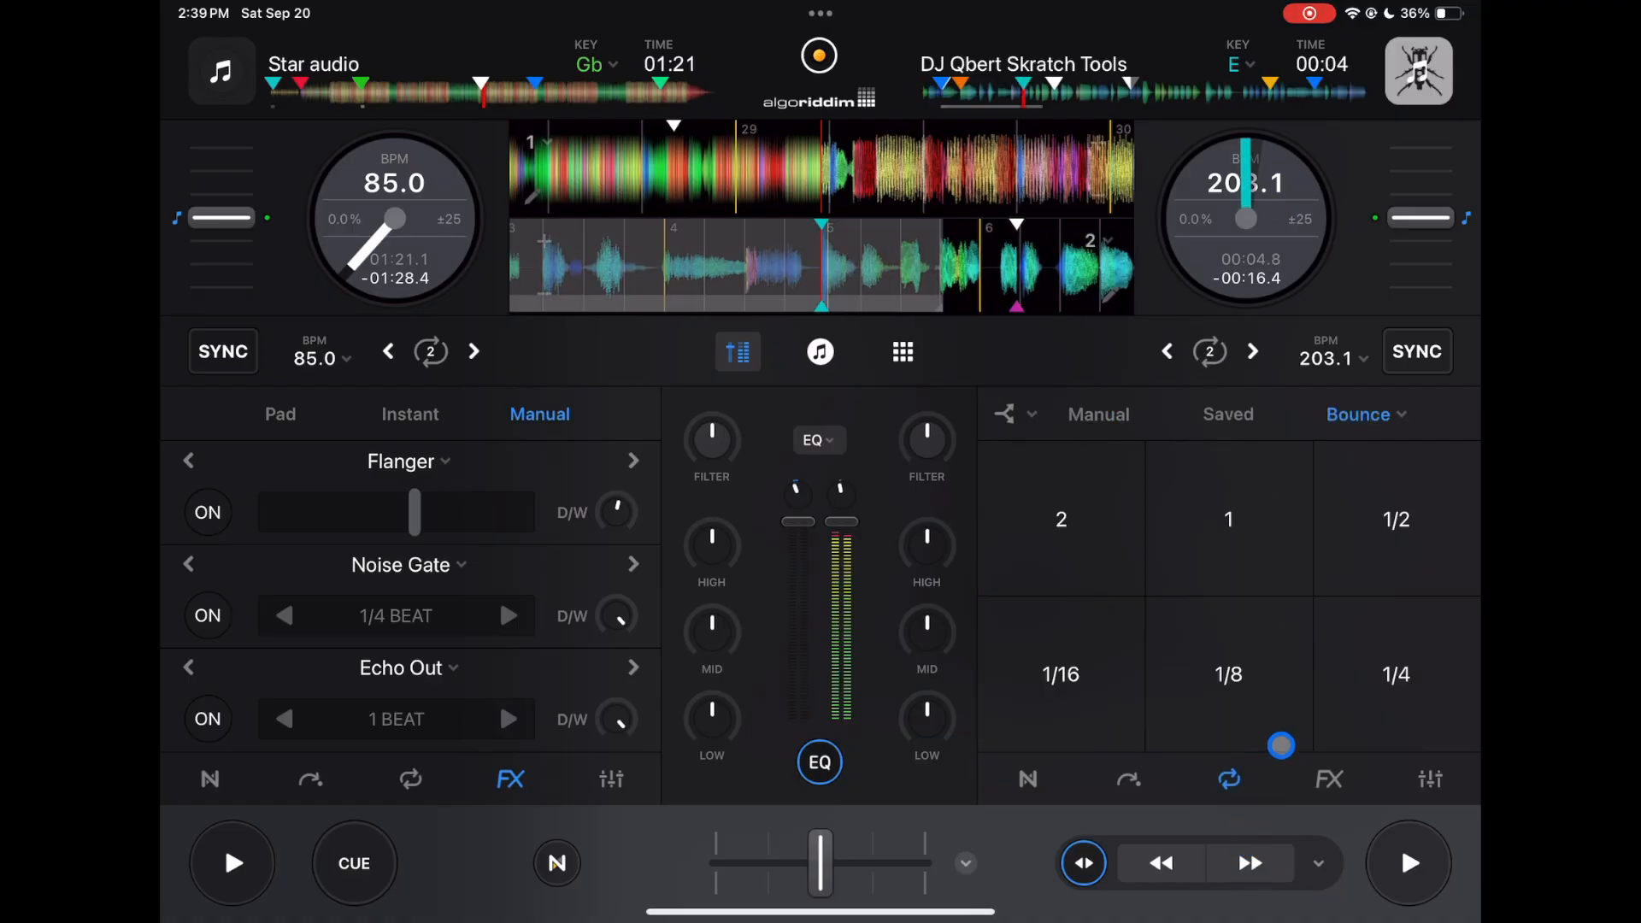
left_click(1316, 863)
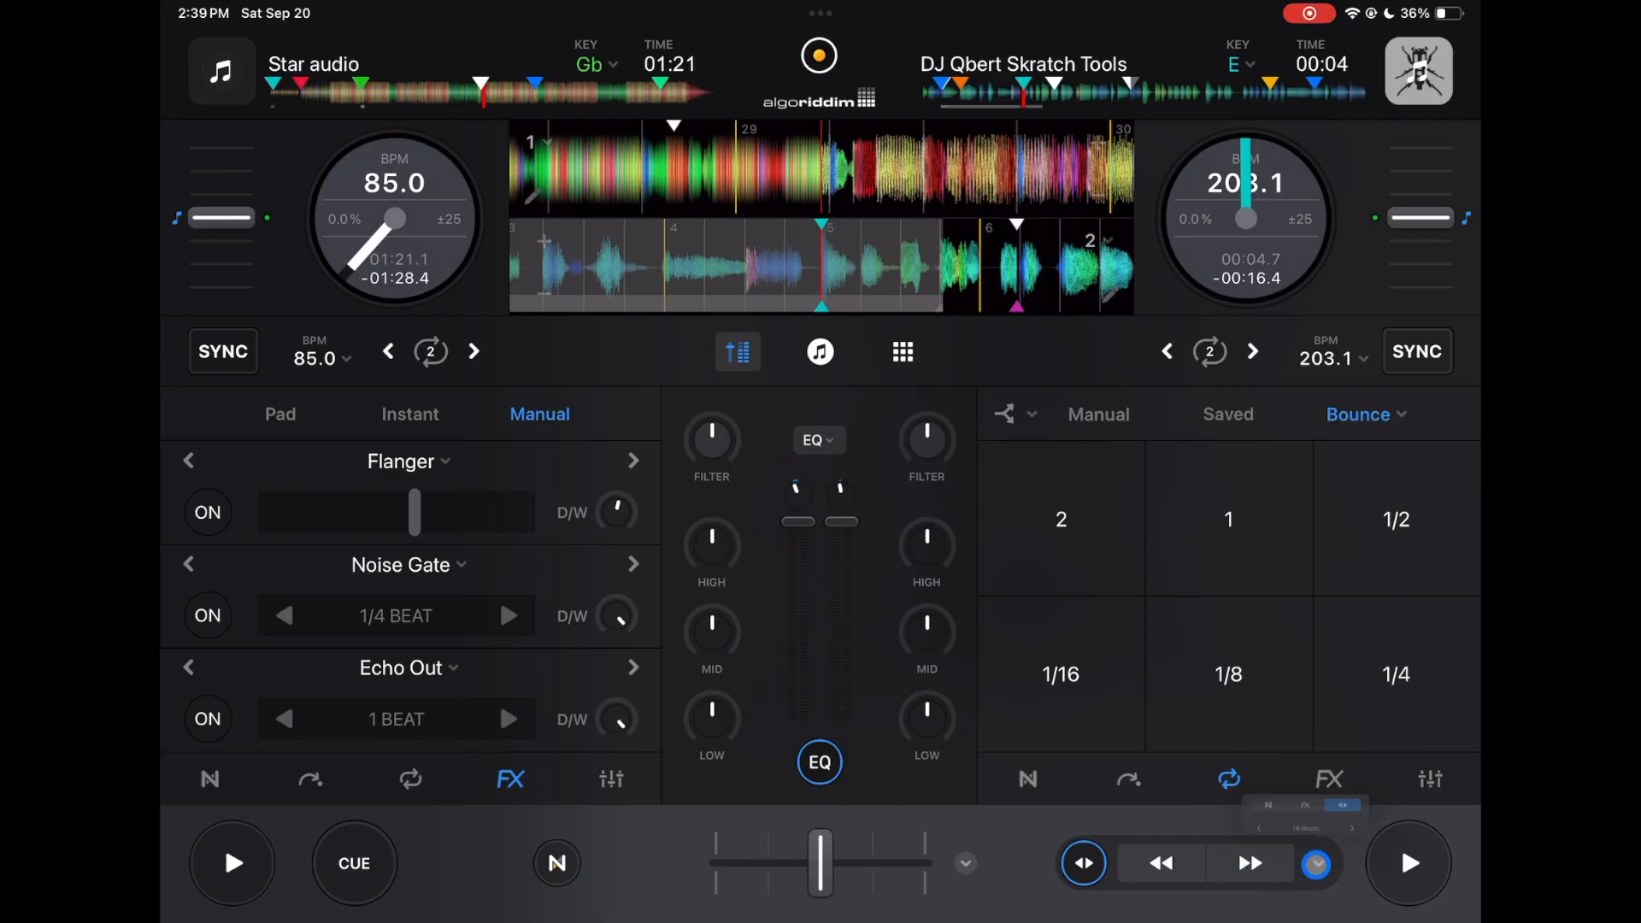
left_click(1316, 862)
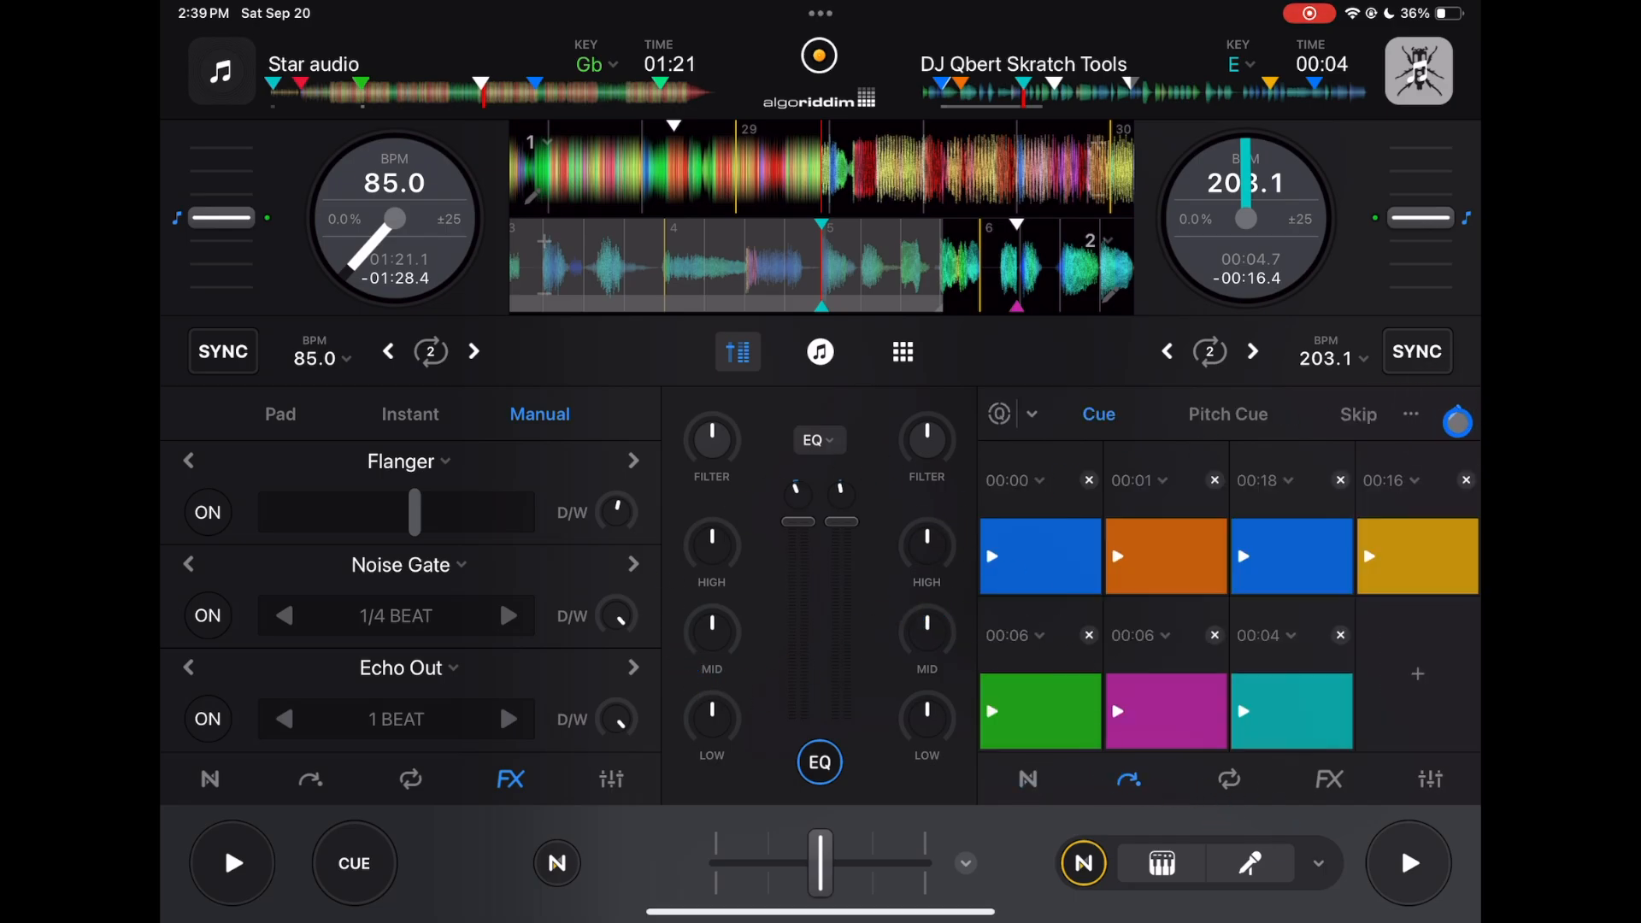
Colour the first cue point, name it 'Start', and show the right deck's FX panel.
left_click(1010, 480)
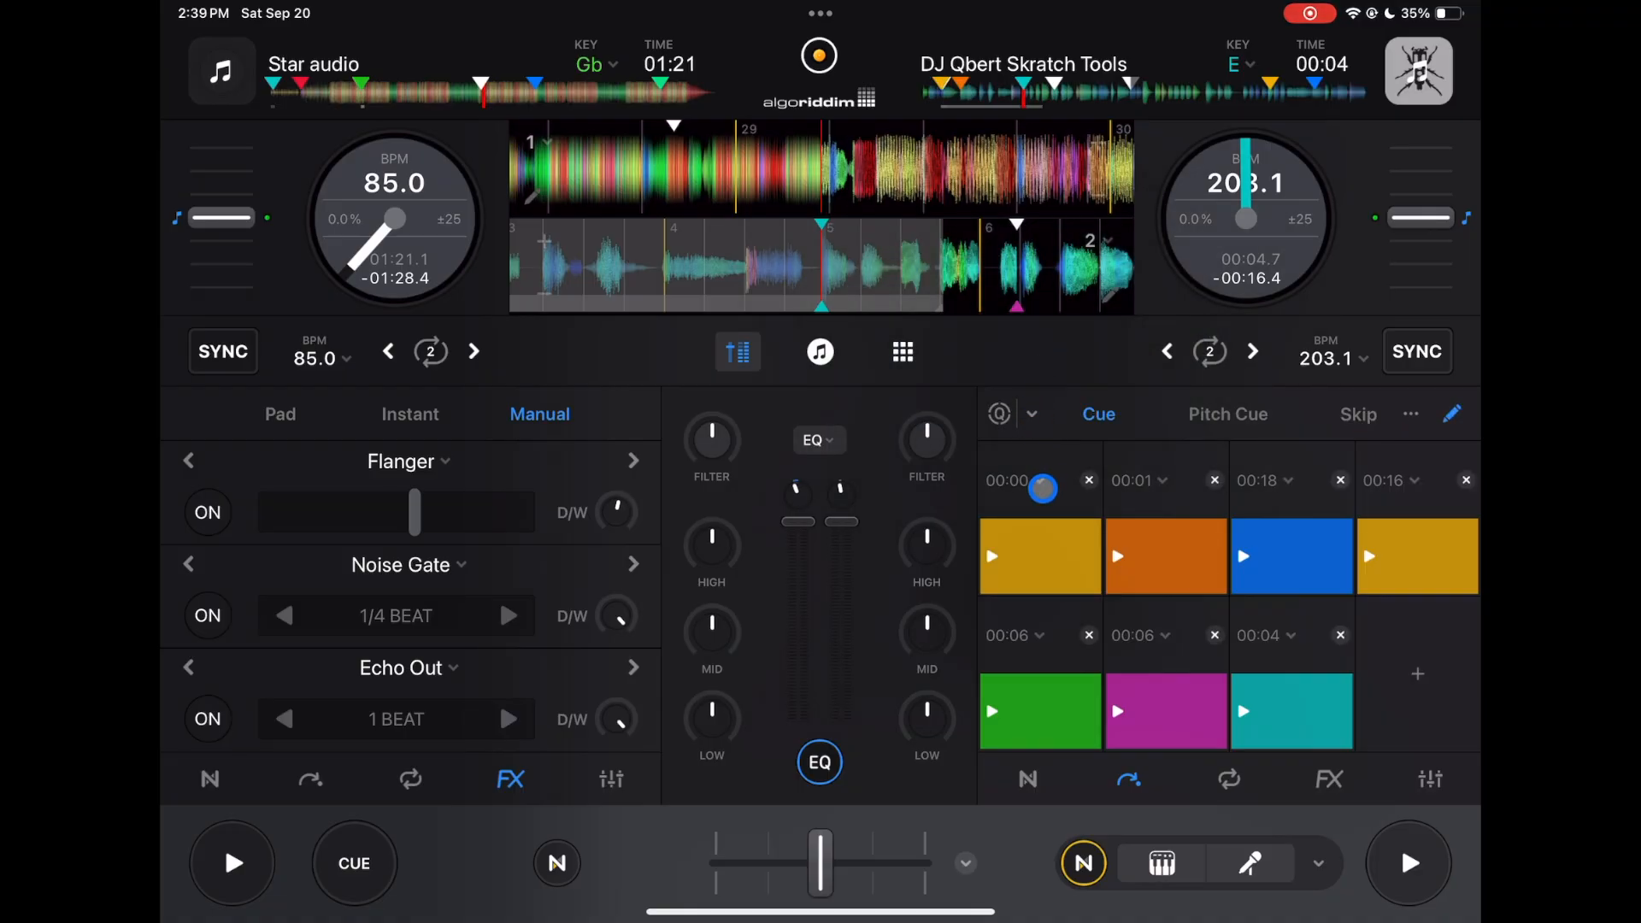
left_click(1038, 488)
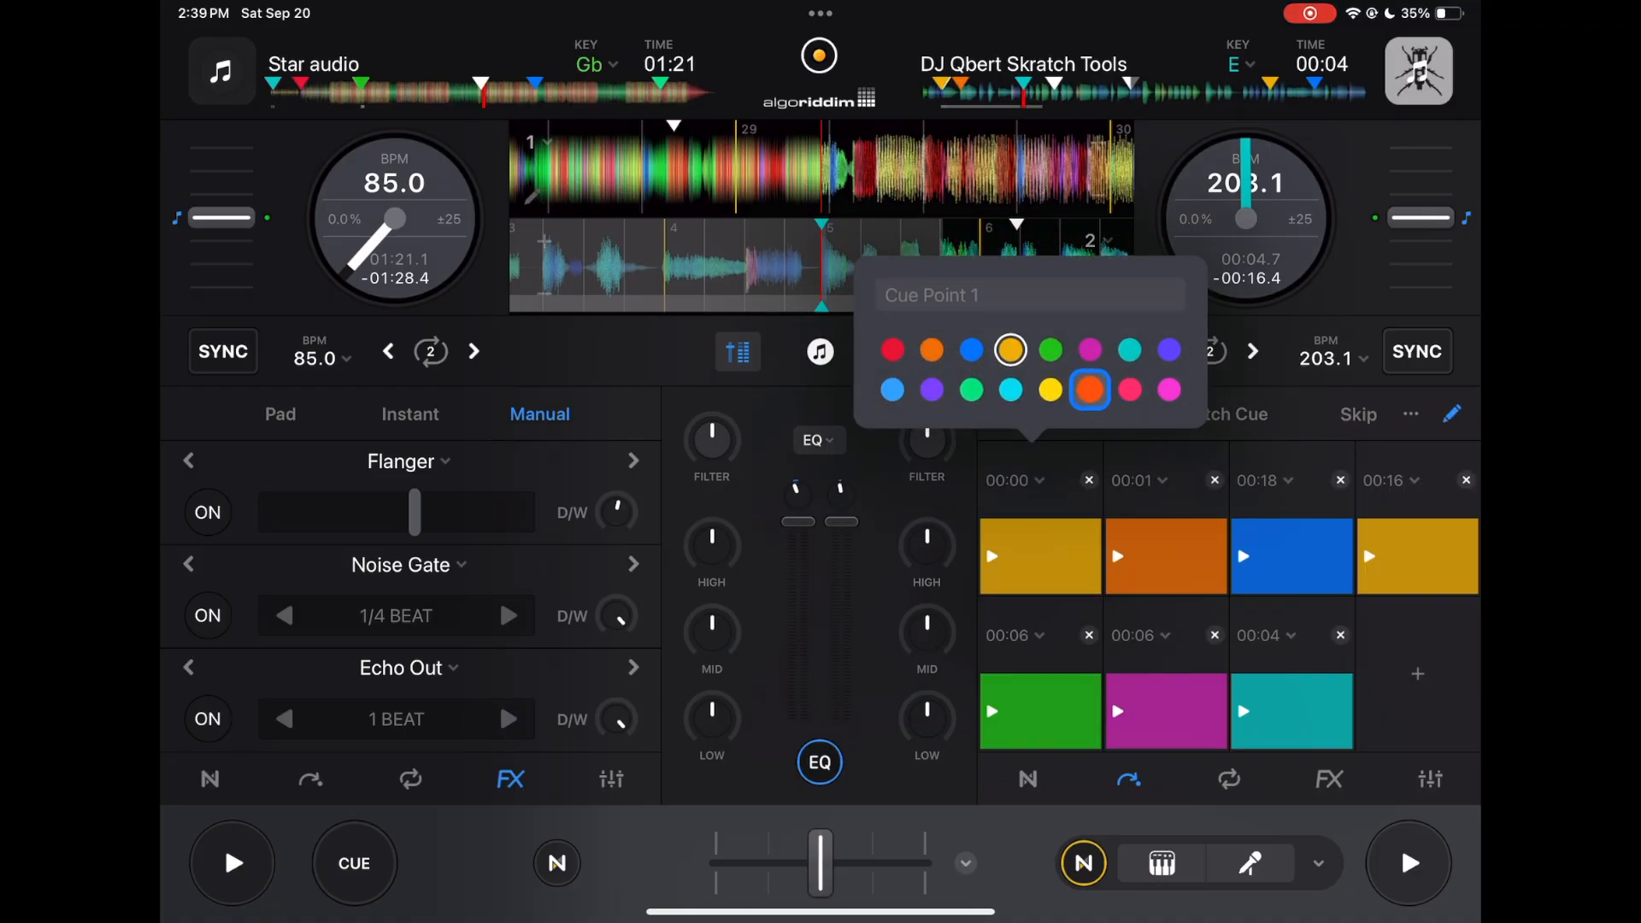
left_click(1049, 389)
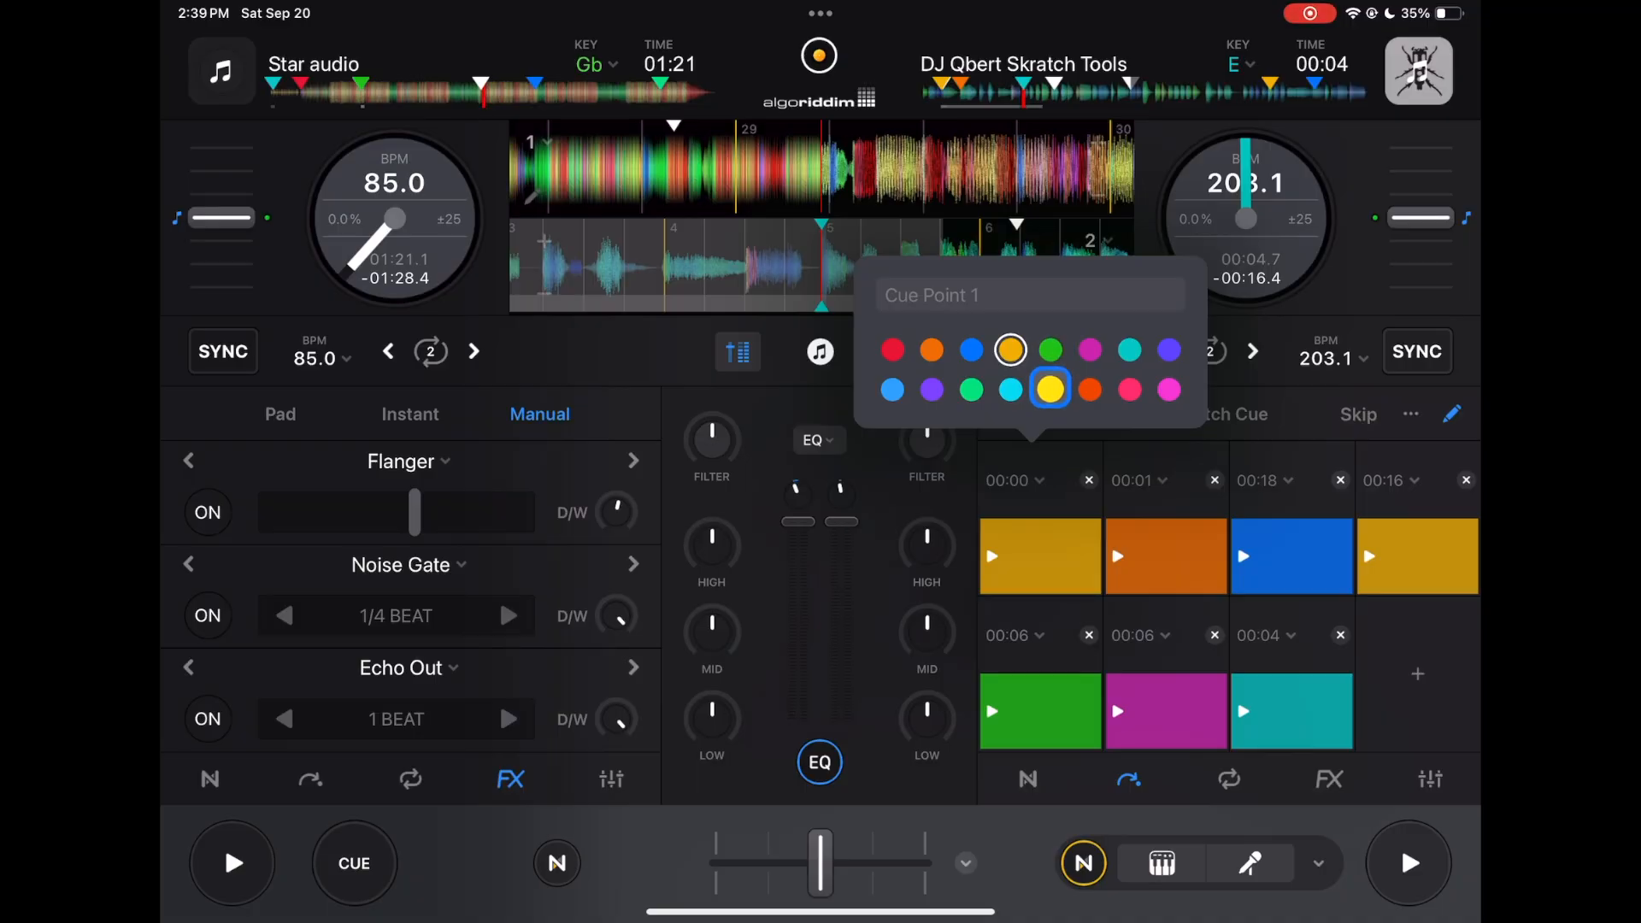
left_click(1008, 349)
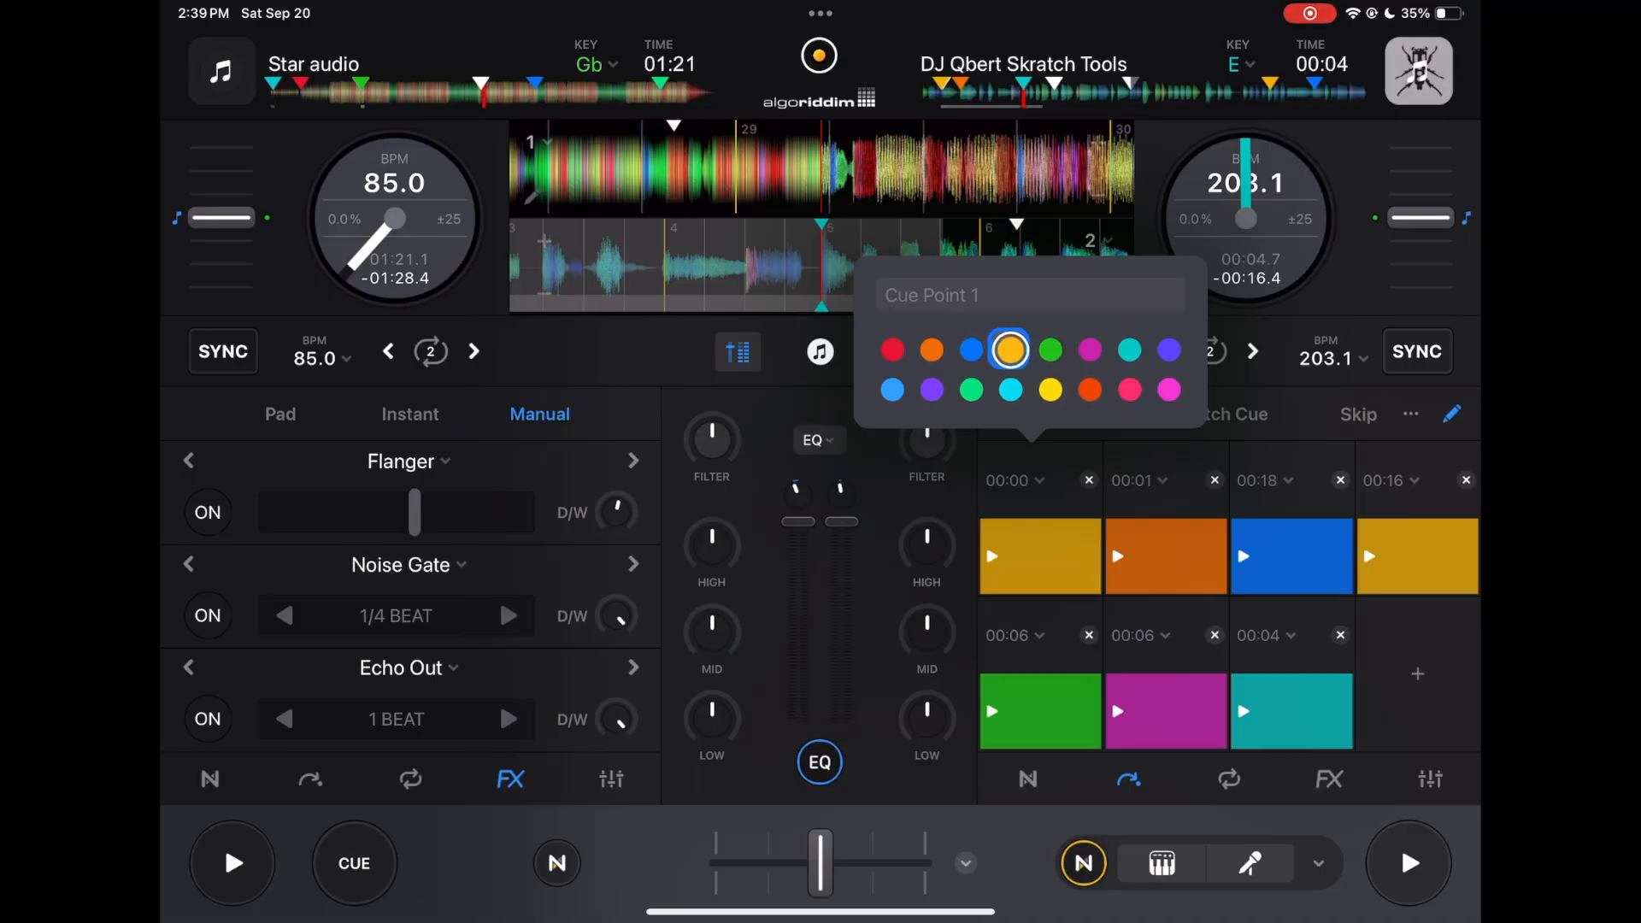
left_click(969, 349)
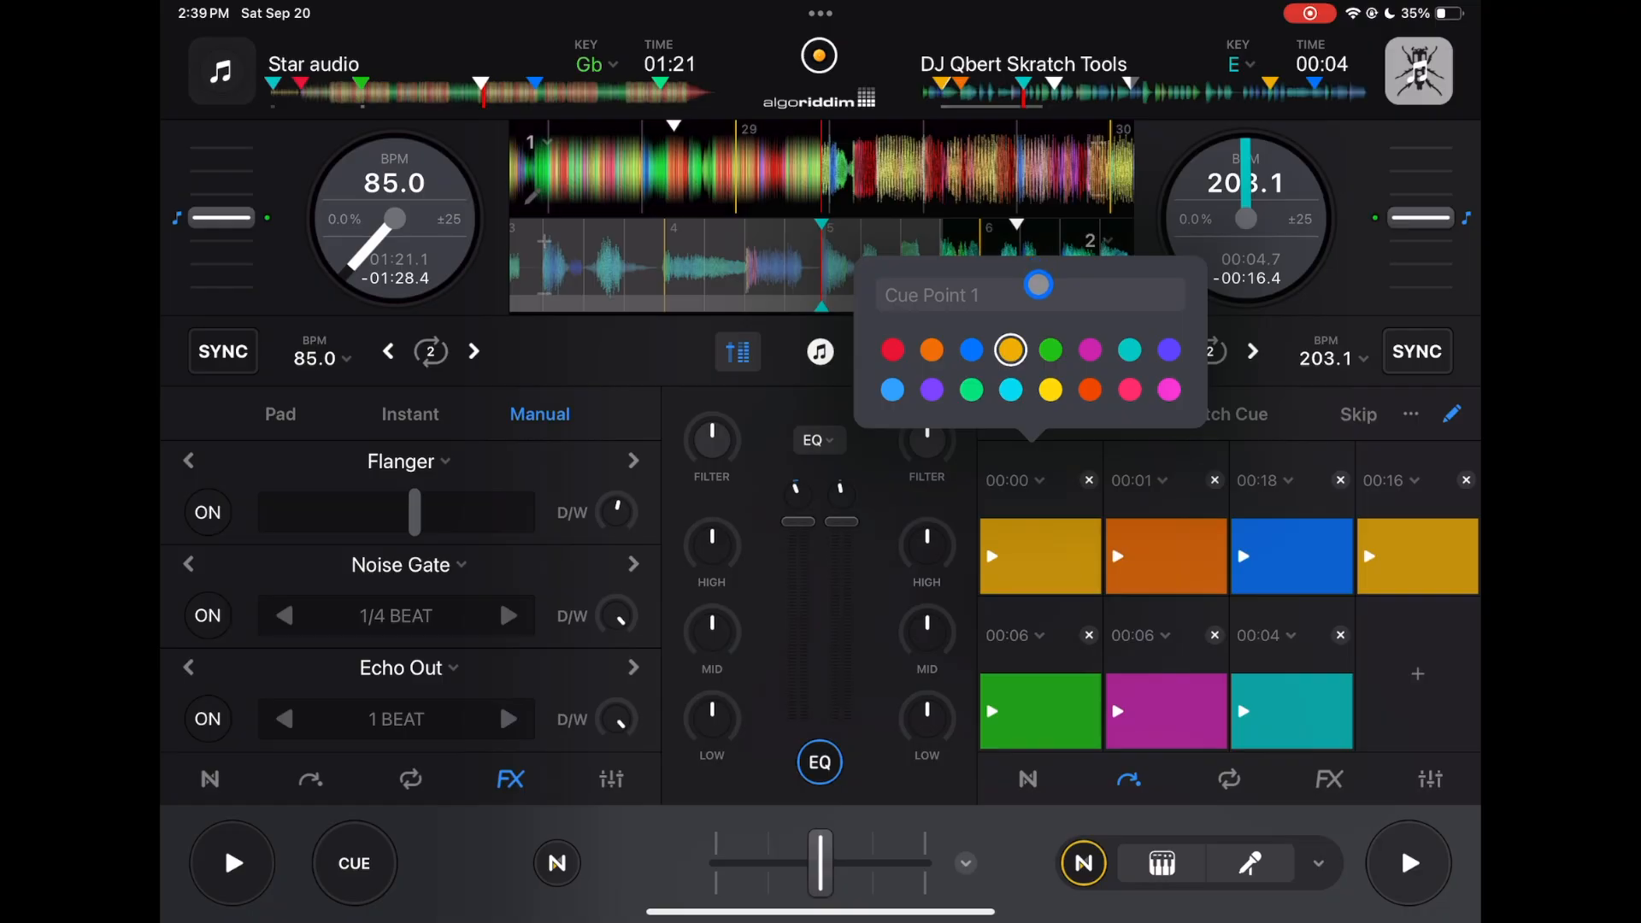
type("Start")
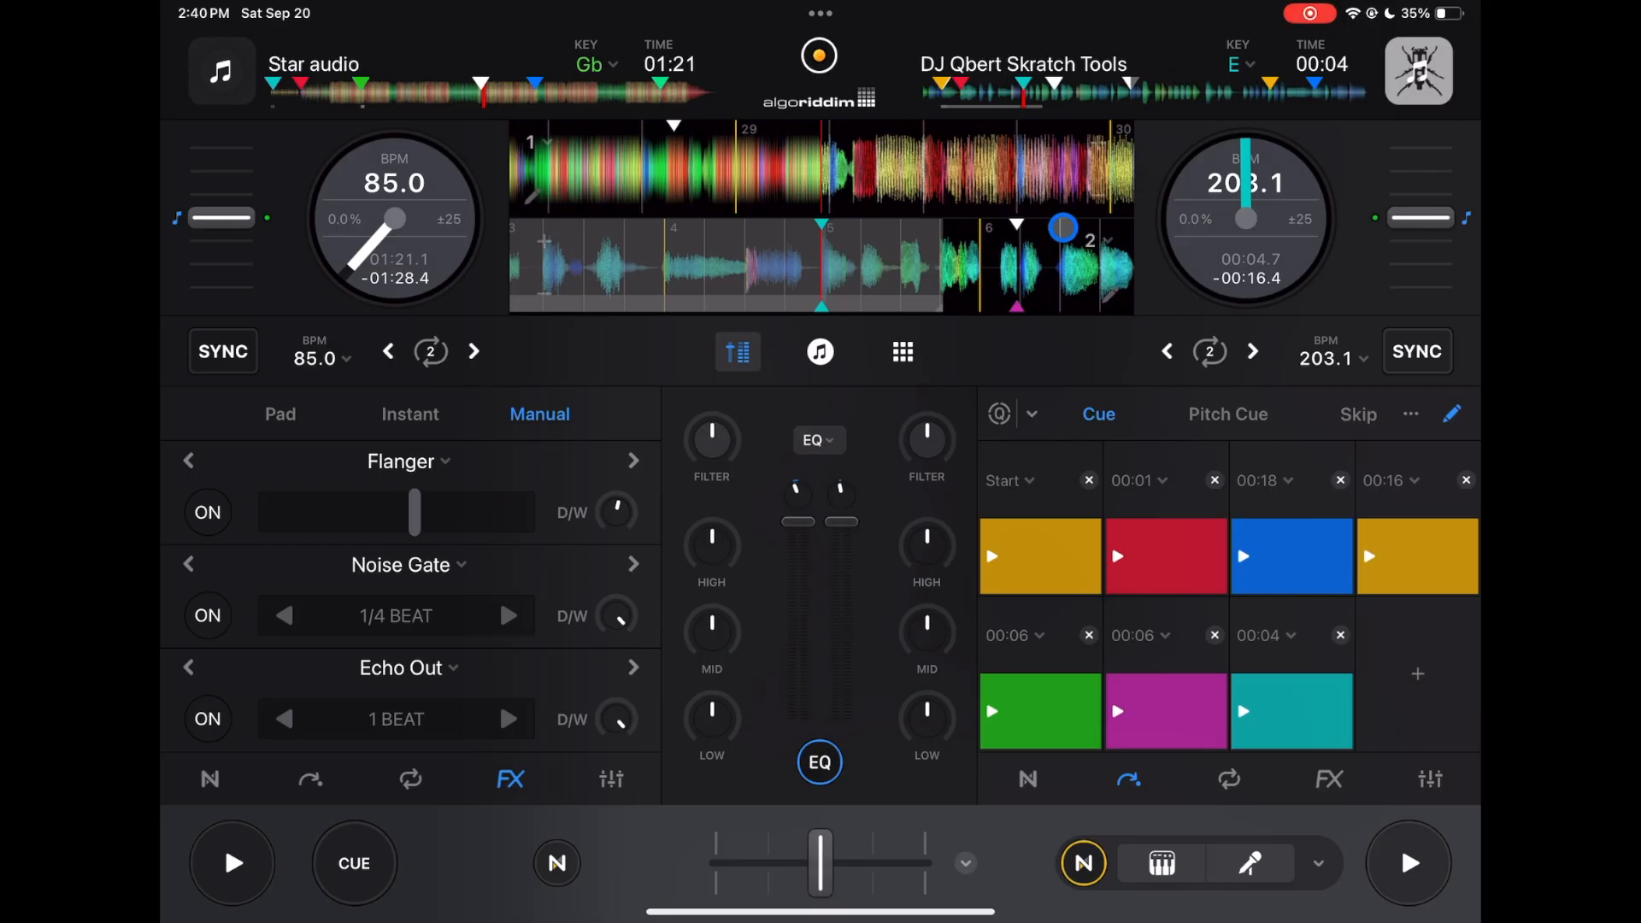
left_click(1292, 712)
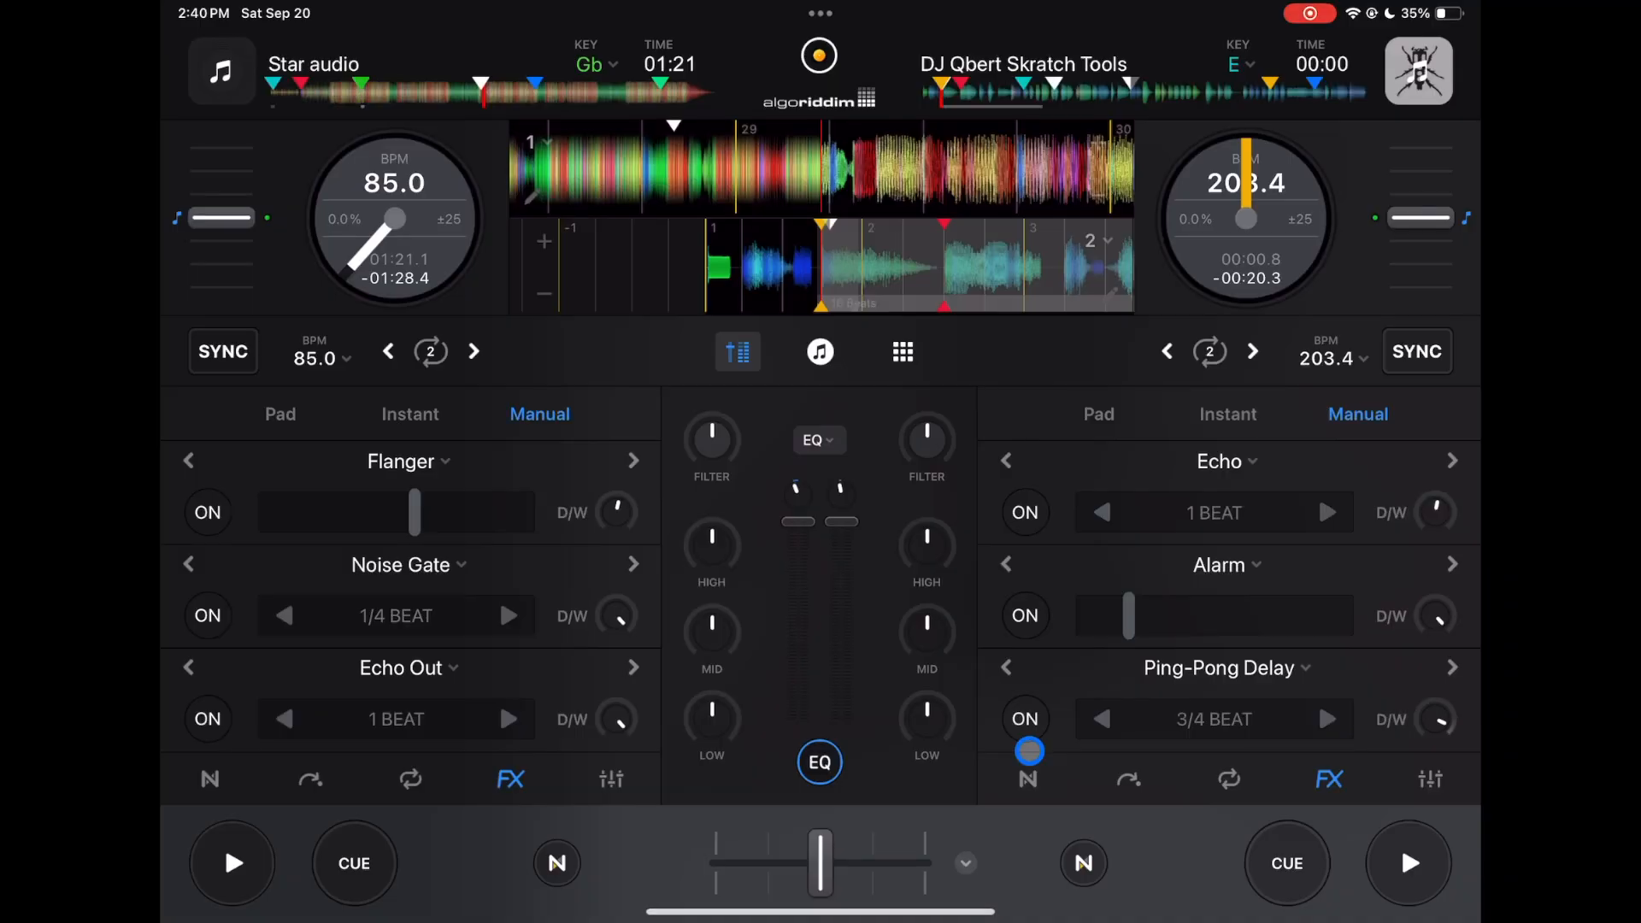
Jump the right track to another spot and select the Instant effect pads.
left_click(1407, 862)
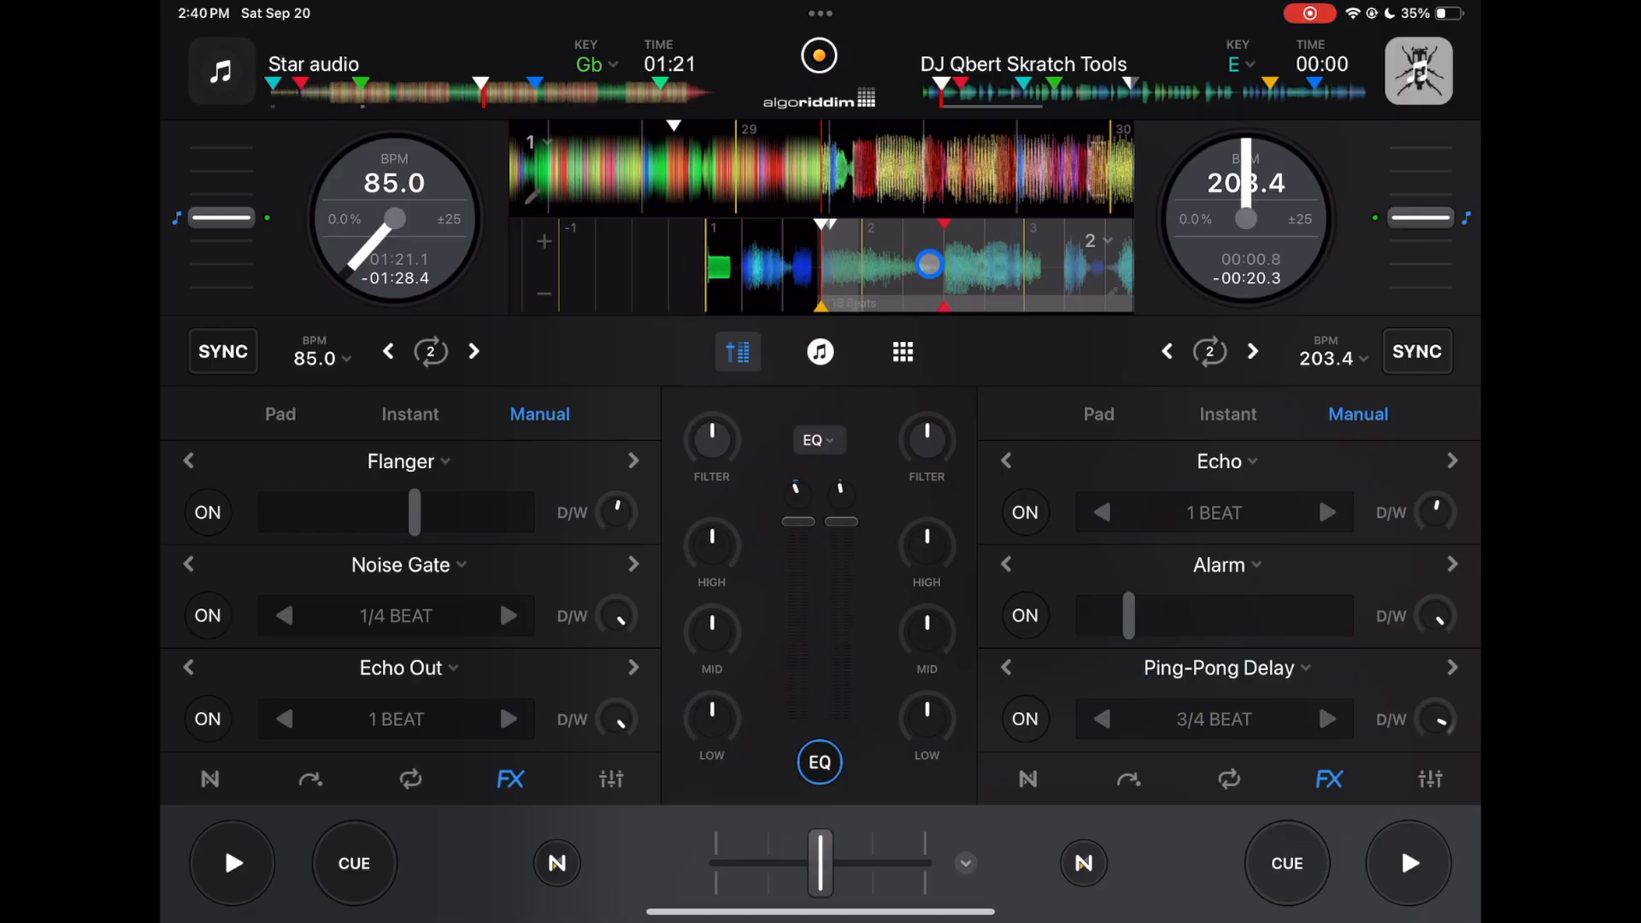
left_click(1408, 862)
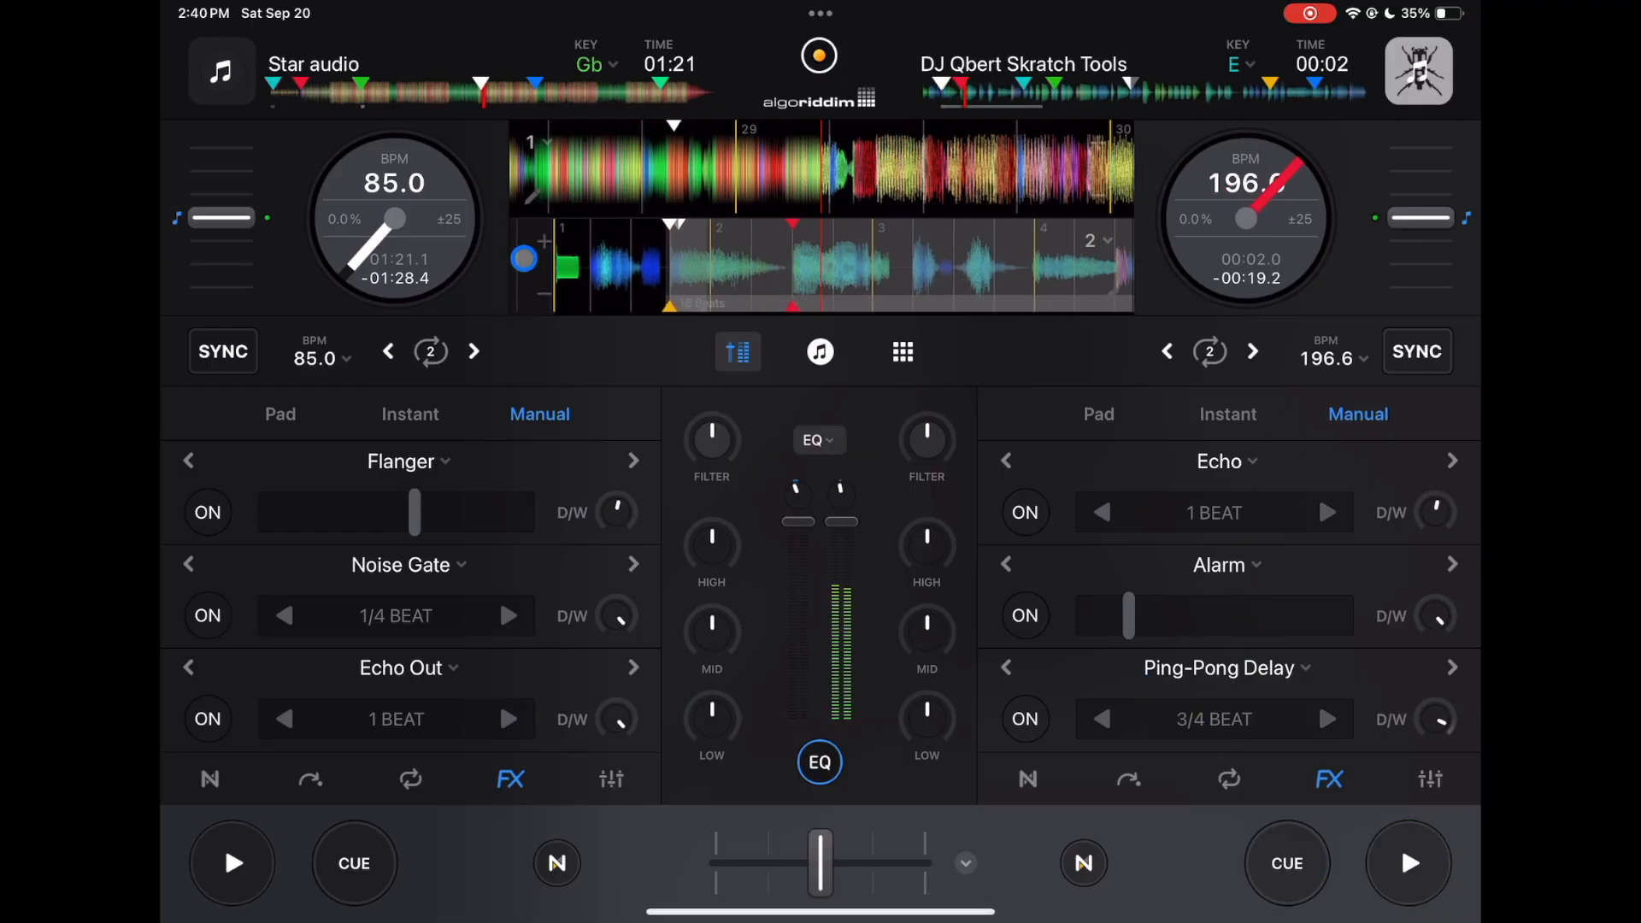
left_click(1226, 413)
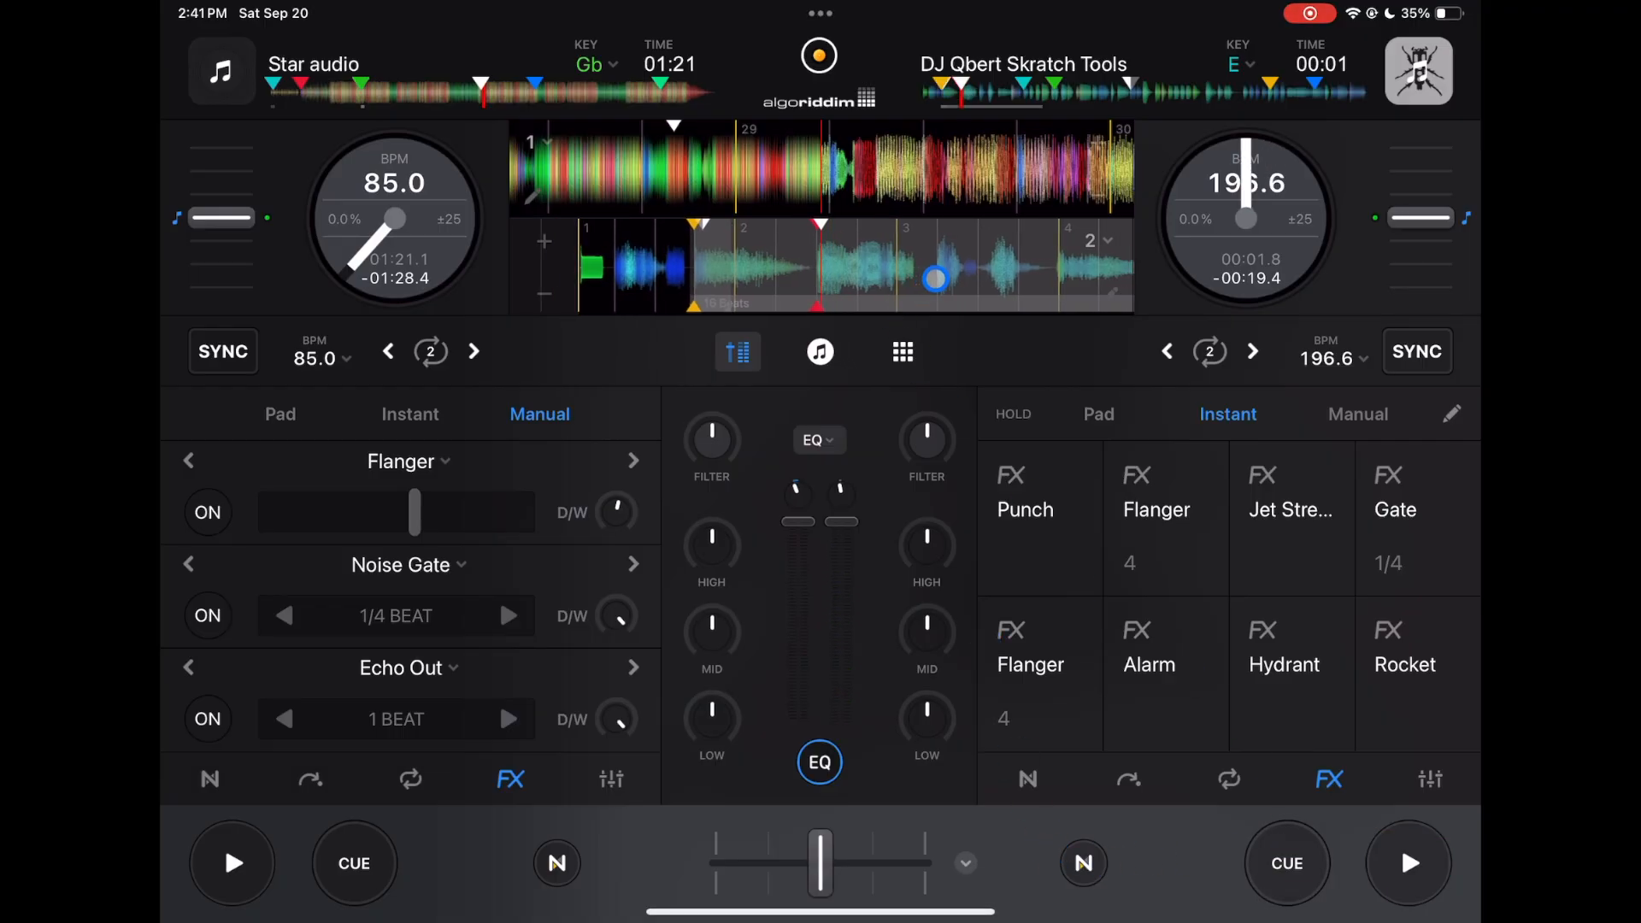
Return the right track to its cue point and open the app settings.
left_click(1286, 862)
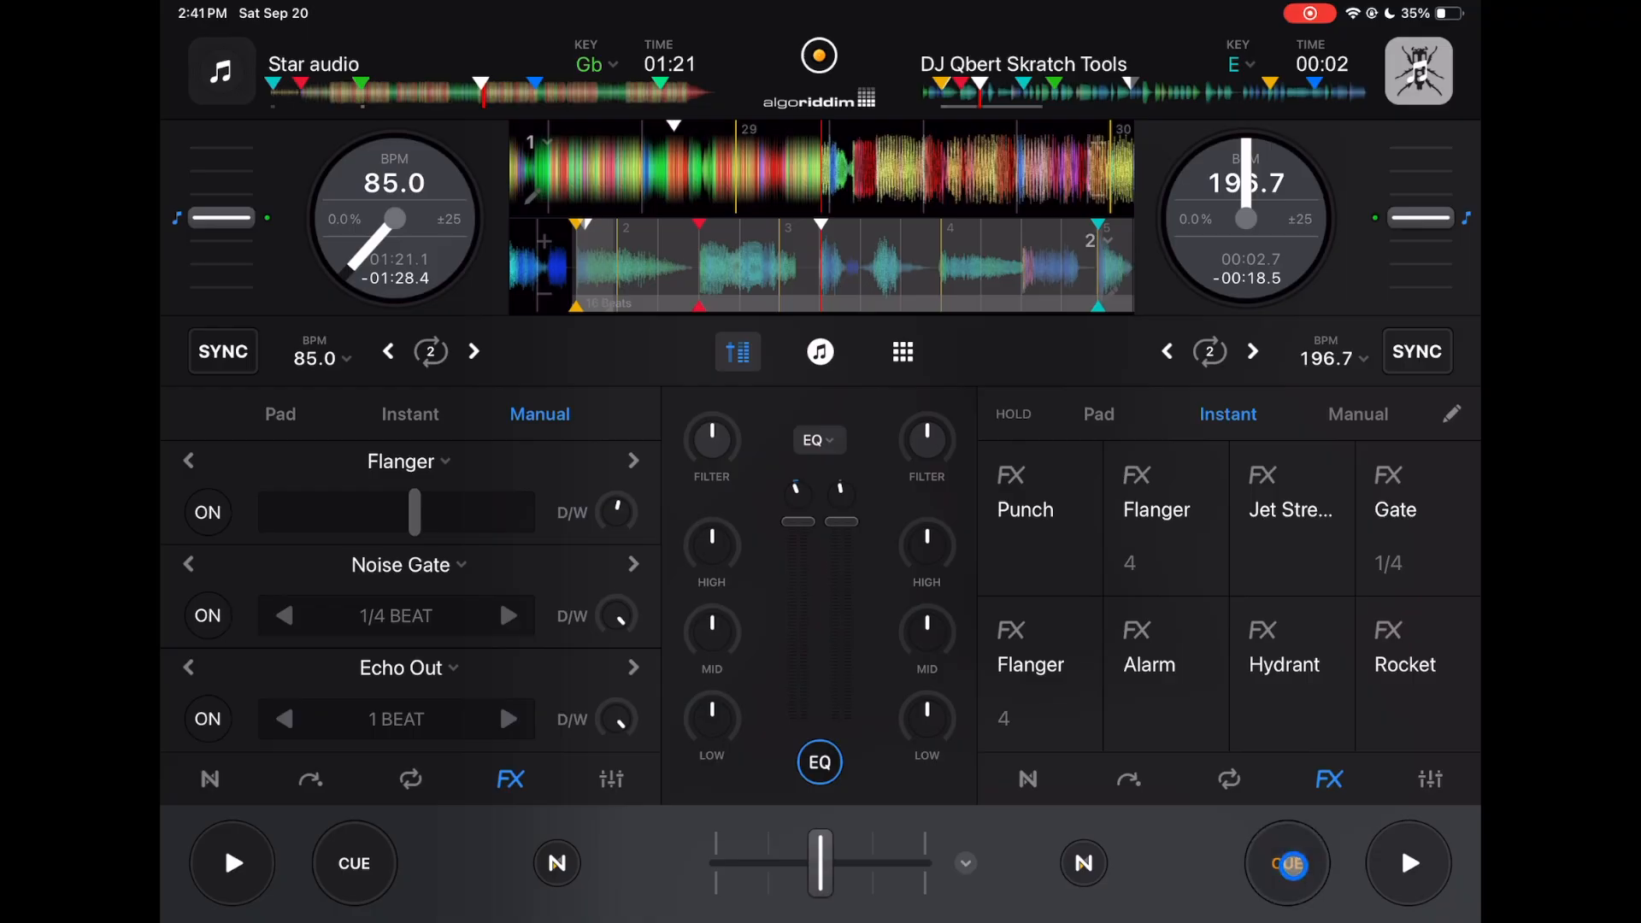
left_click(1407, 862)
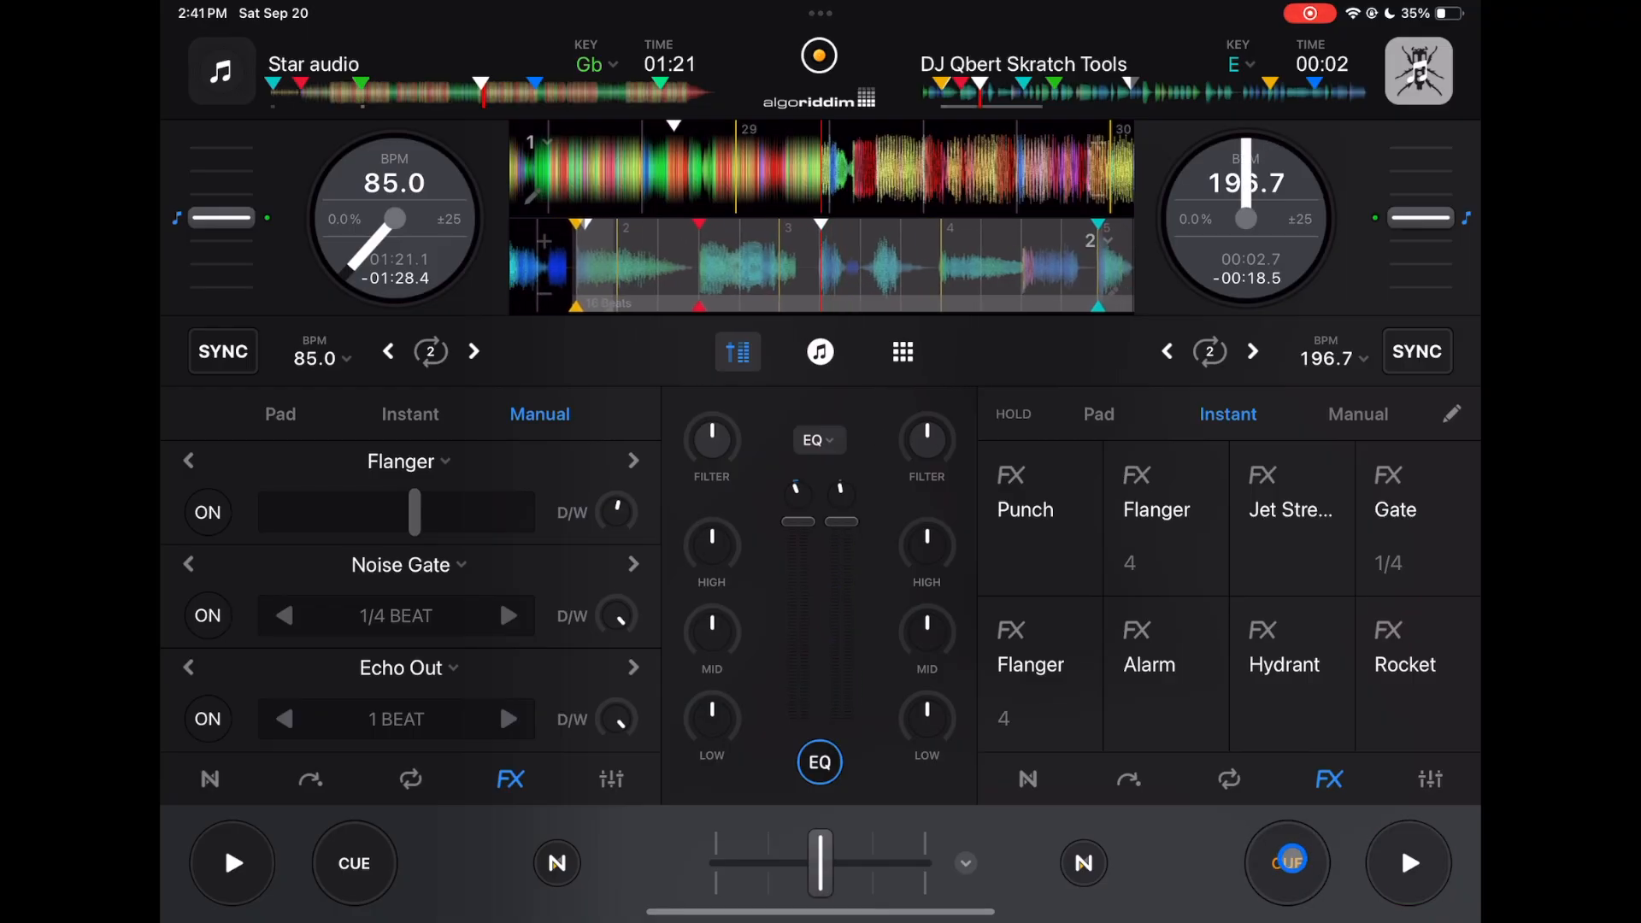
left_click(1286, 863)
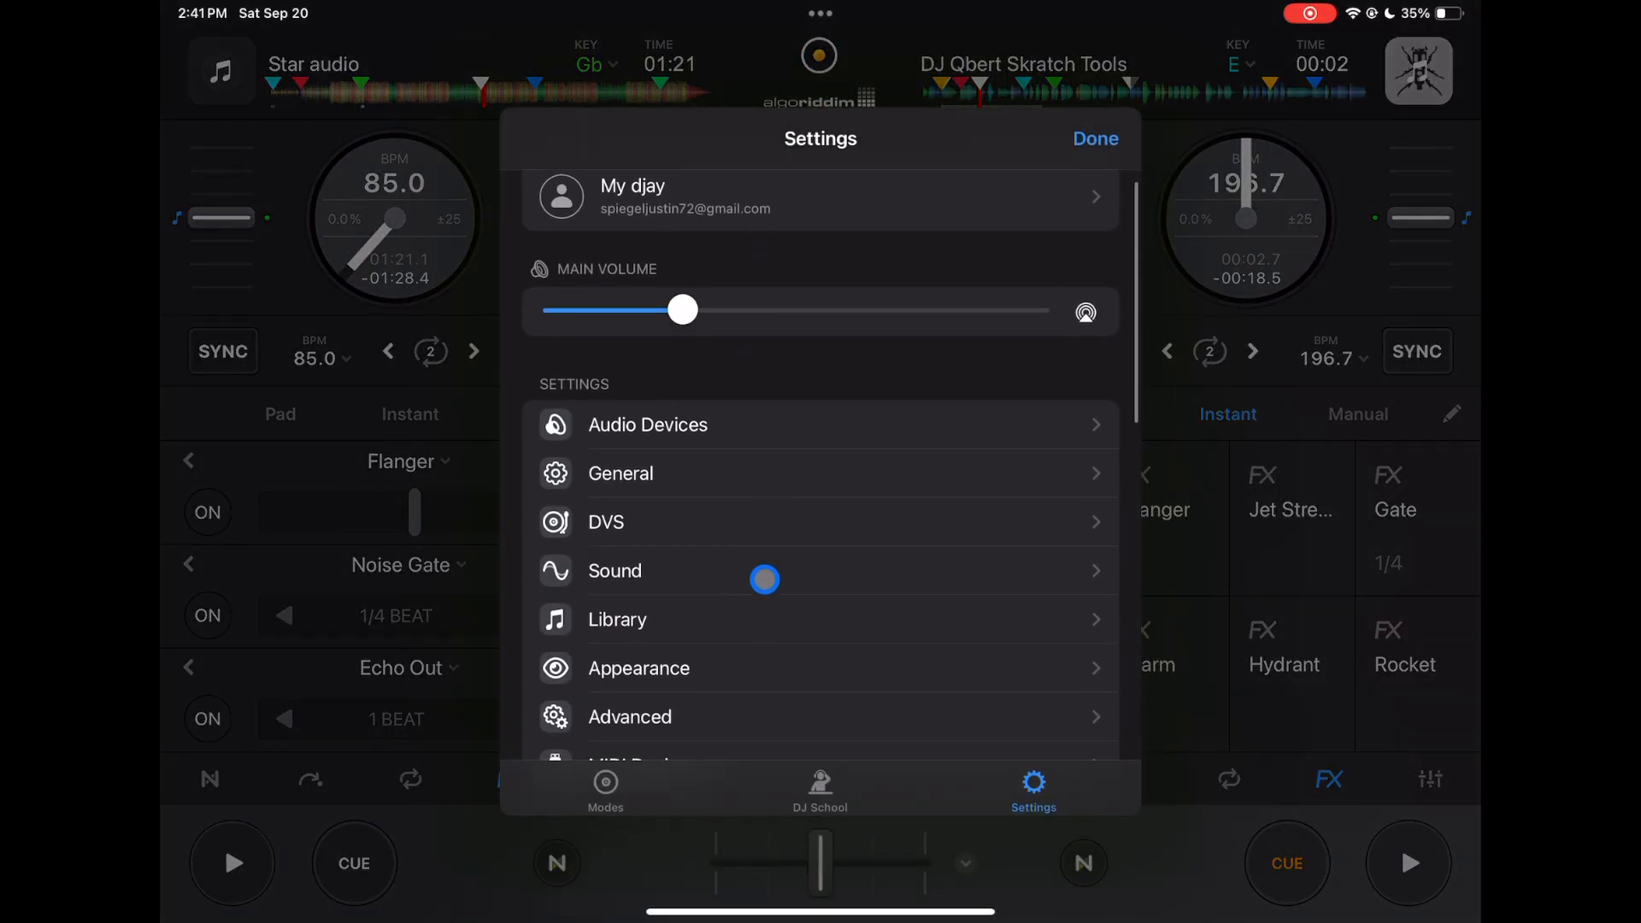
In Appearance, keep High Contrast cue points, set Start CUE Button to SET, reopen Settings.
left_click(638, 667)
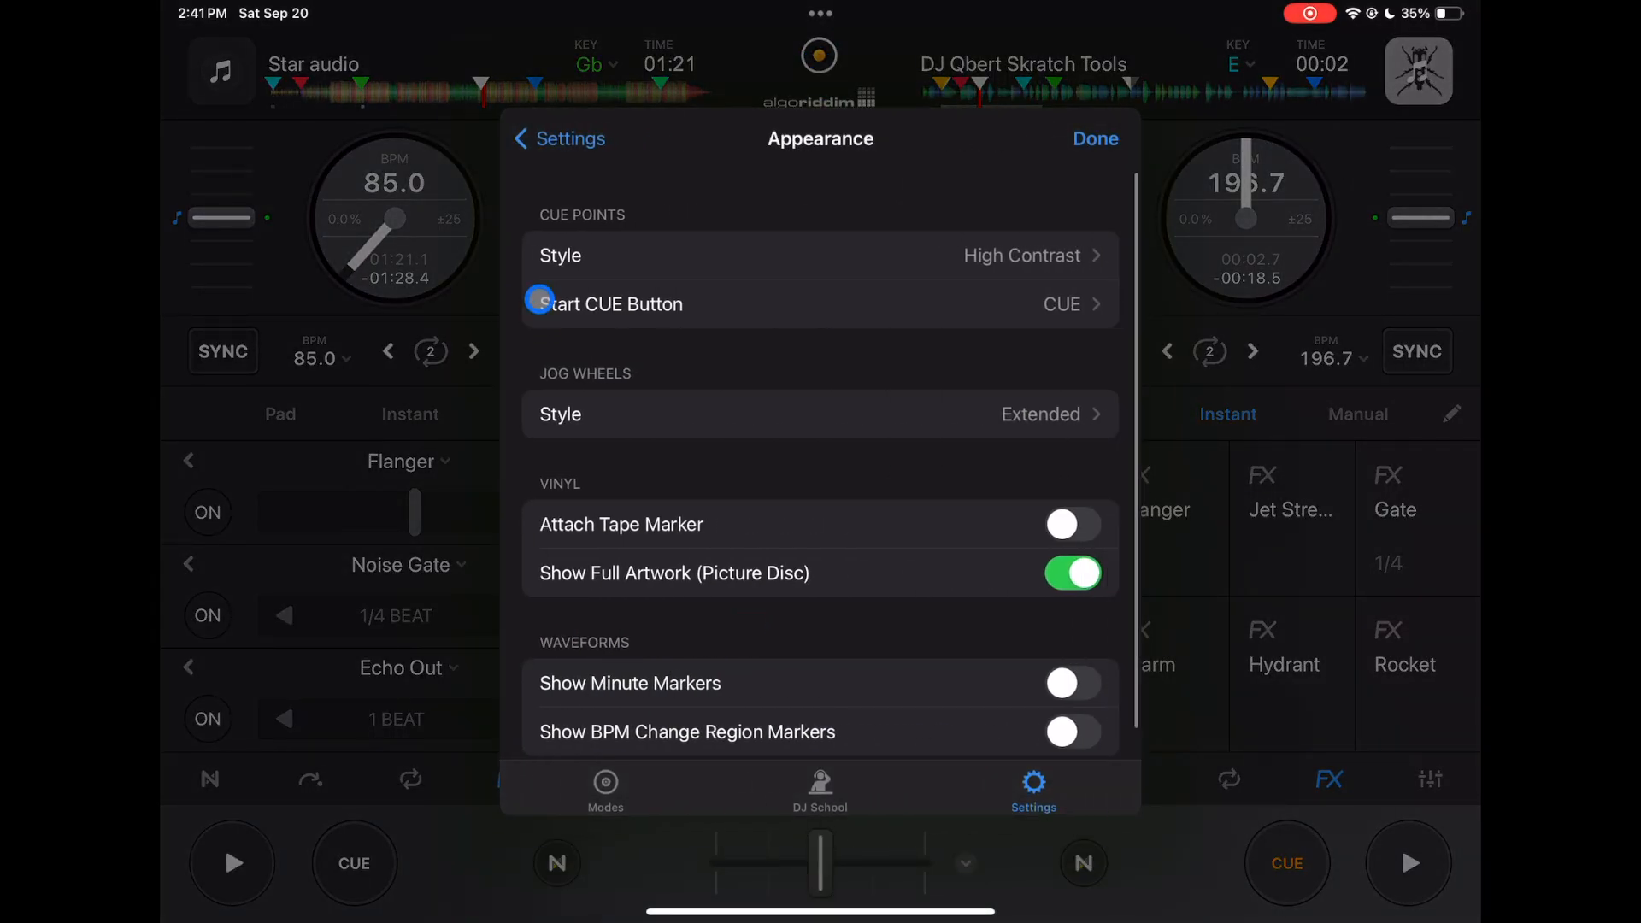
left_click(1094, 138)
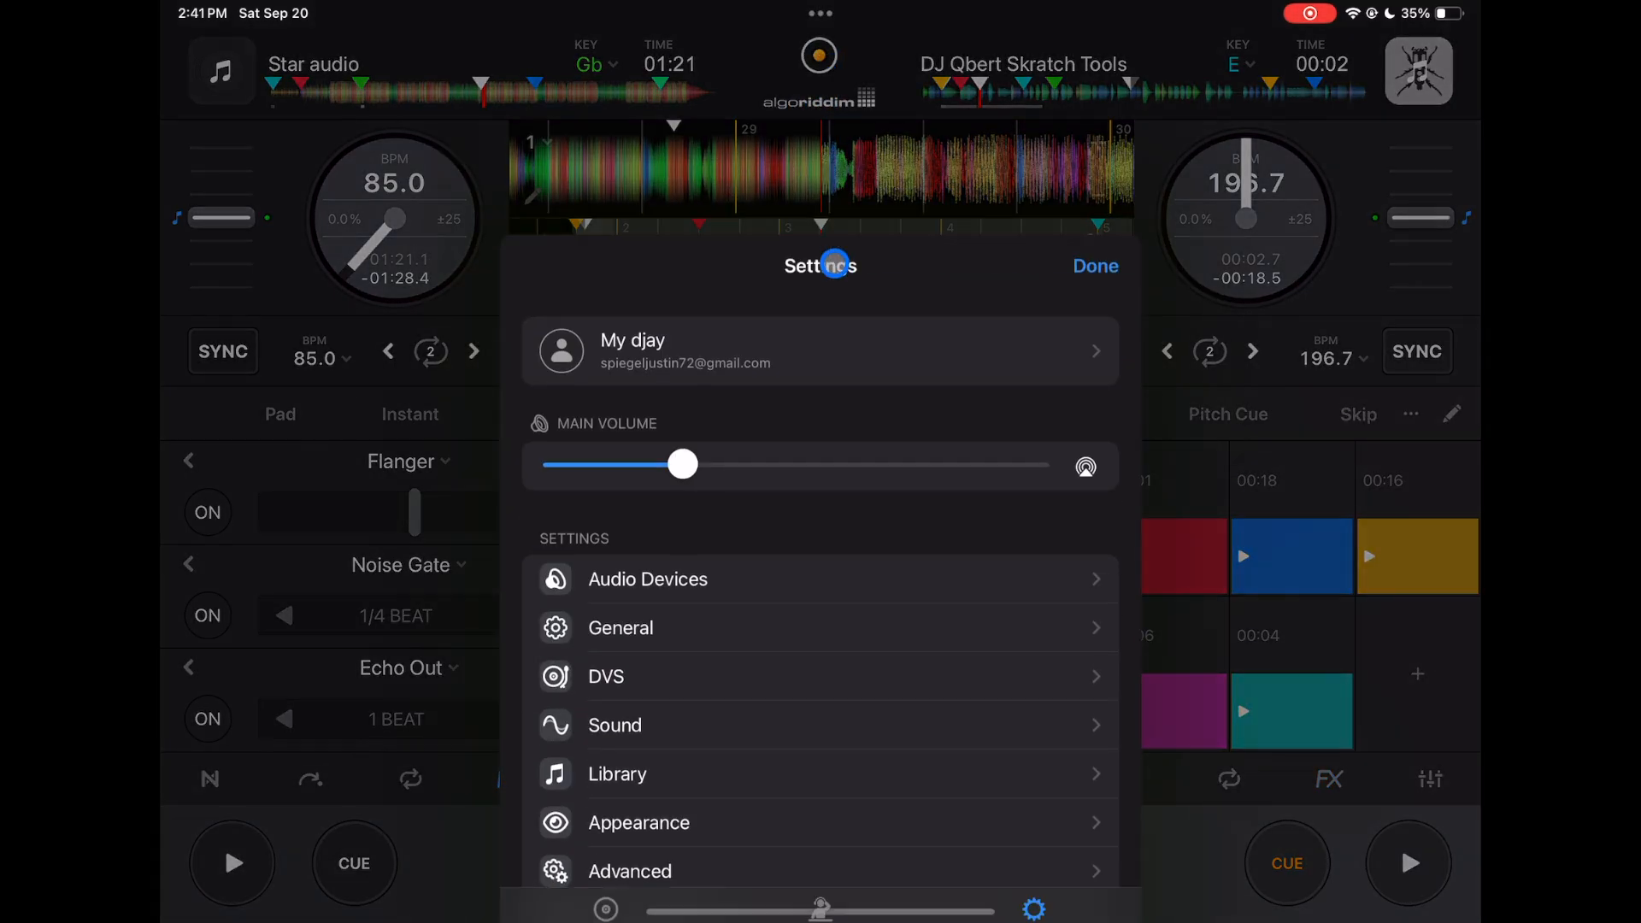
left_click(639, 822)
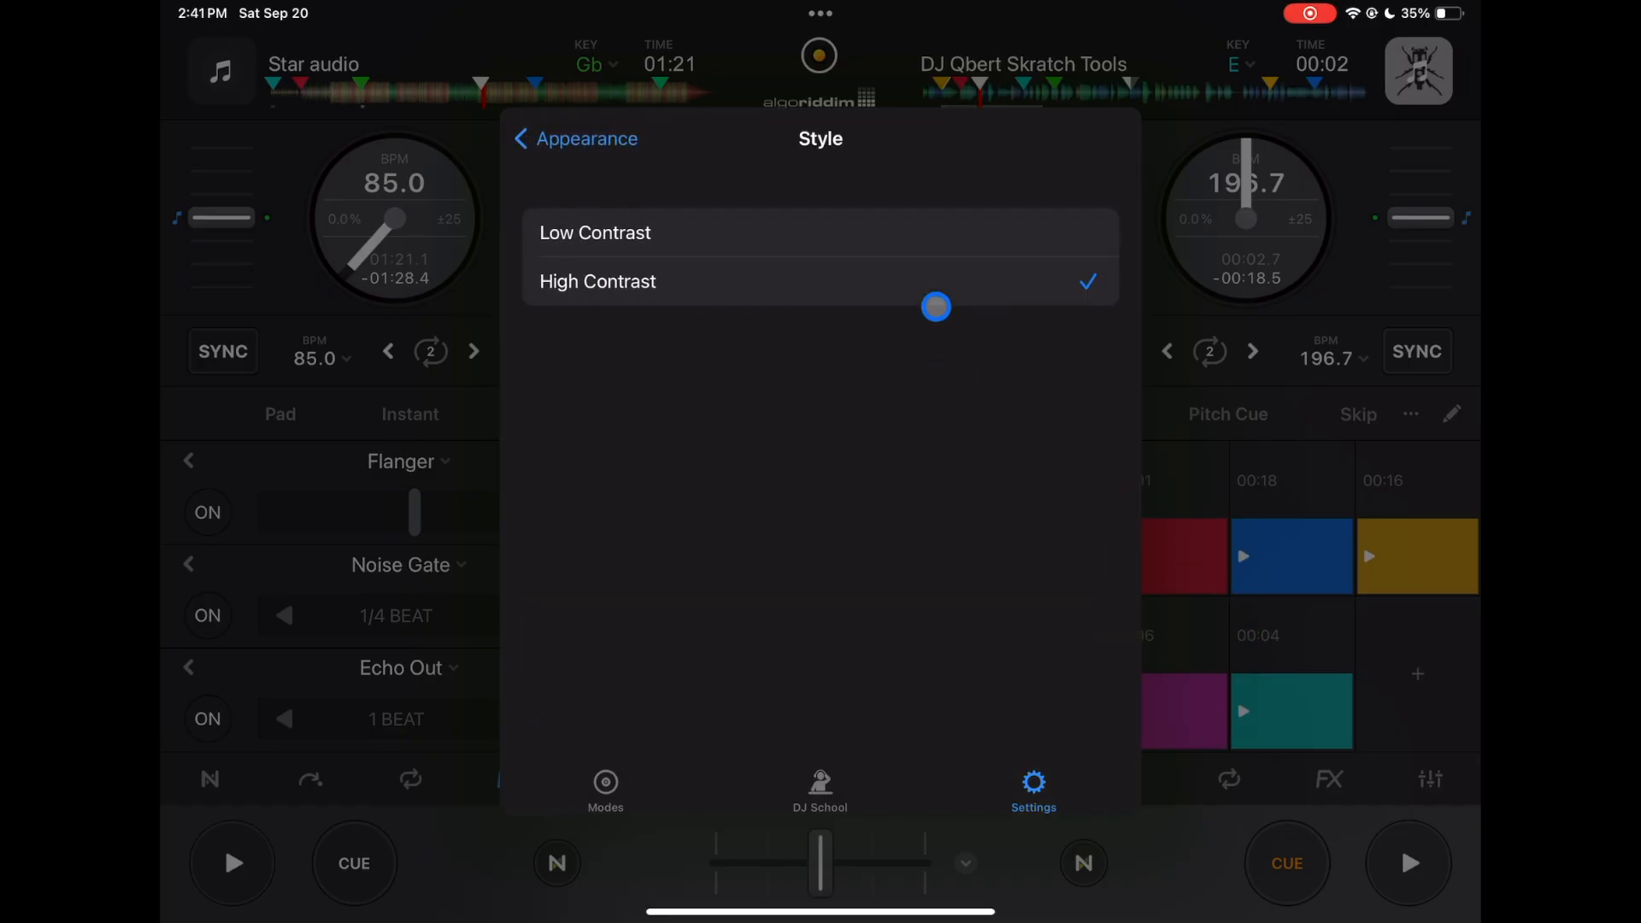
left_click(595, 233)
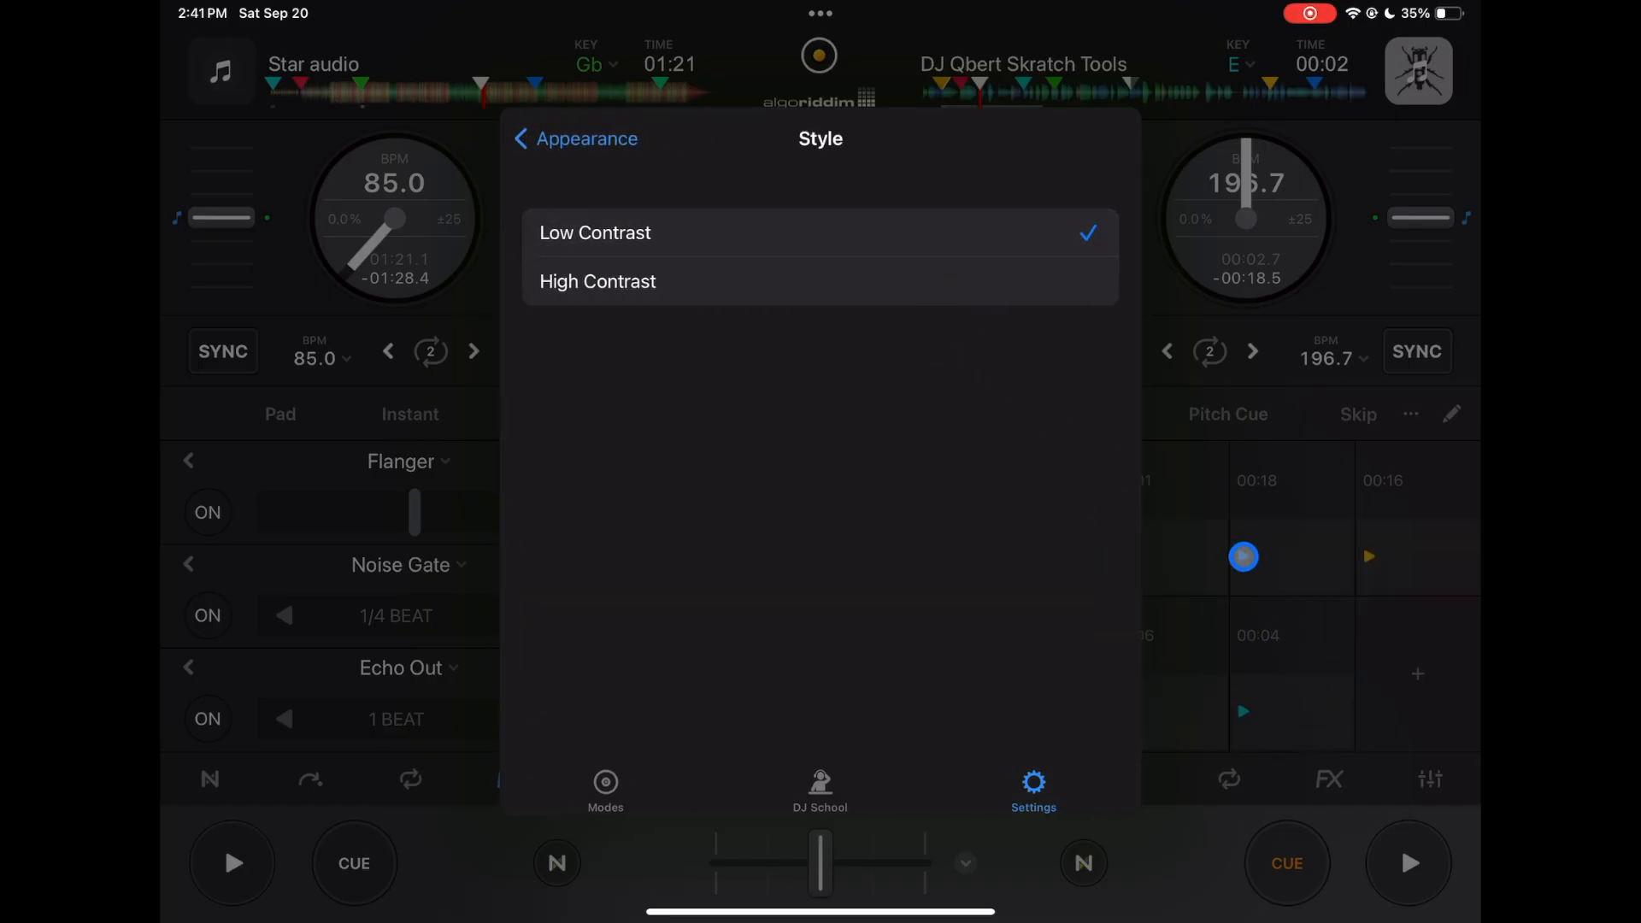
left_click(597, 280)
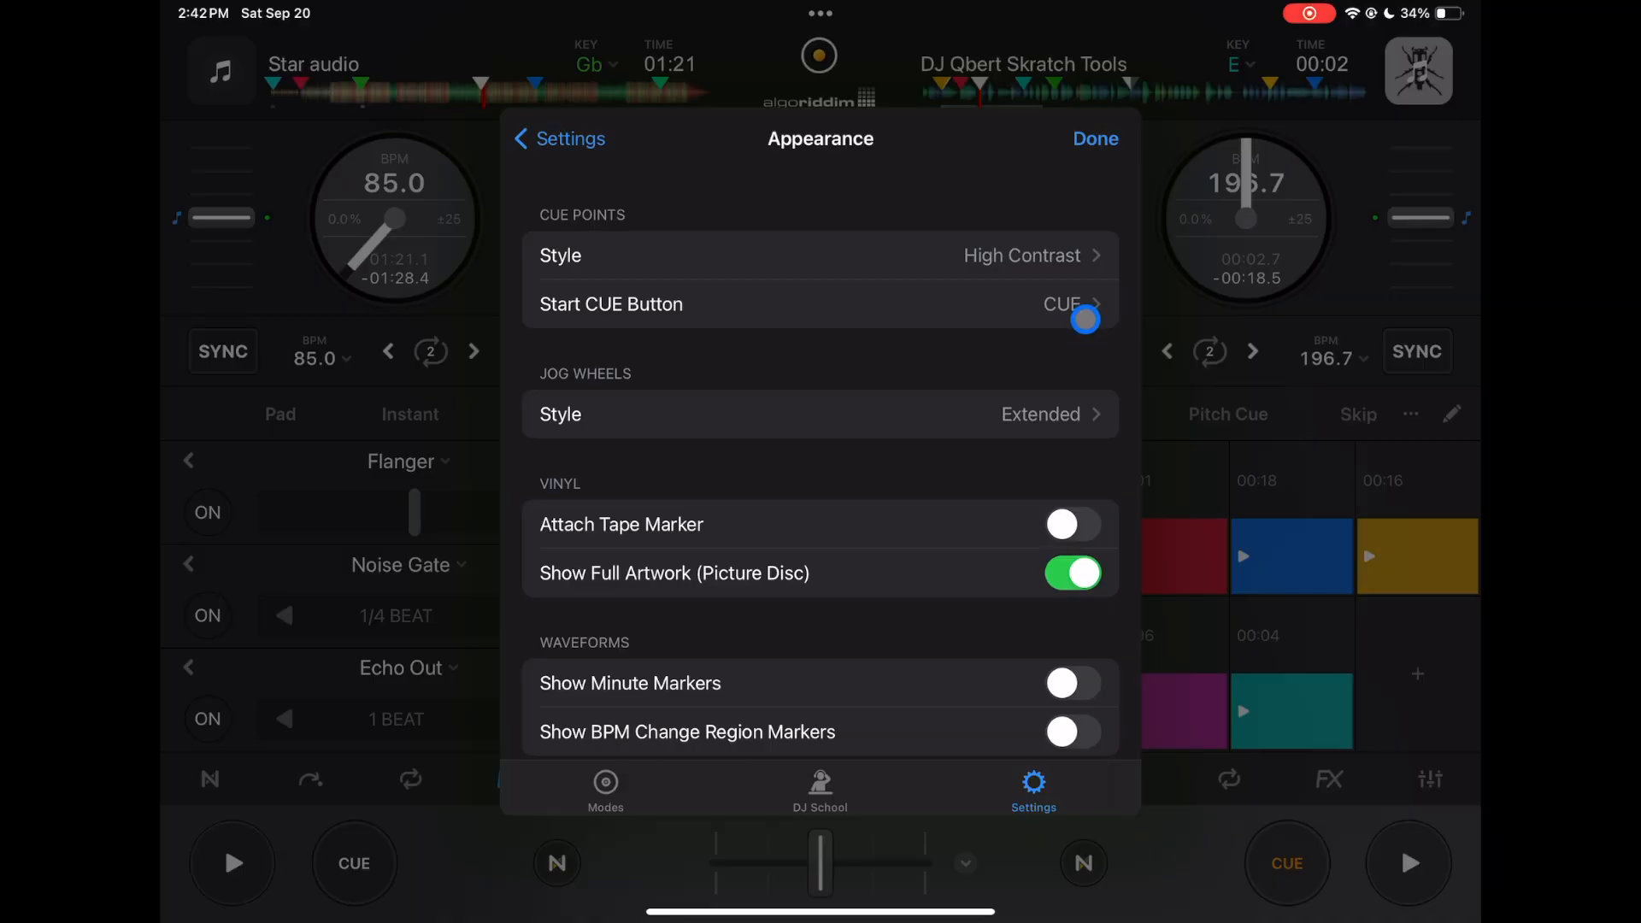
left_click(610, 303)
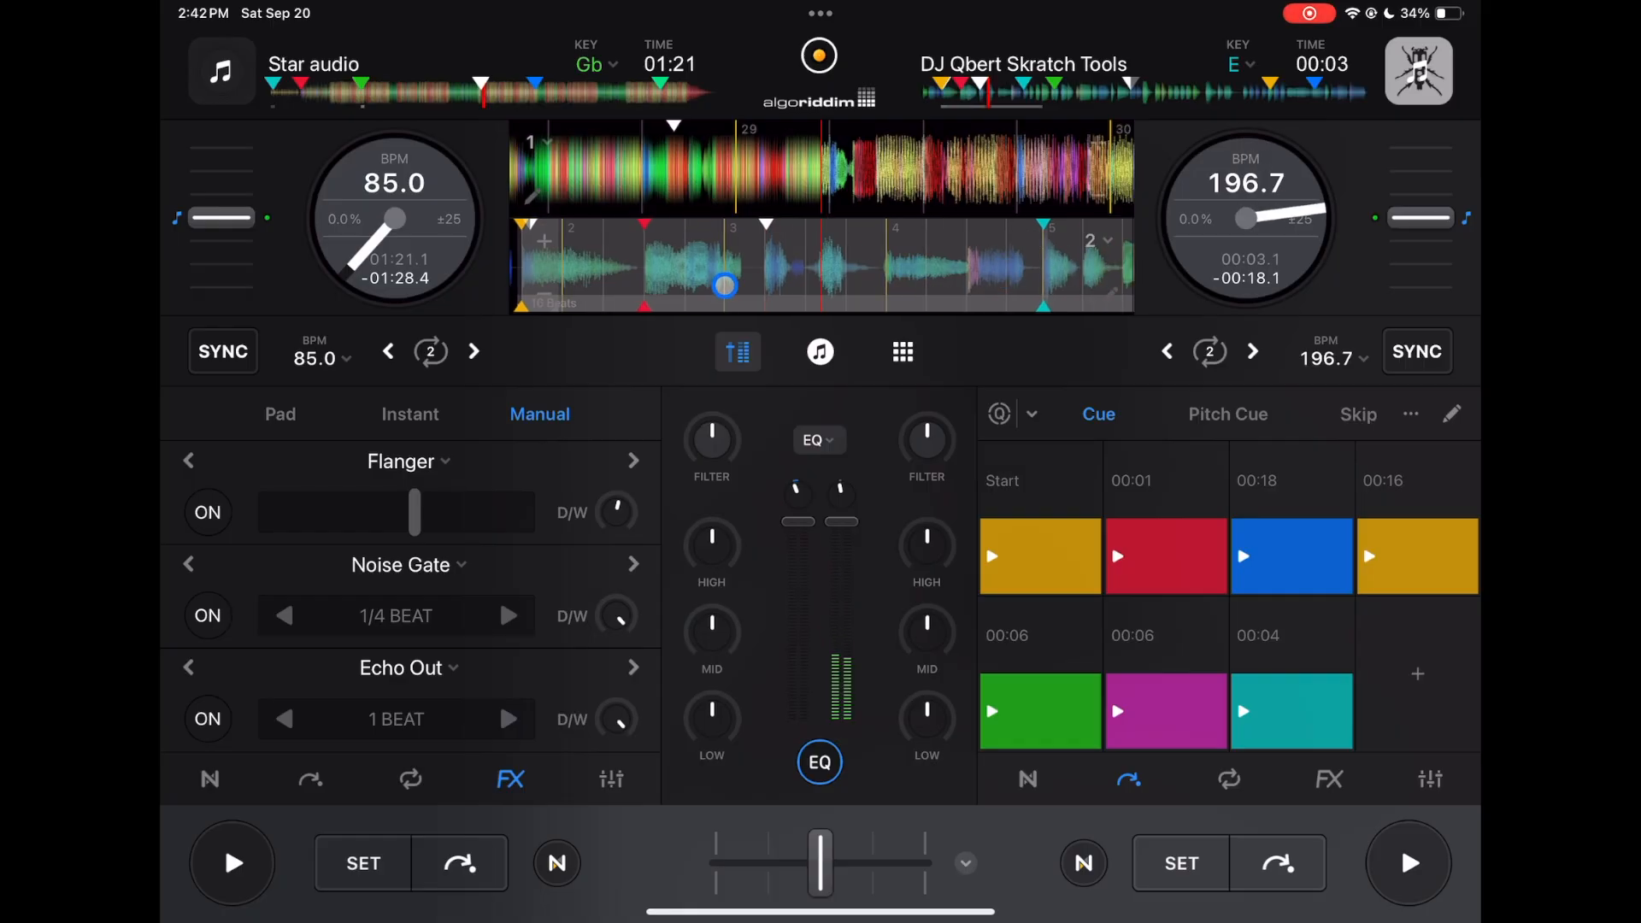
left_click(1180, 863)
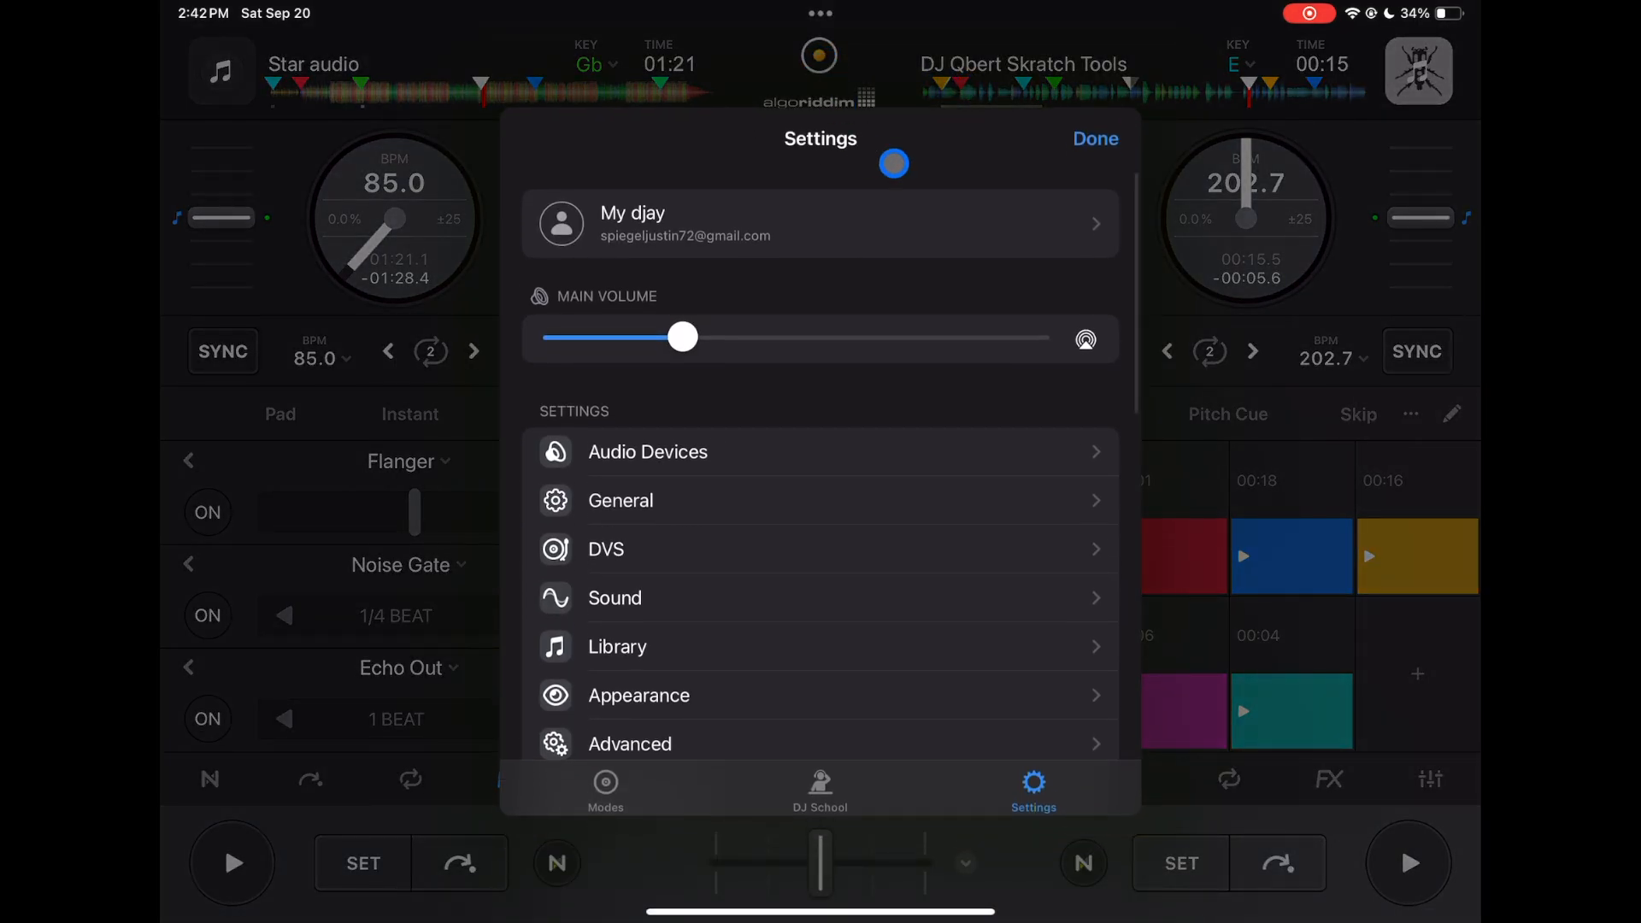
Close settings, enable light mode via the sun icon in the main menu, then close it.
left_click(1095, 139)
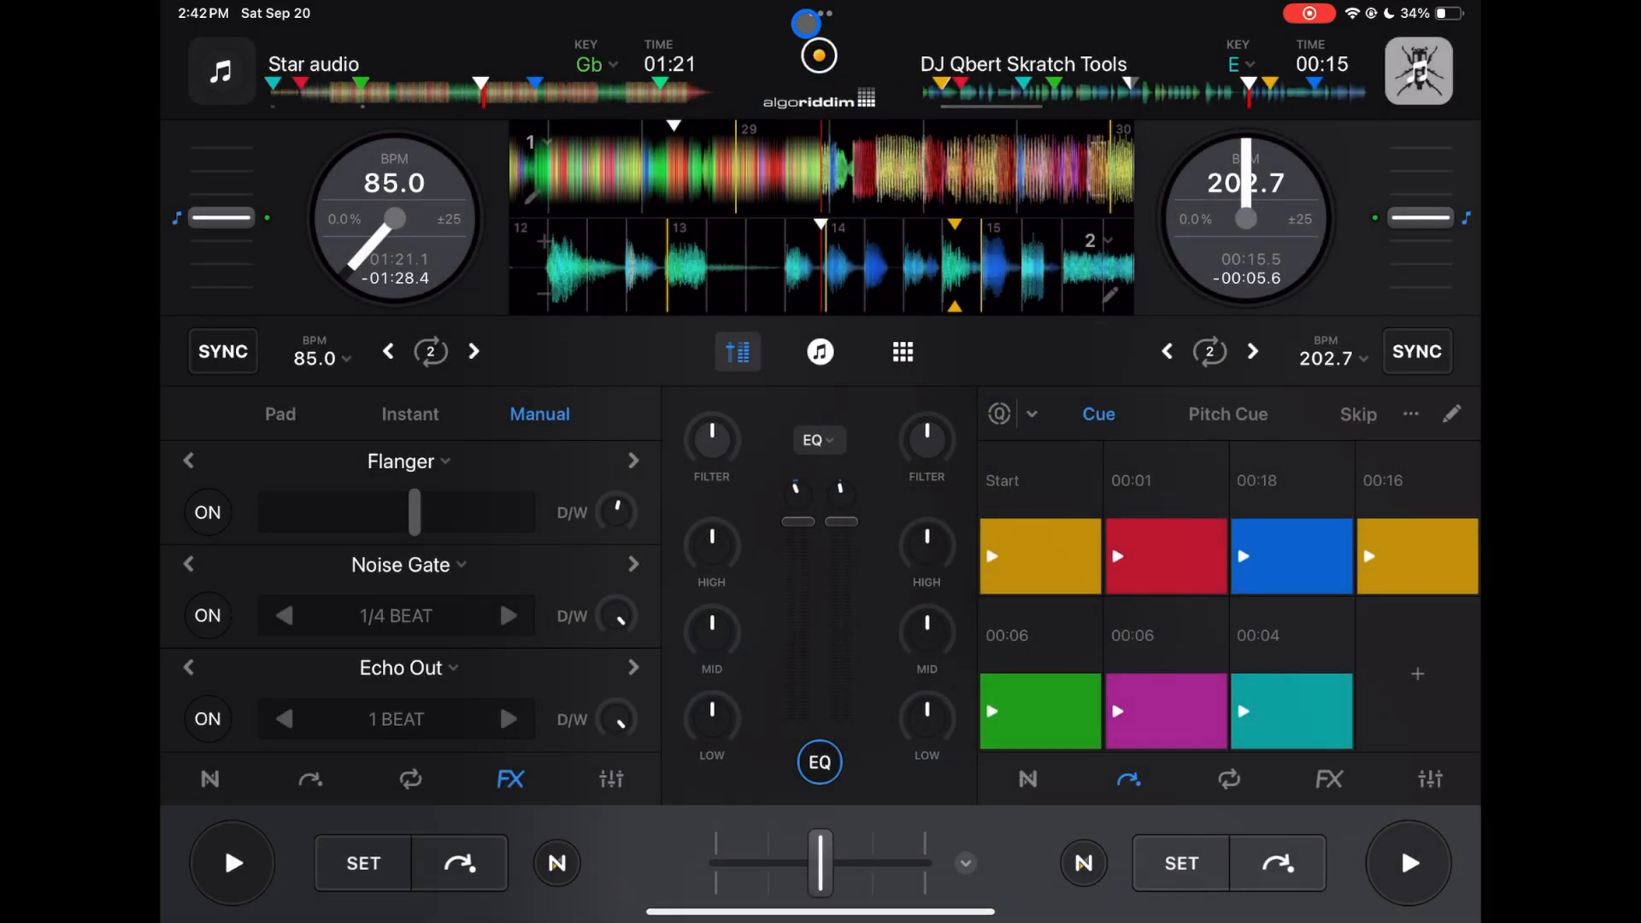
left_click(606, 787)
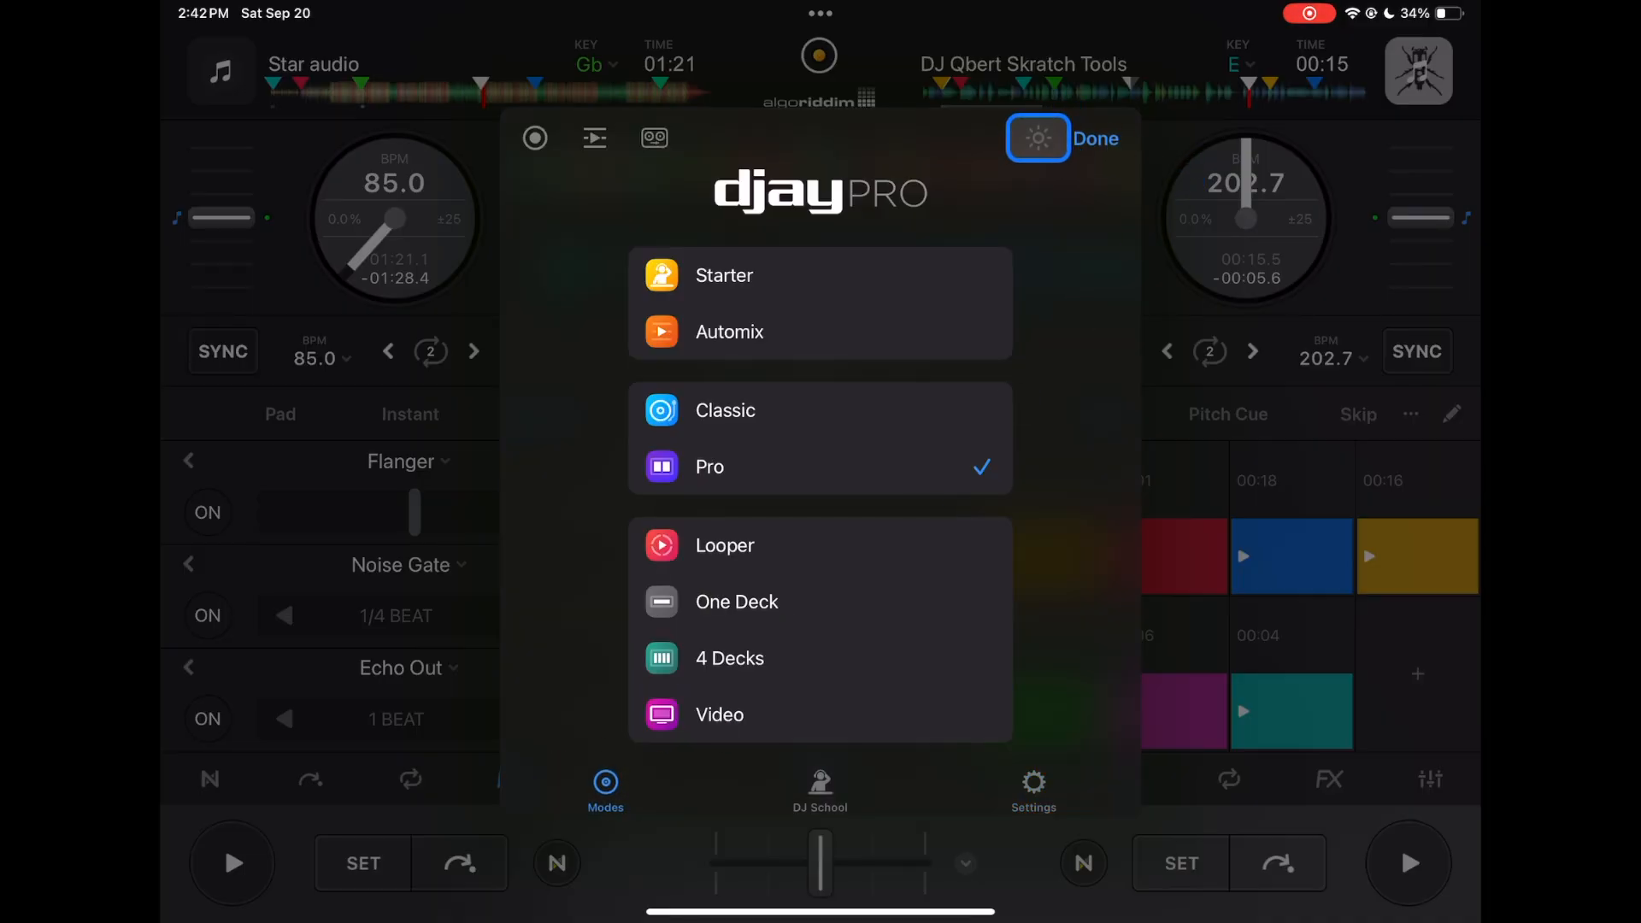
left_click(1037, 138)
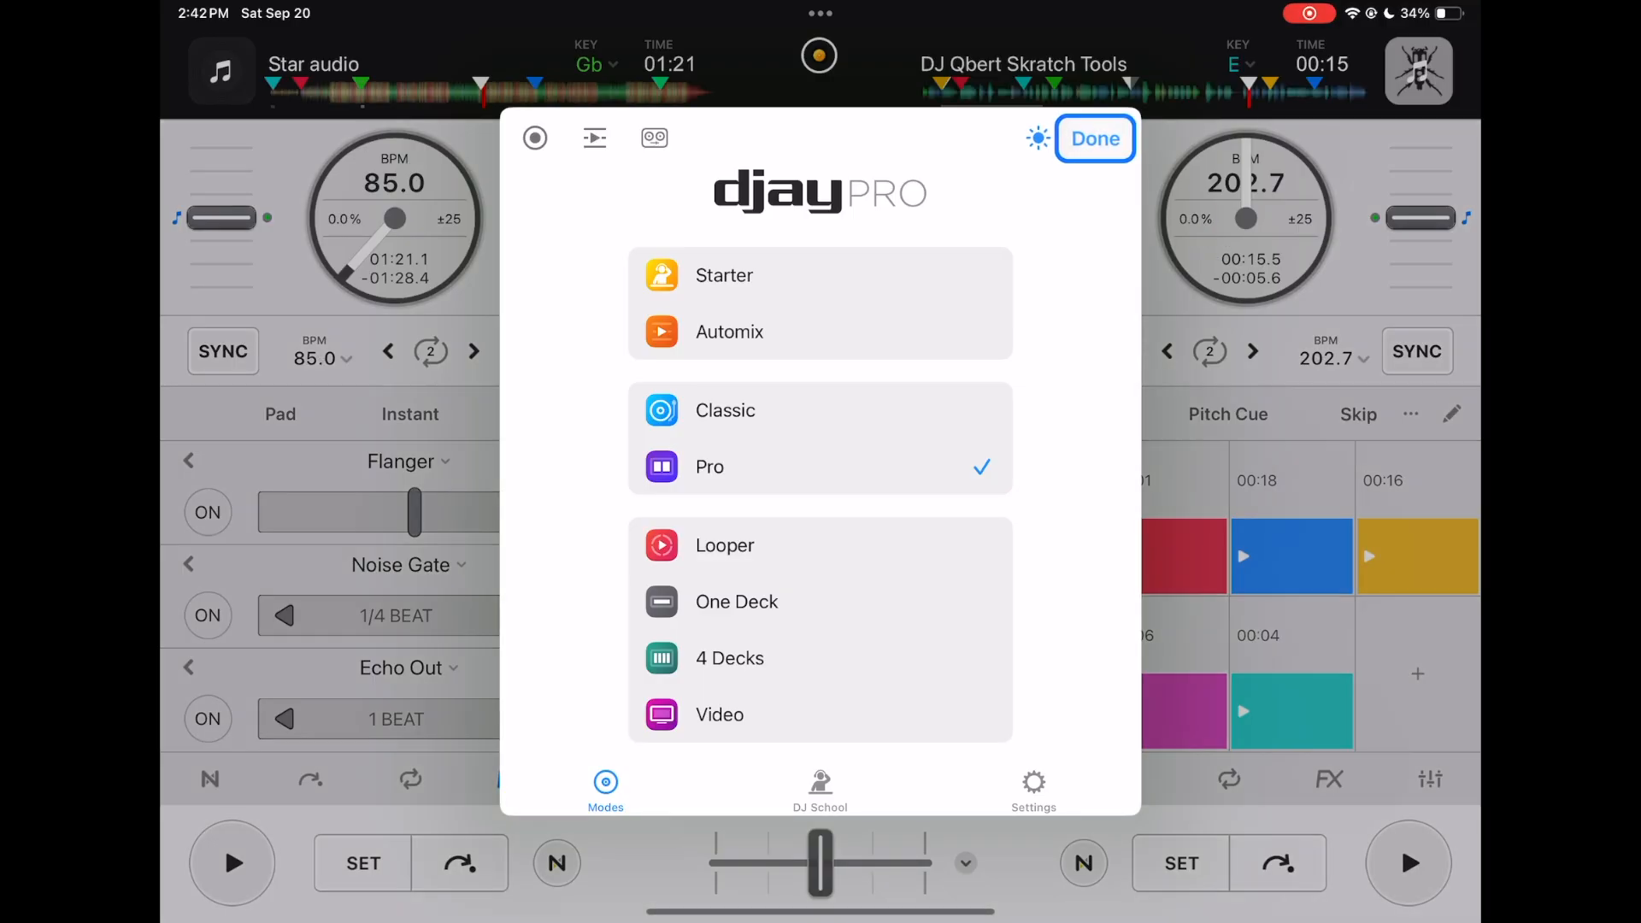
left_click(1095, 137)
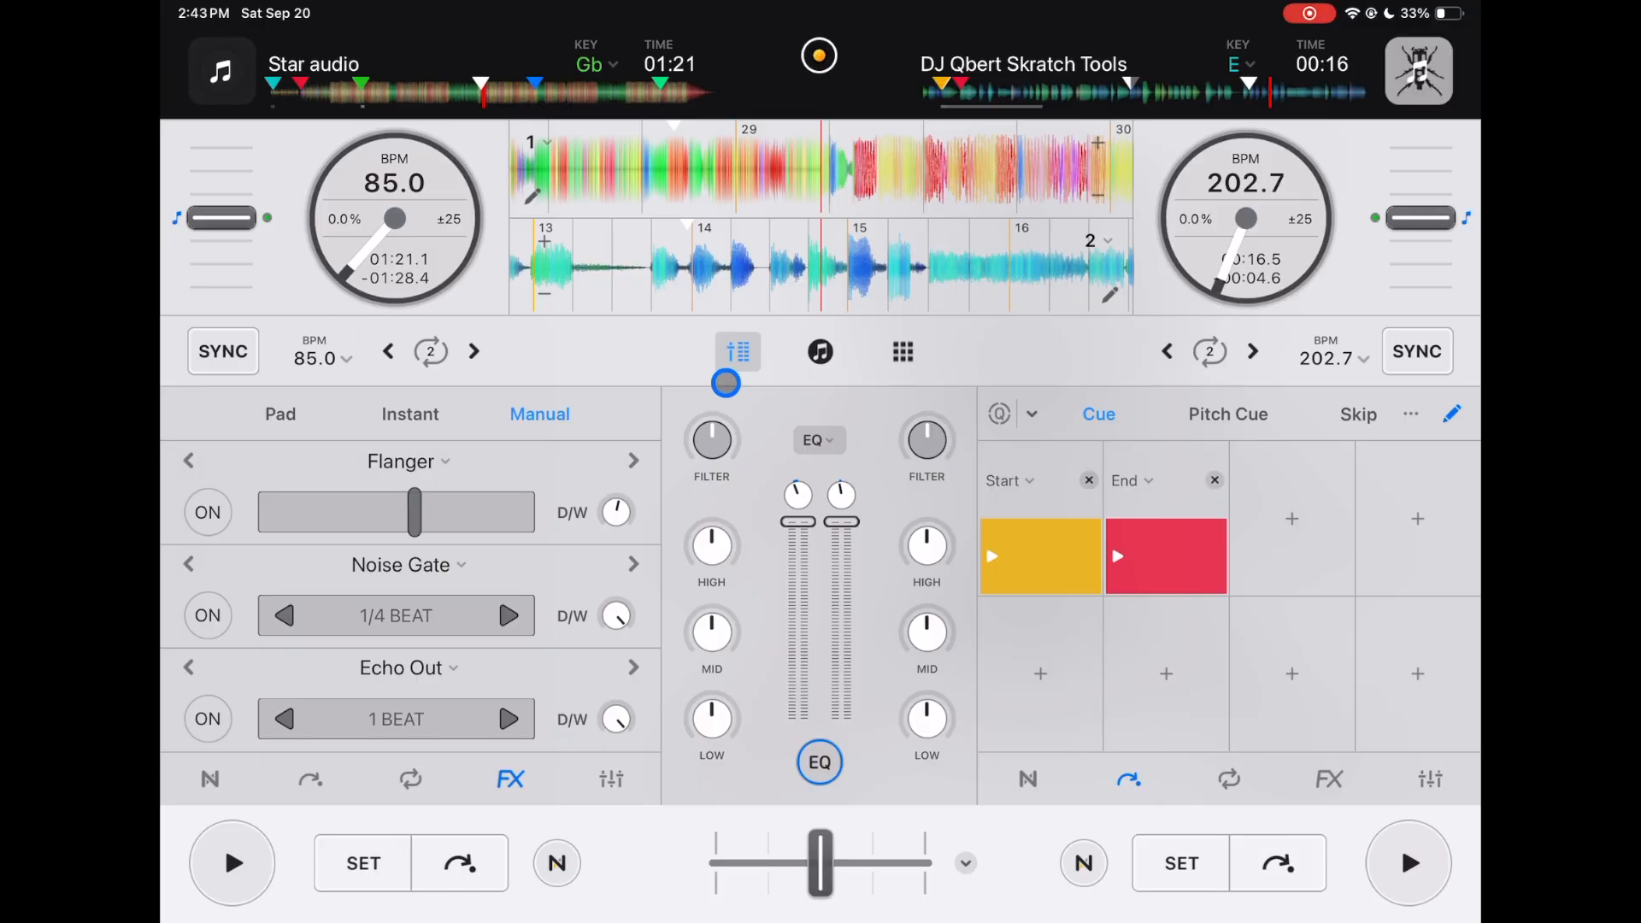
left_click(735, 352)
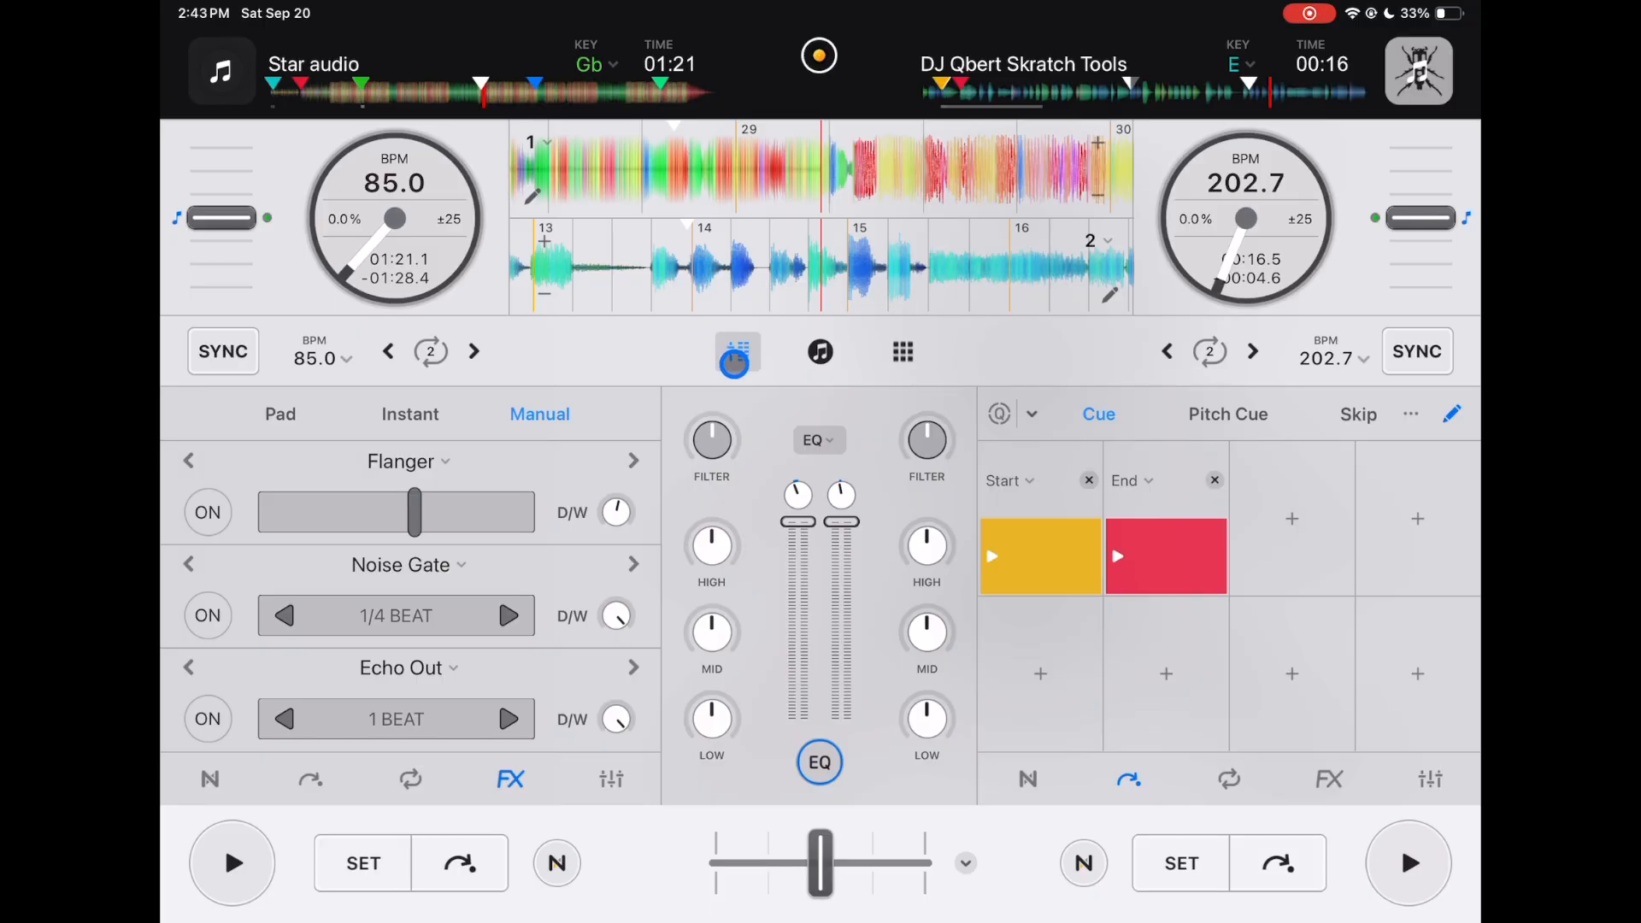
left_click(736, 351)
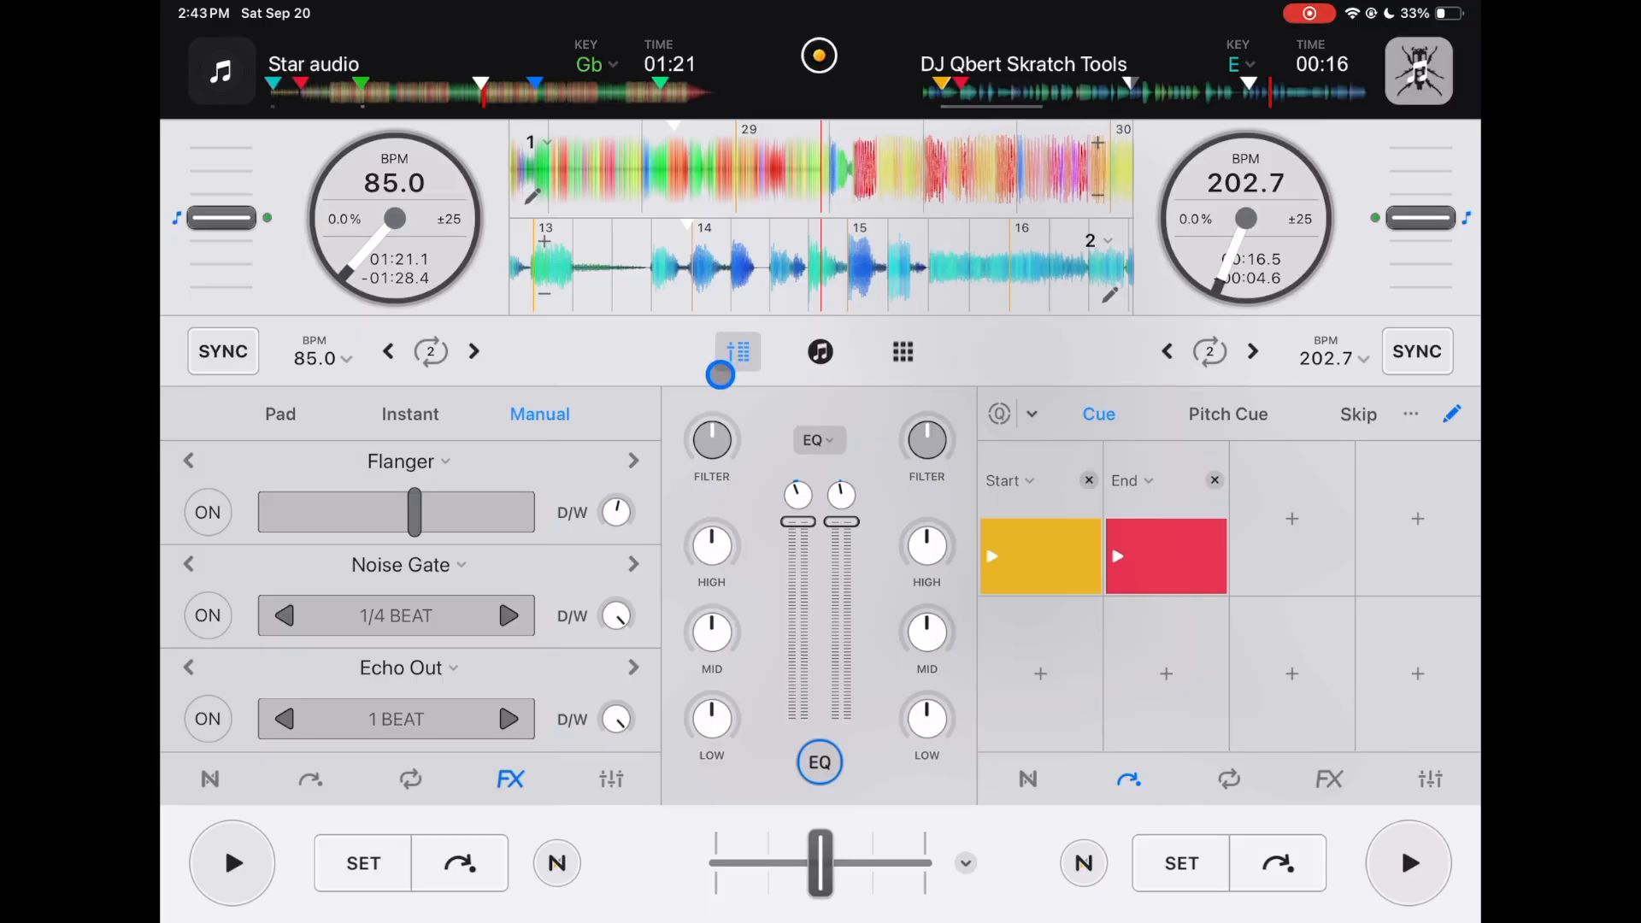